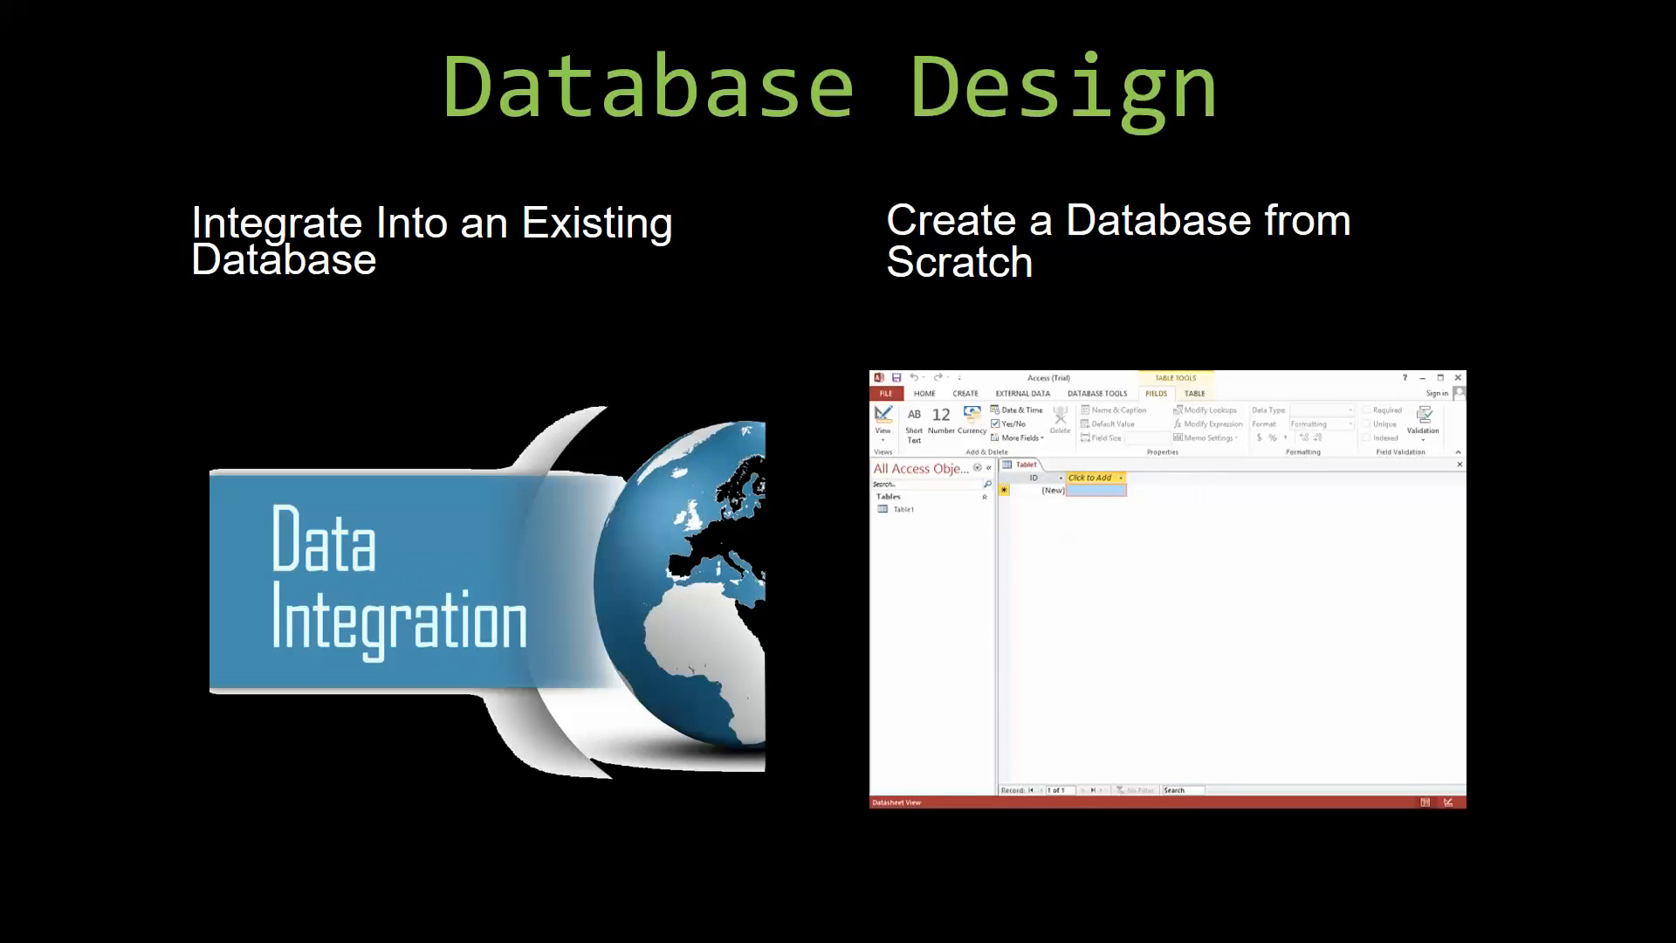
- Advance the slideshow one slide toward the end of the design introduction
{"action": "key", "text": "Right"}
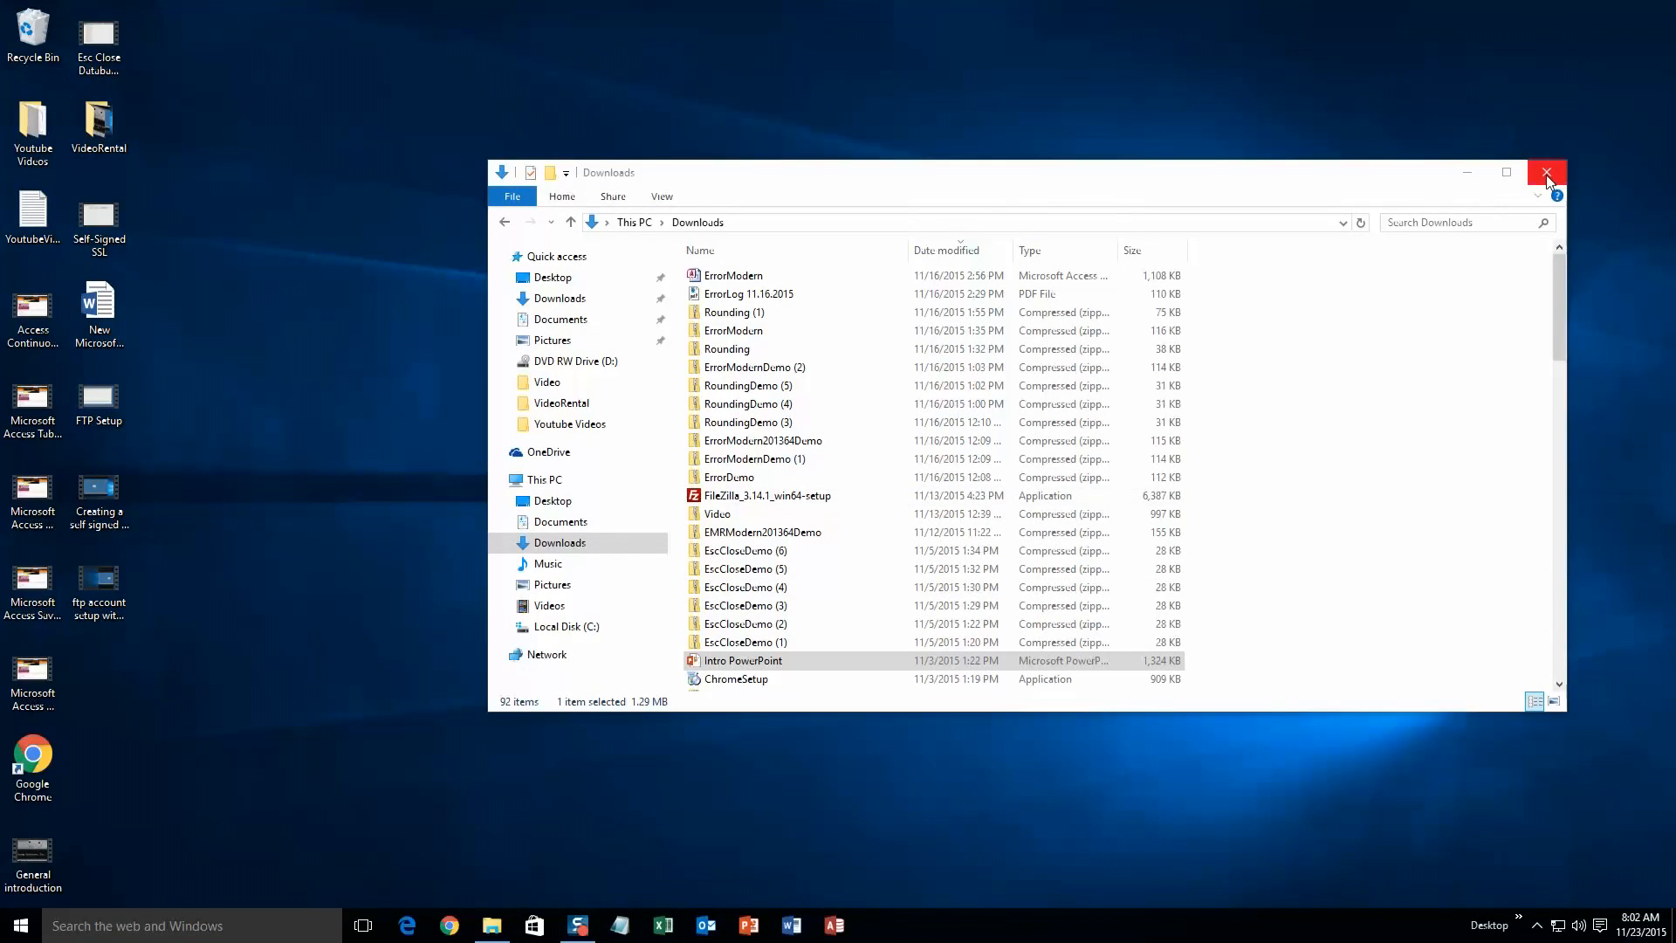
- Close the Downloads window and launch Chrome to the Microsoft Access Expert home page
{"action": "left_click", "coordinate": [1545, 173]}
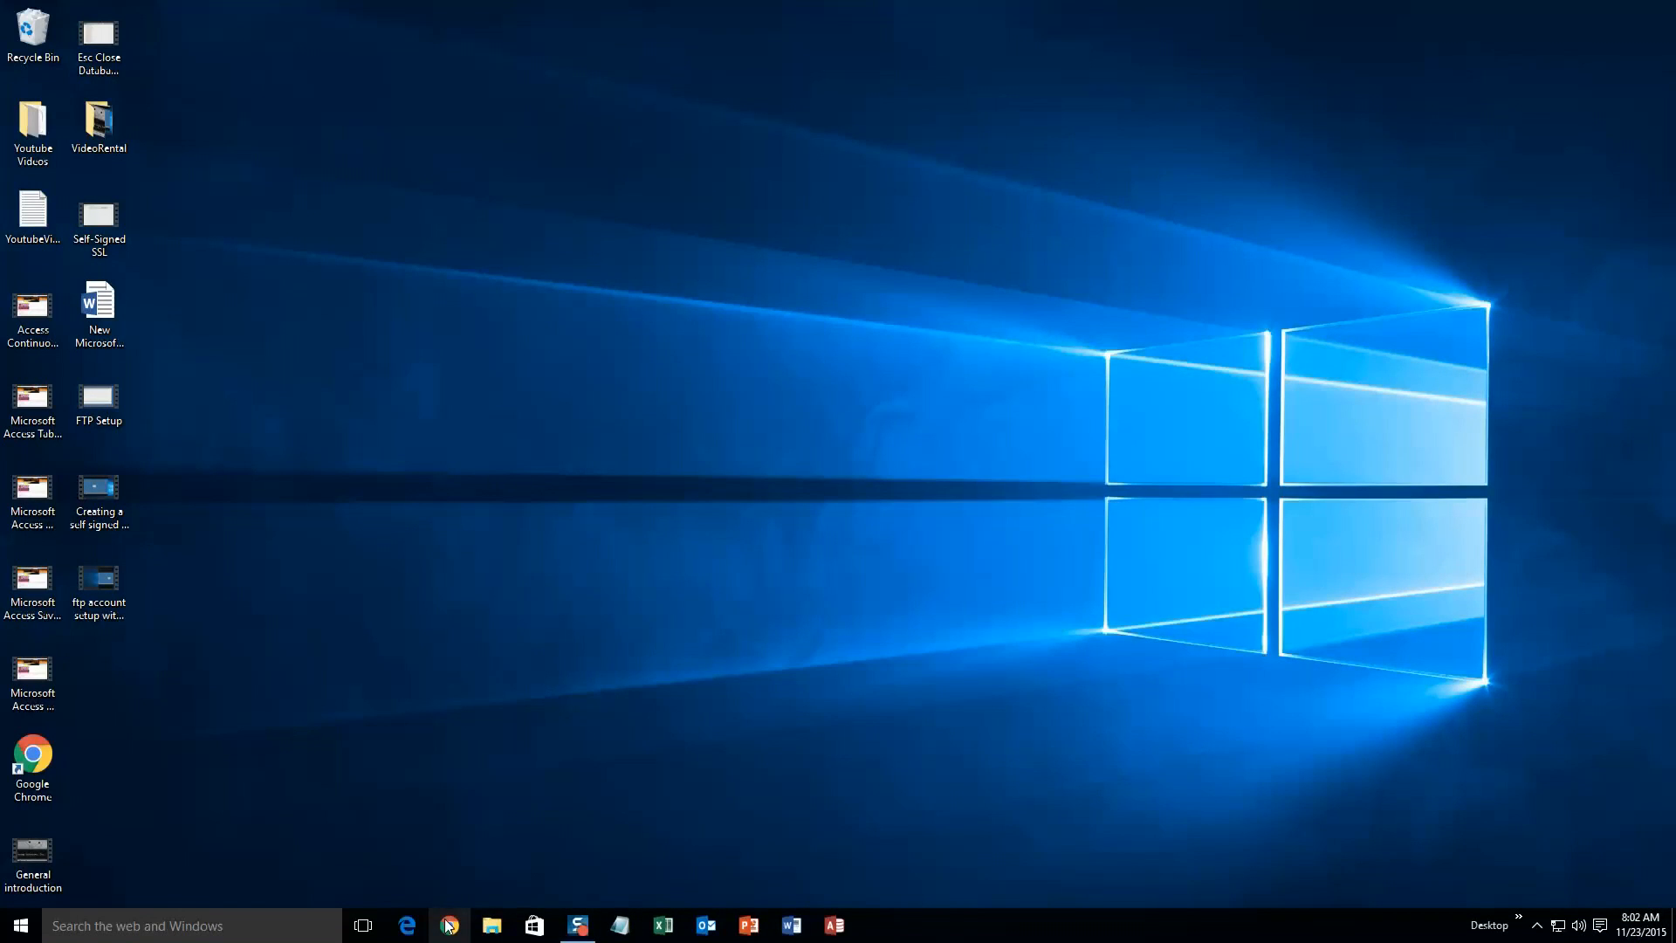
{"action": "left_click", "coordinate": [449, 925]}
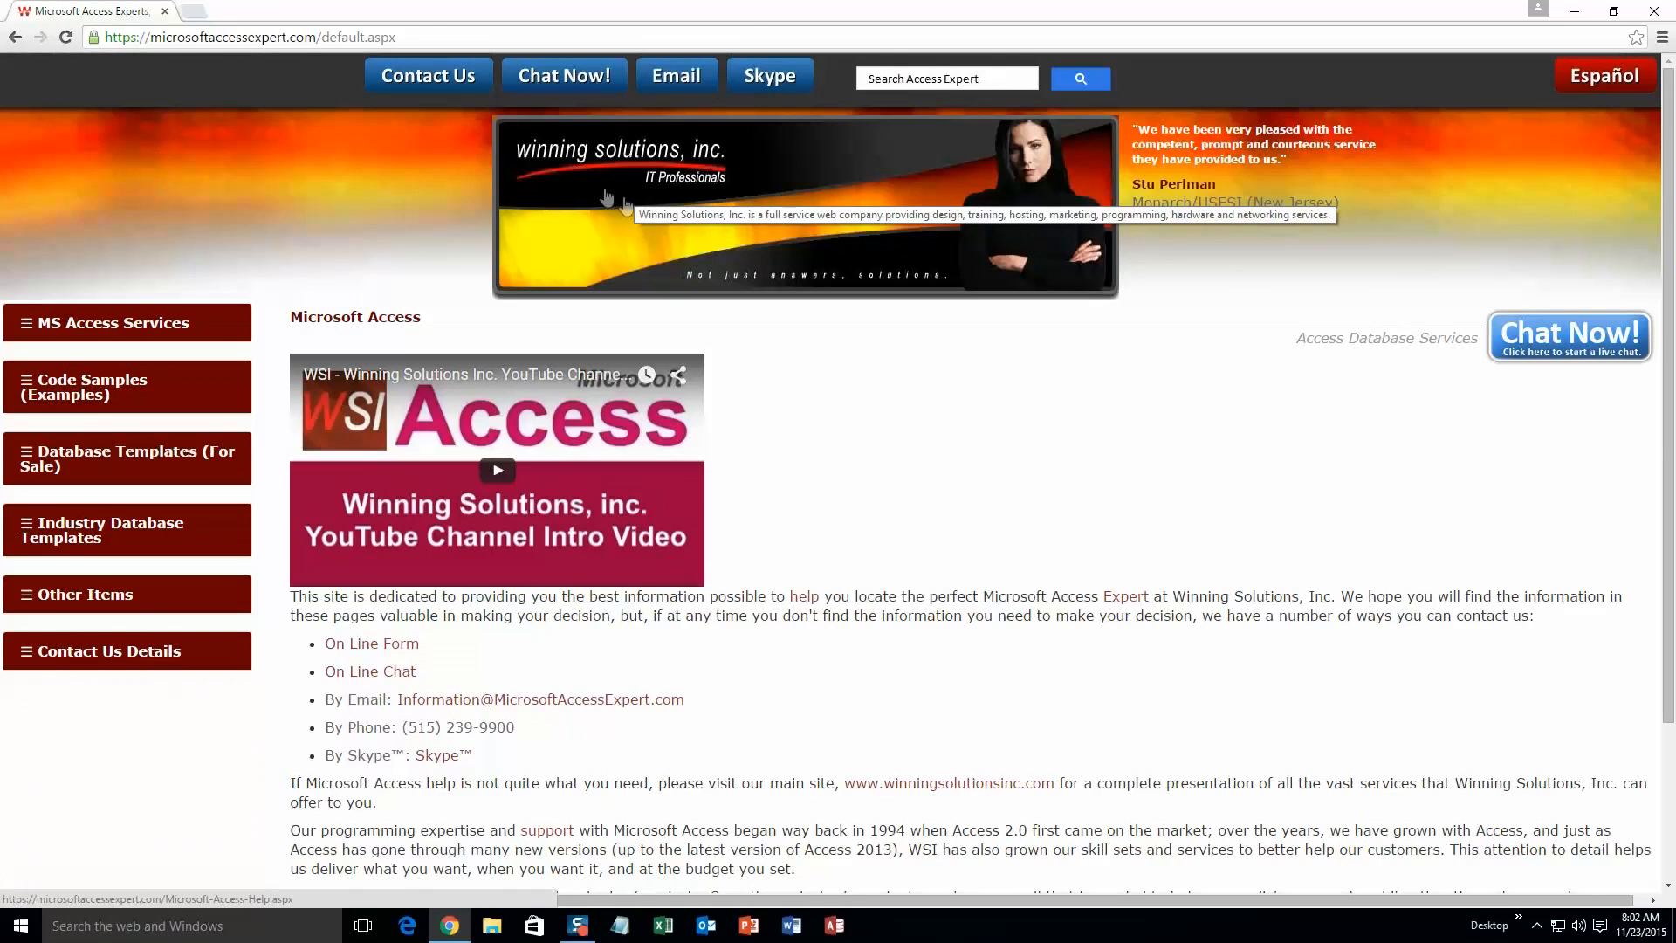
{"action": "mouse_move", "coordinate": [156, 244]}
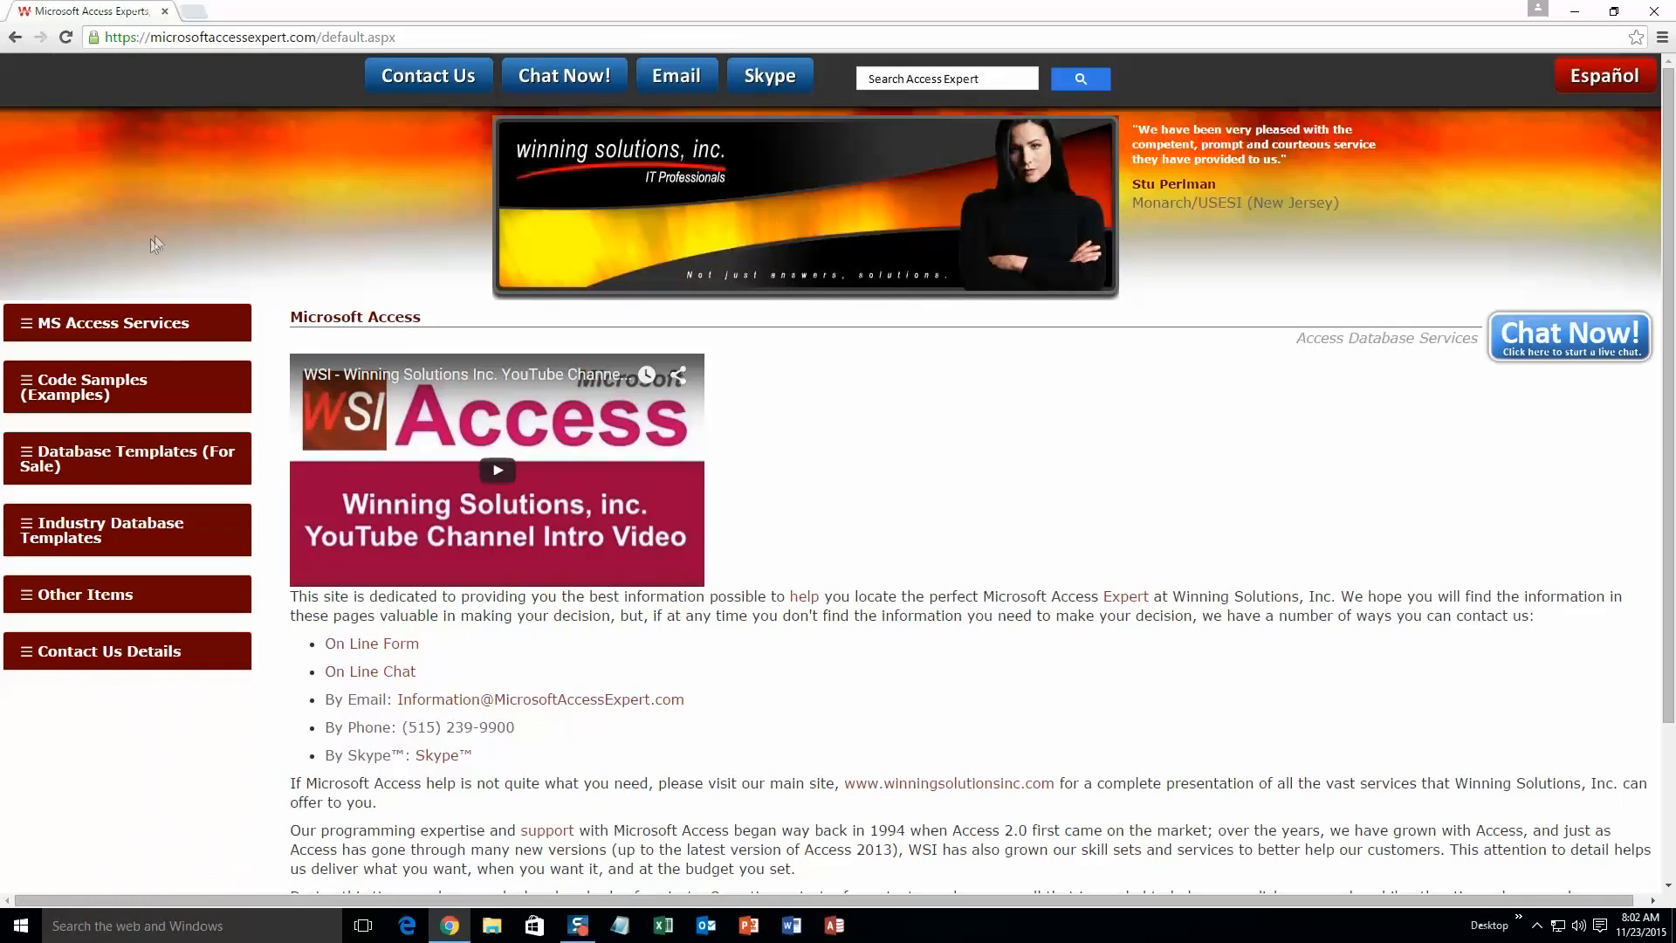
- Expand Database Templates (For Sale) and show the full Database Templates list
{"action": "left_click", "coordinate": [126, 458]}
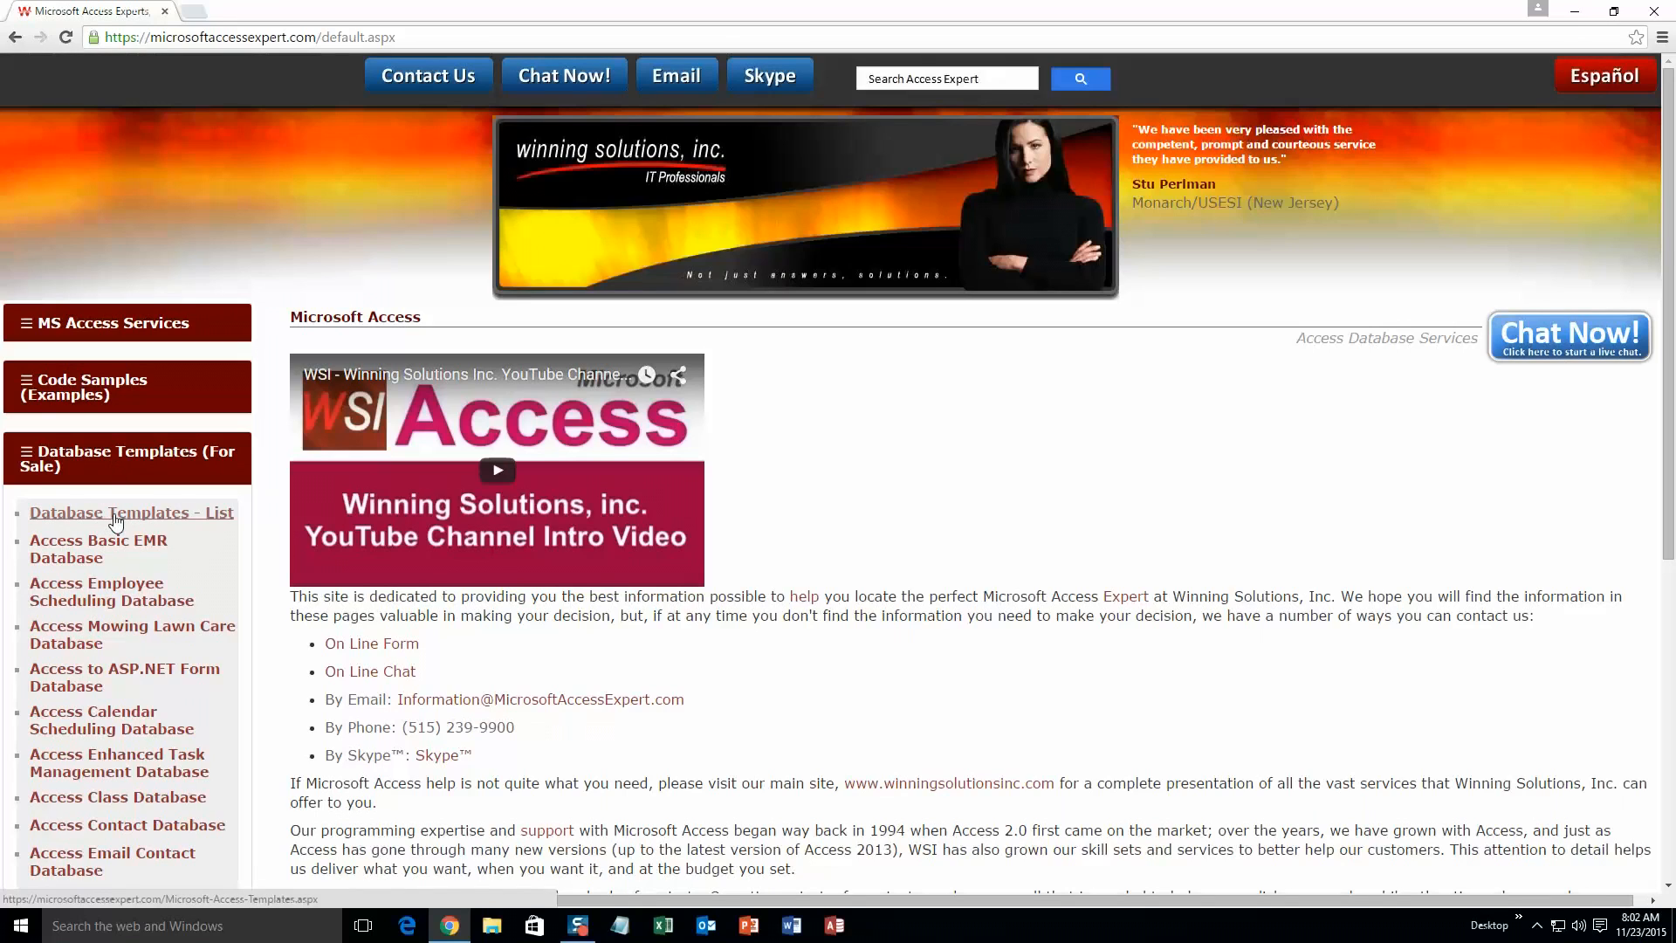
{"action": "left_click", "coordinate": [131, 512]}
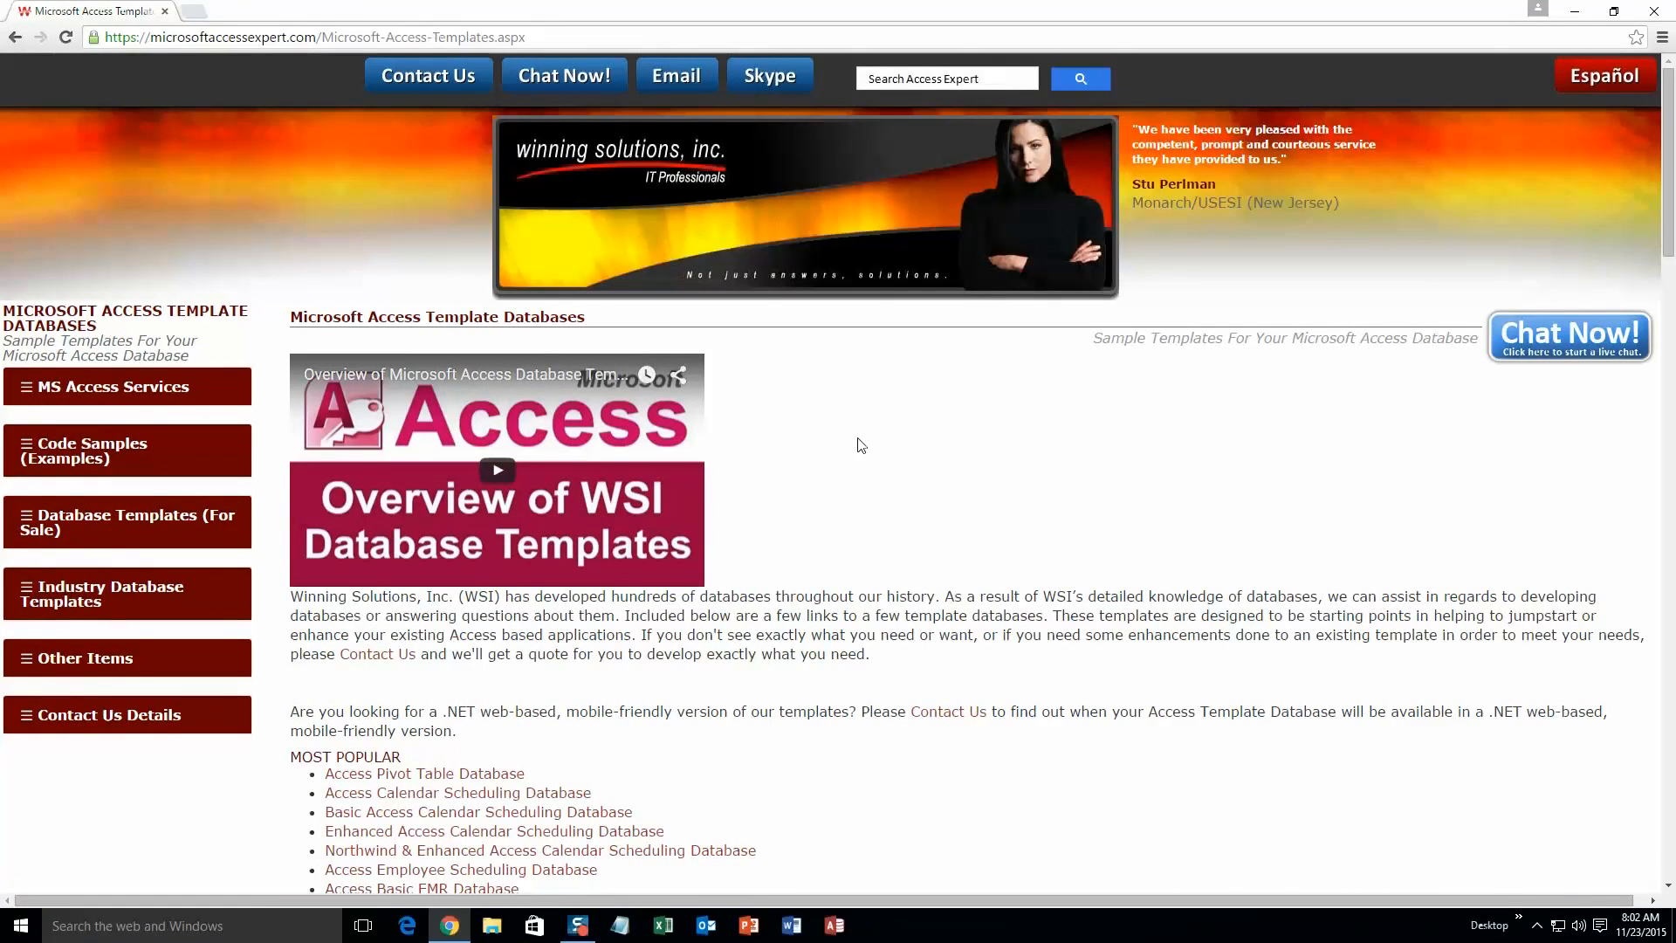
{"action": "mouse_move", "coordinate": [1144, 451]}
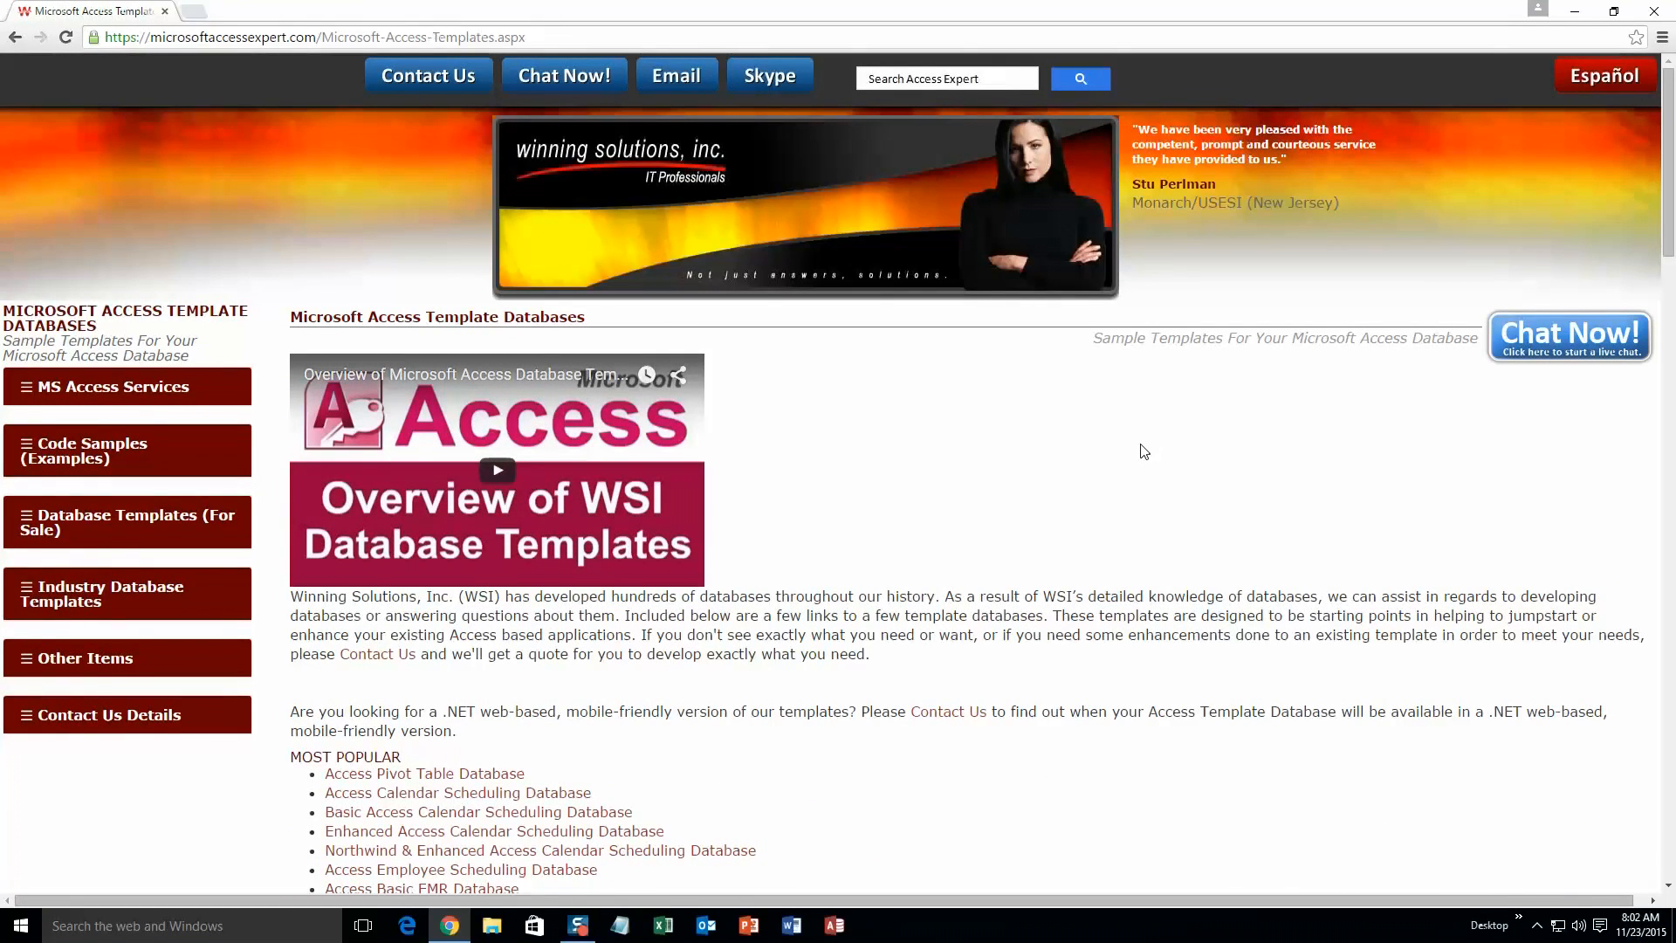
{"action": "mouse_move", "coordinate": [1178, 488]}
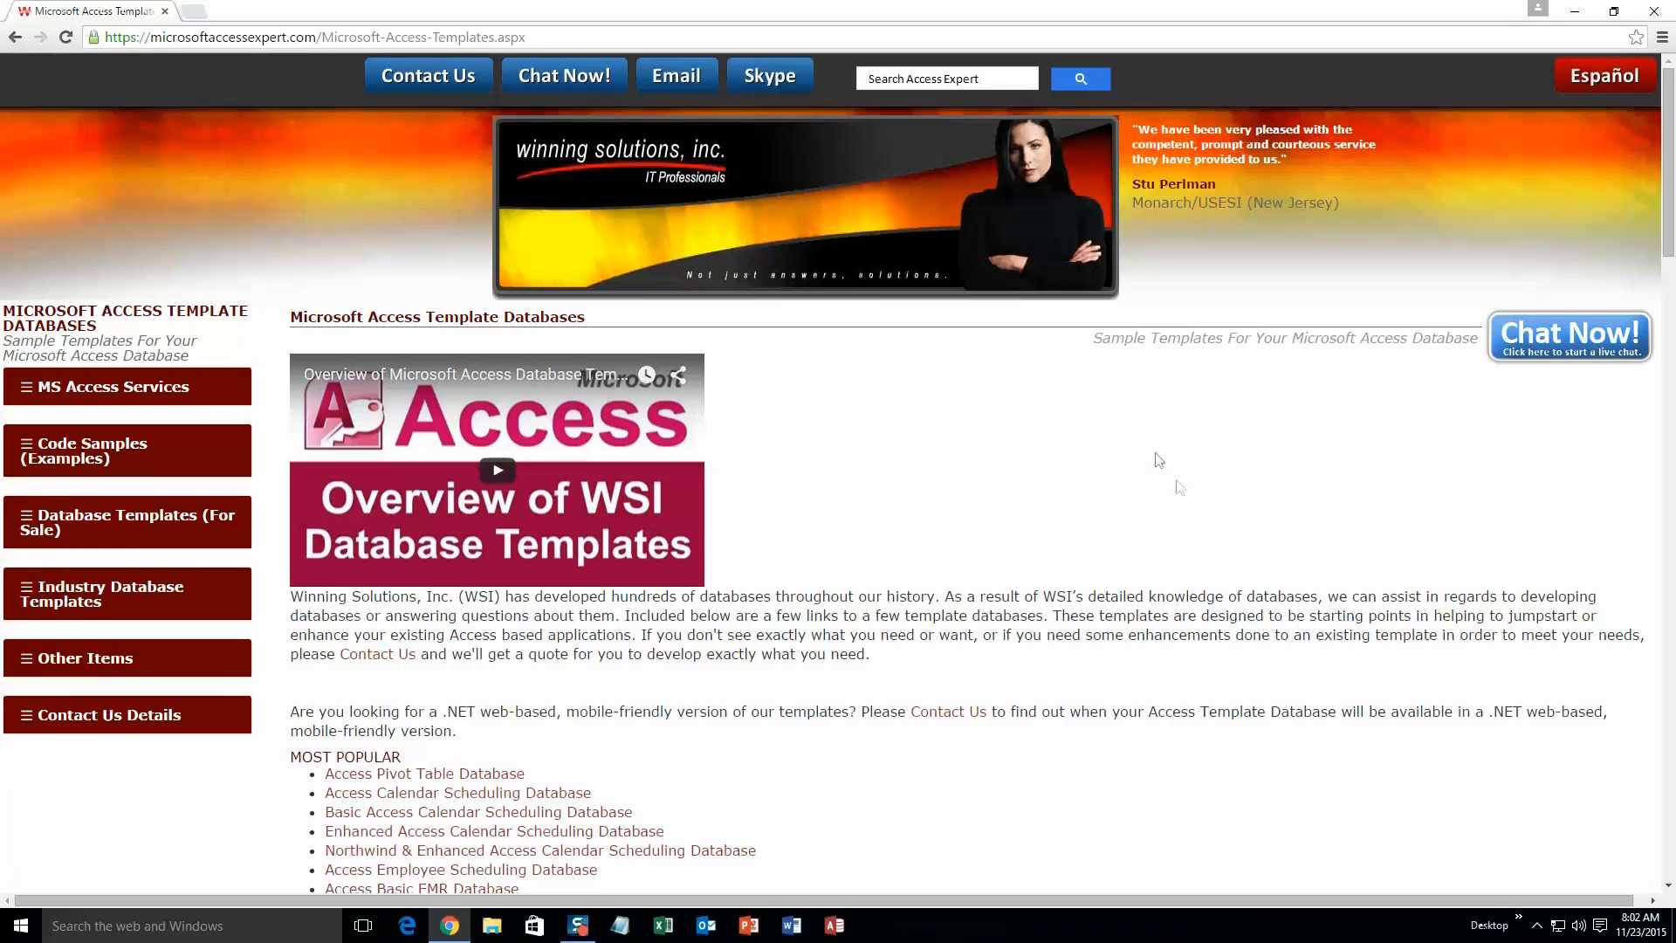
- Scroll the template catalogue to the Reservations and Booking category
{"action": "scroll", "scroll_direction": "down", "scroll_amount": 3}
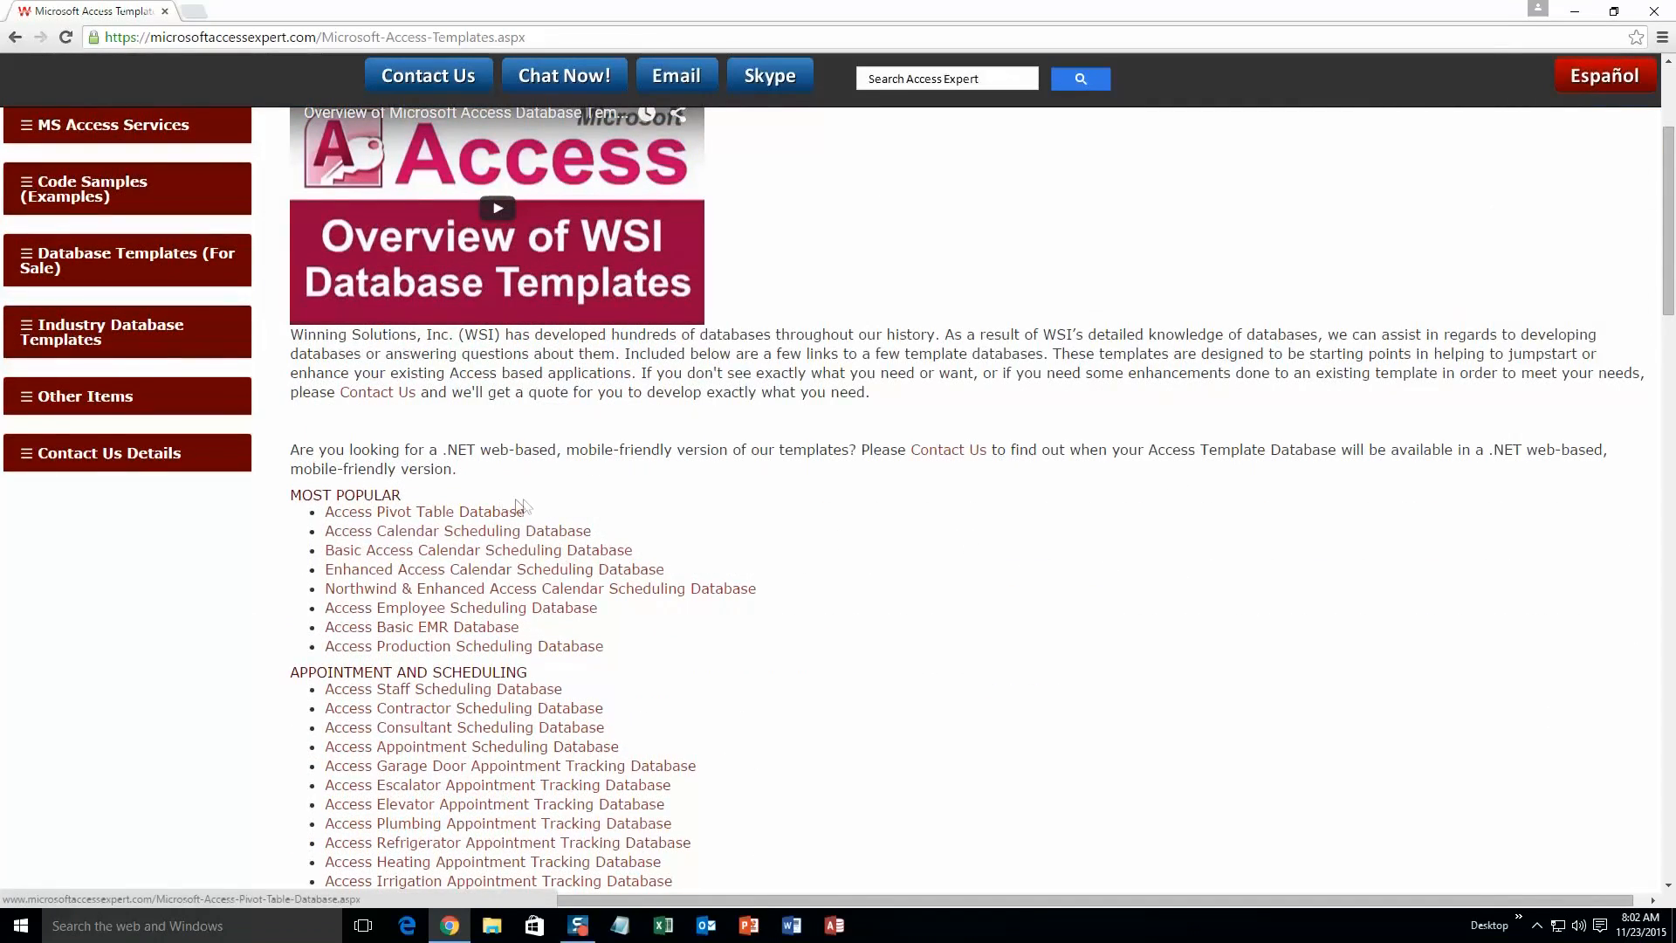
{"action": "scroll", "scroll_direction": "down", "scroll_amount": 3}
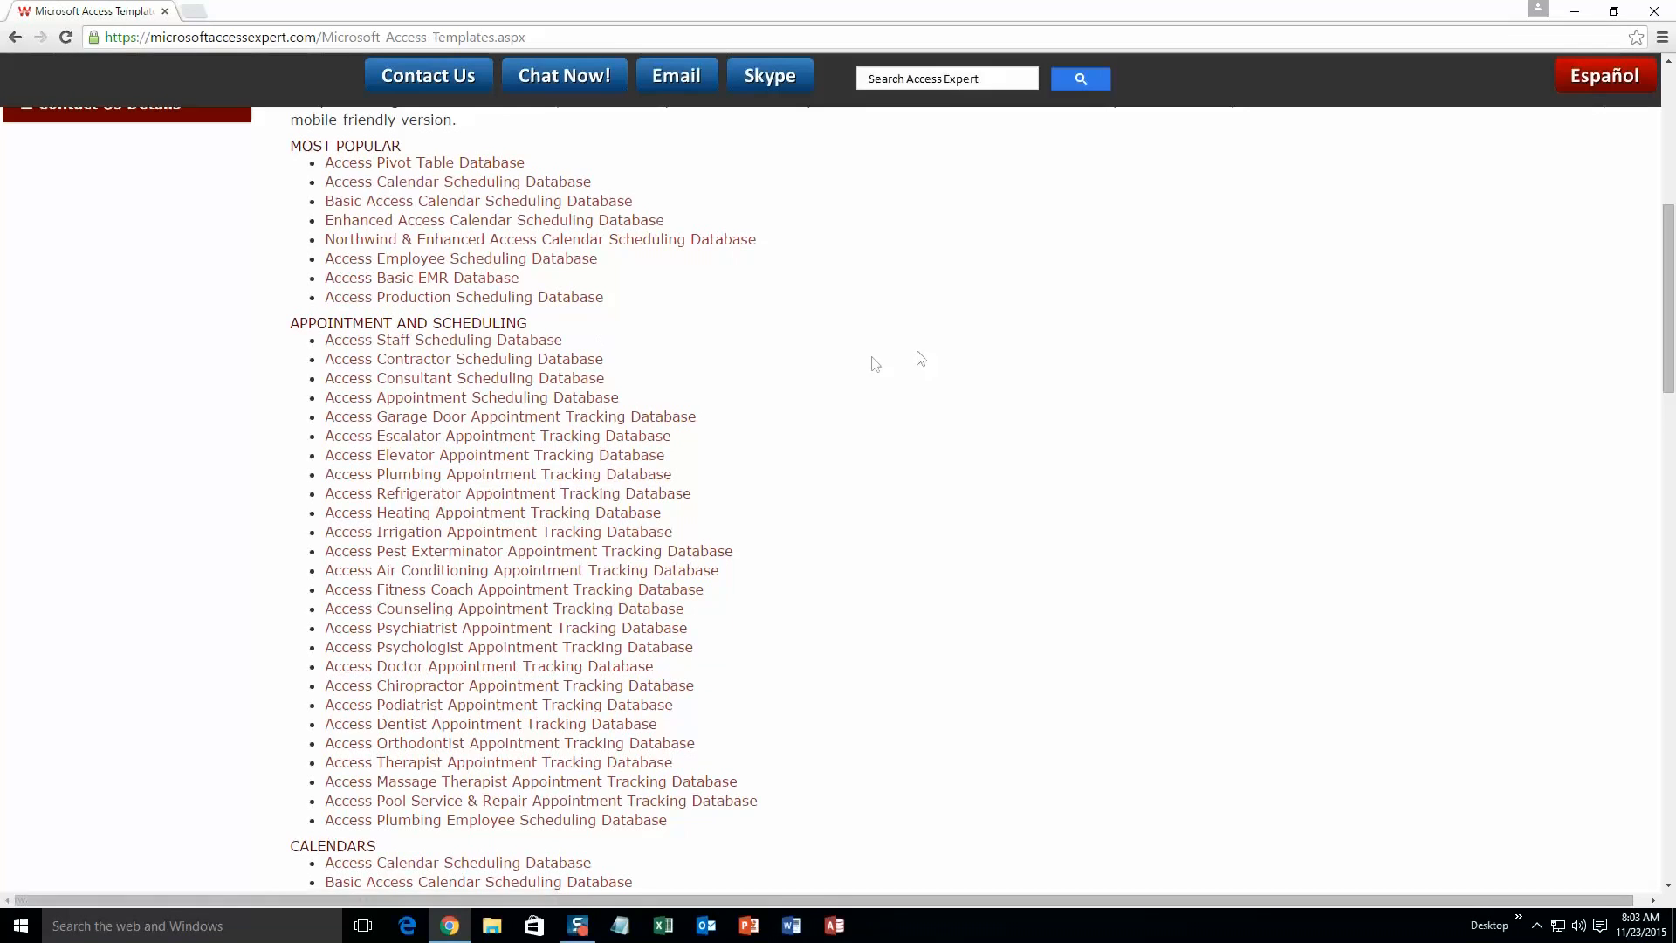
{"action": "scroll", "scroll_direction": "down", "scroll_amount": 3}
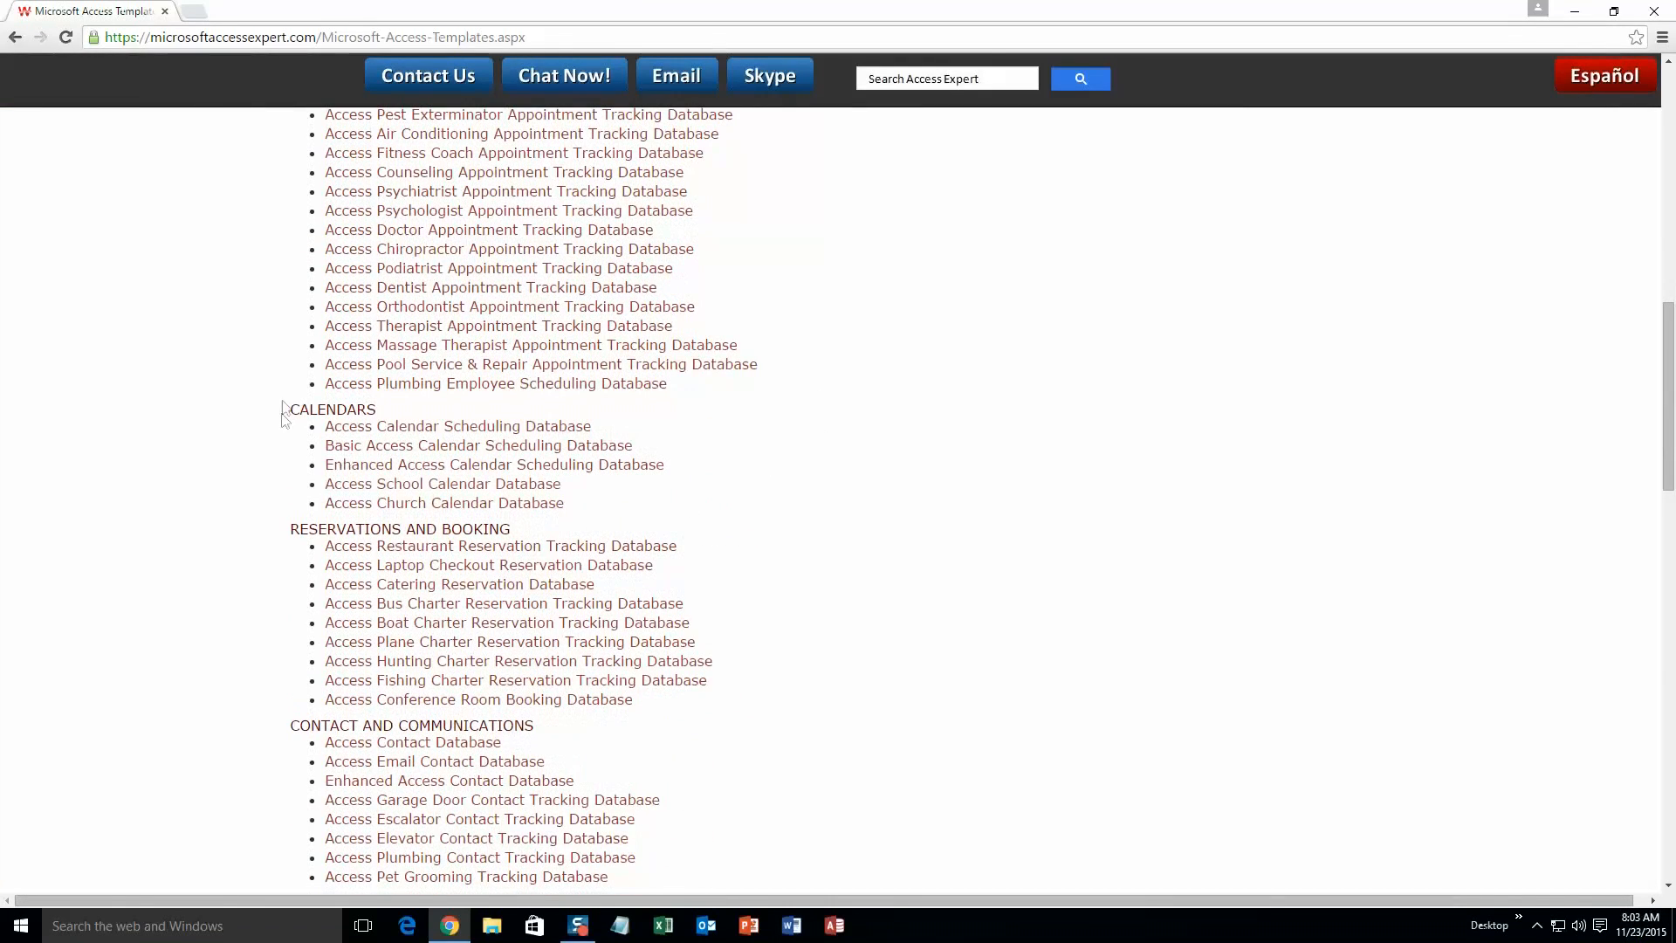
{"action": "mouse_move", "coordinate": [642, 637]}
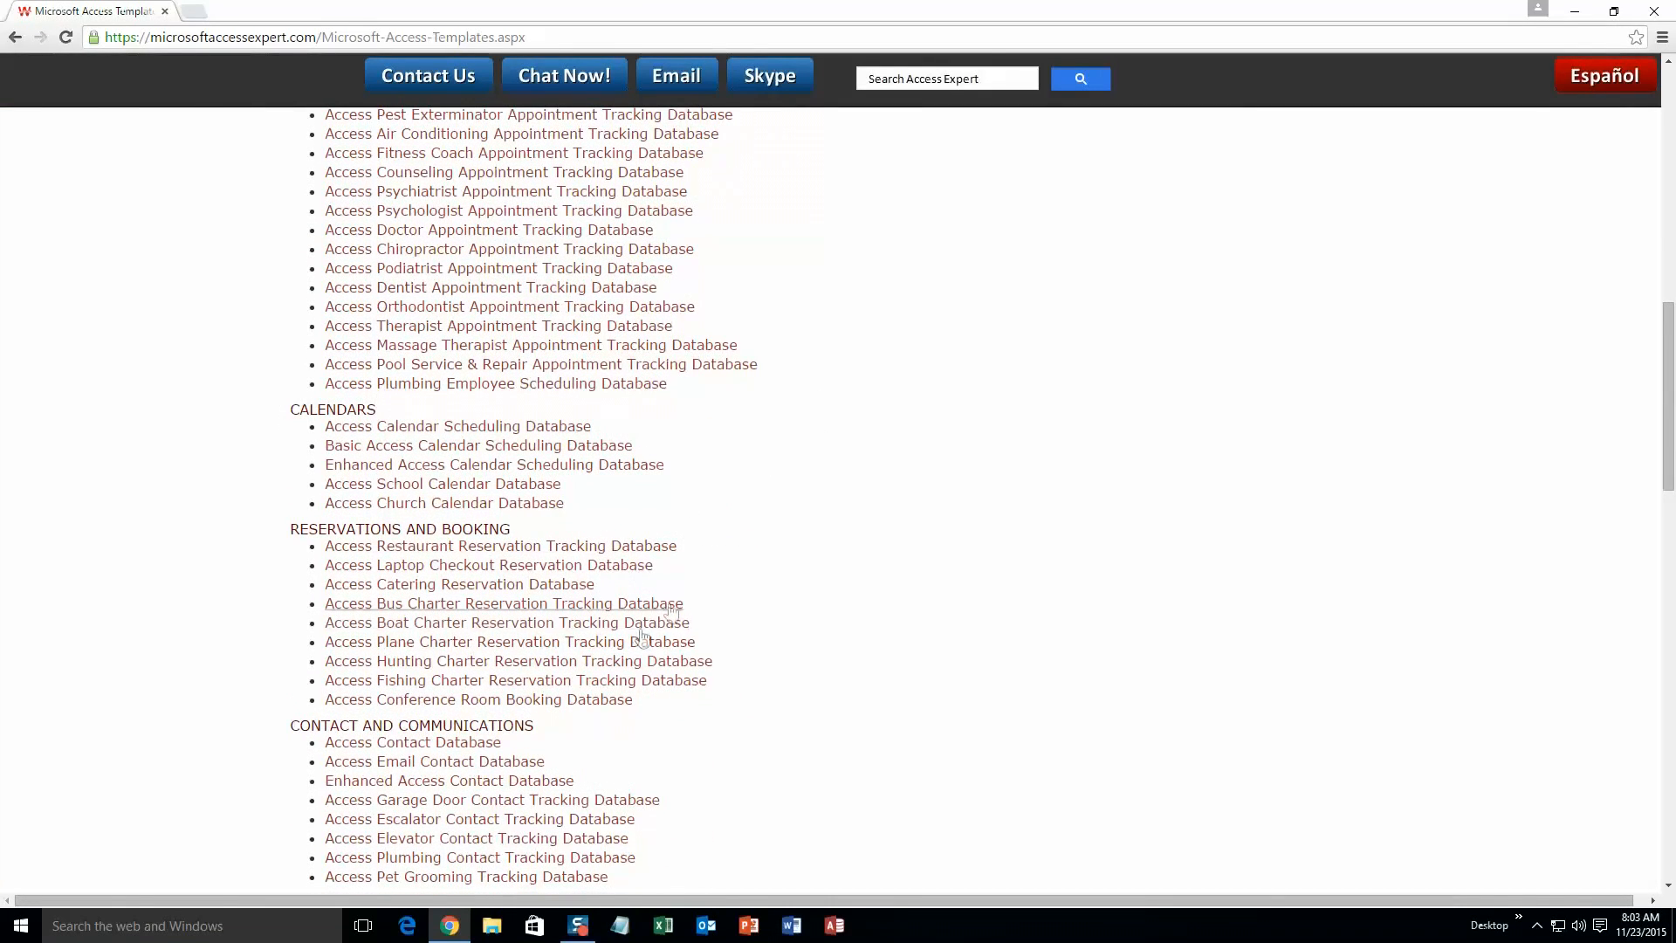
{"action": "scroll", "scroll_direction": "down", "scroll_amount": 3}
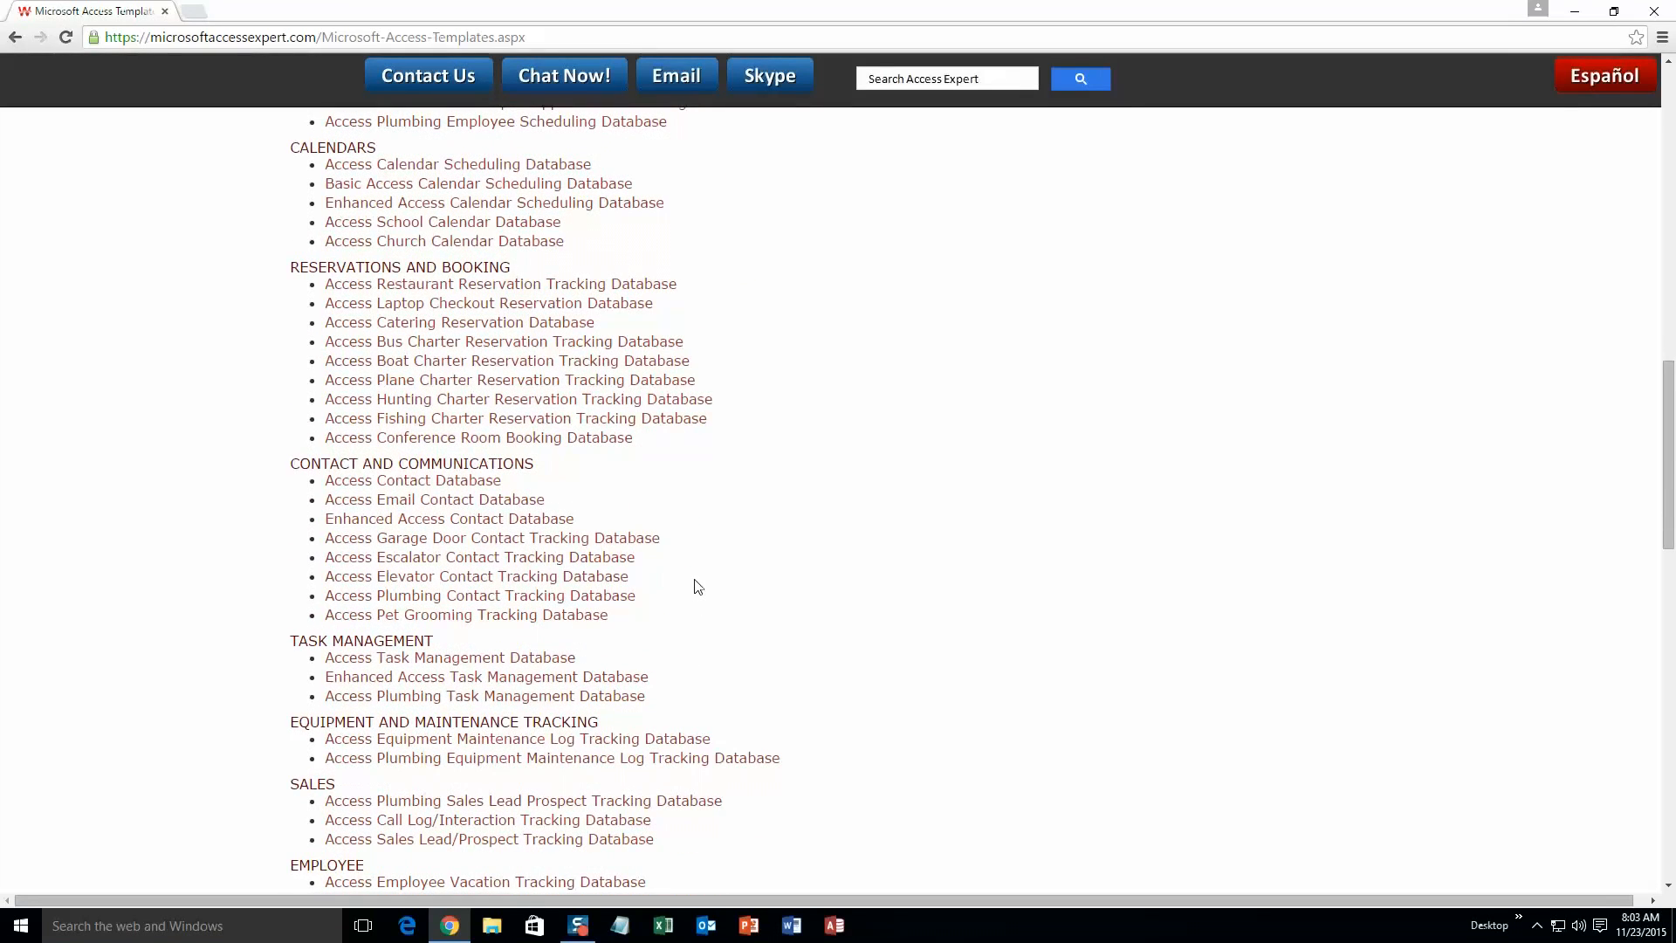
{"action": "scroll", "scroll_direction": "down", "scroll_amount": 3}
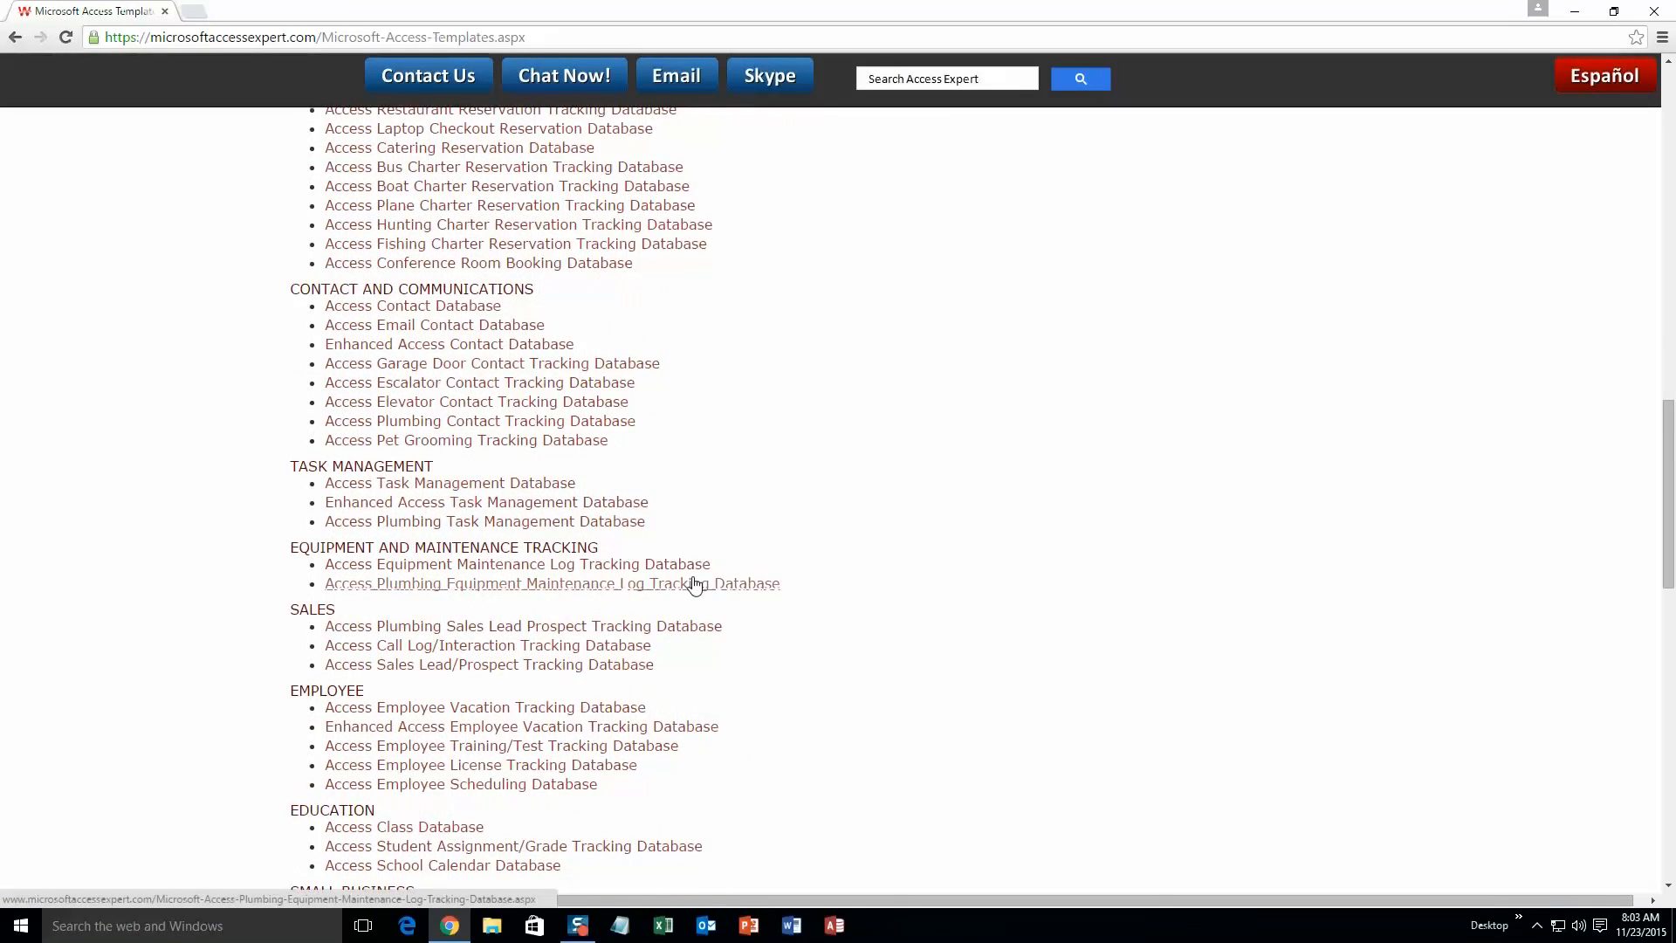
{"action": "scroll", "scroll_direction": "down", "scroll_amount": 3}
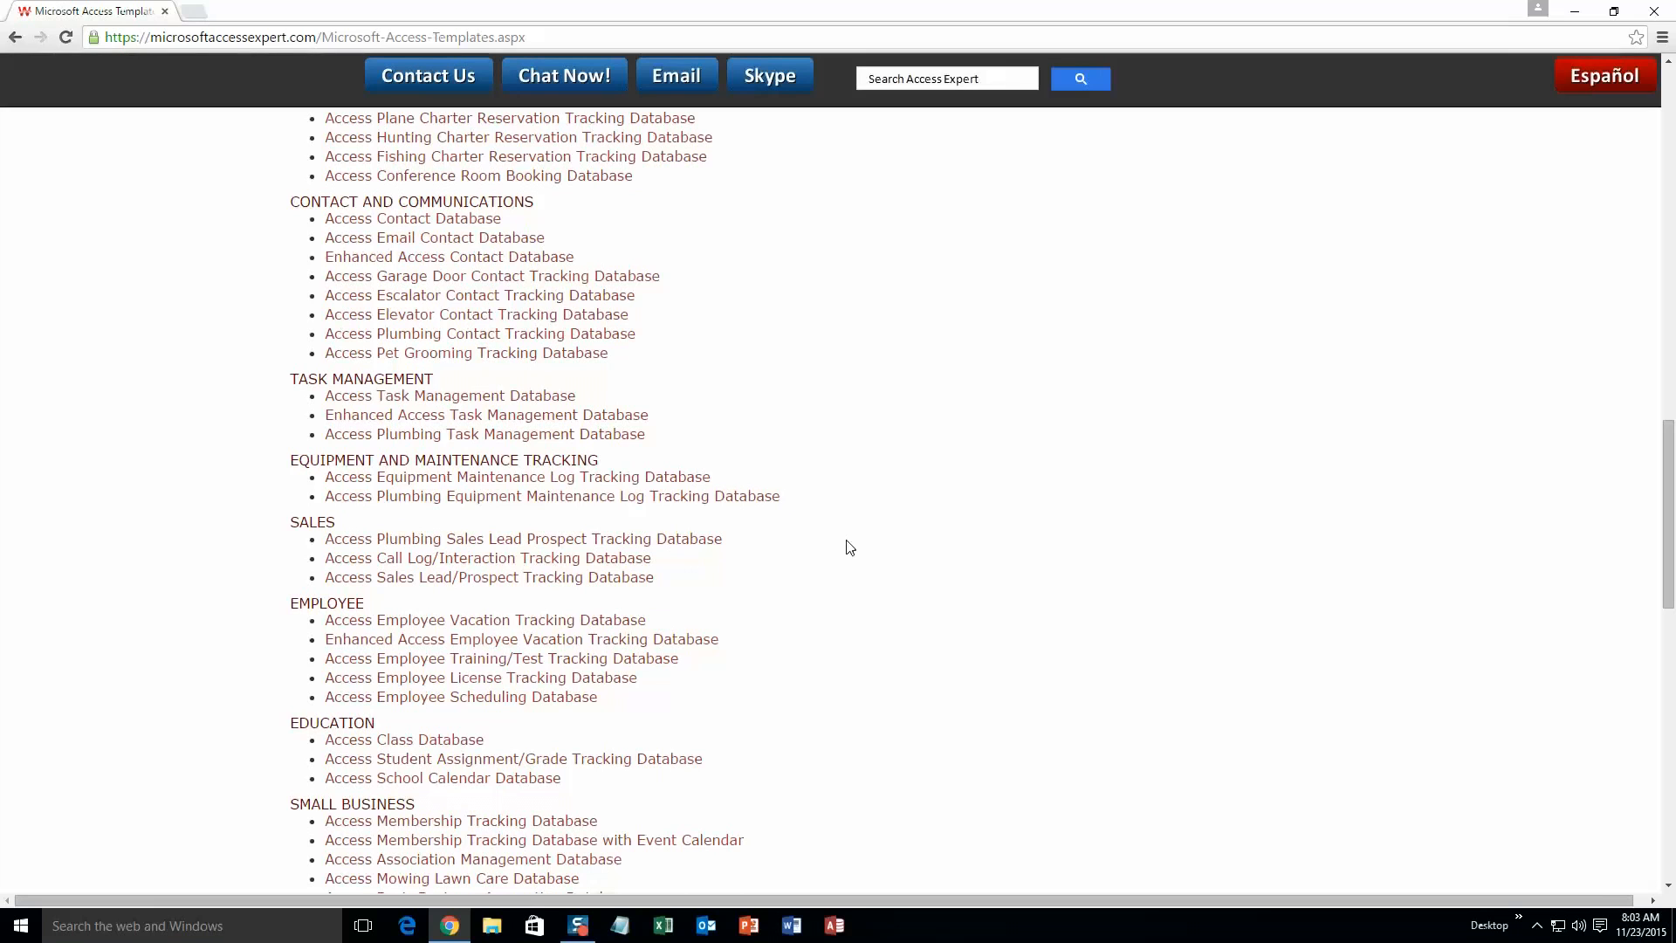
{"action": "scroll", "scroll_direction": "down", "scroll_amount": 3}
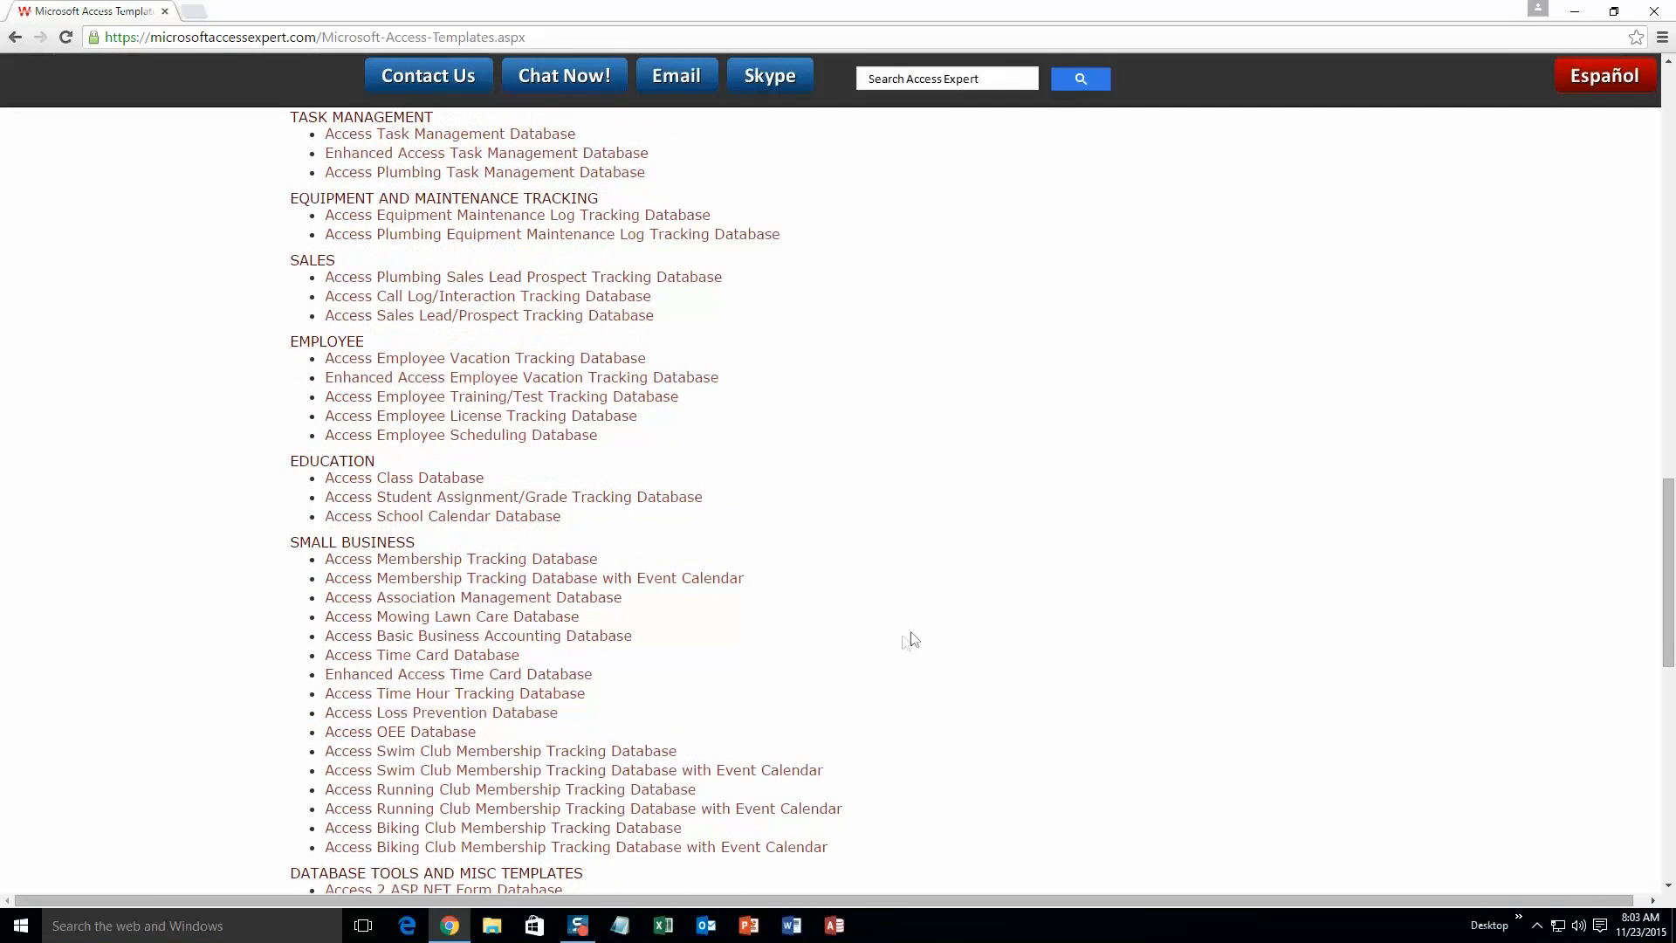
{"action": "scroll", "scroll_direction": "down", "scroll_amount": 3}
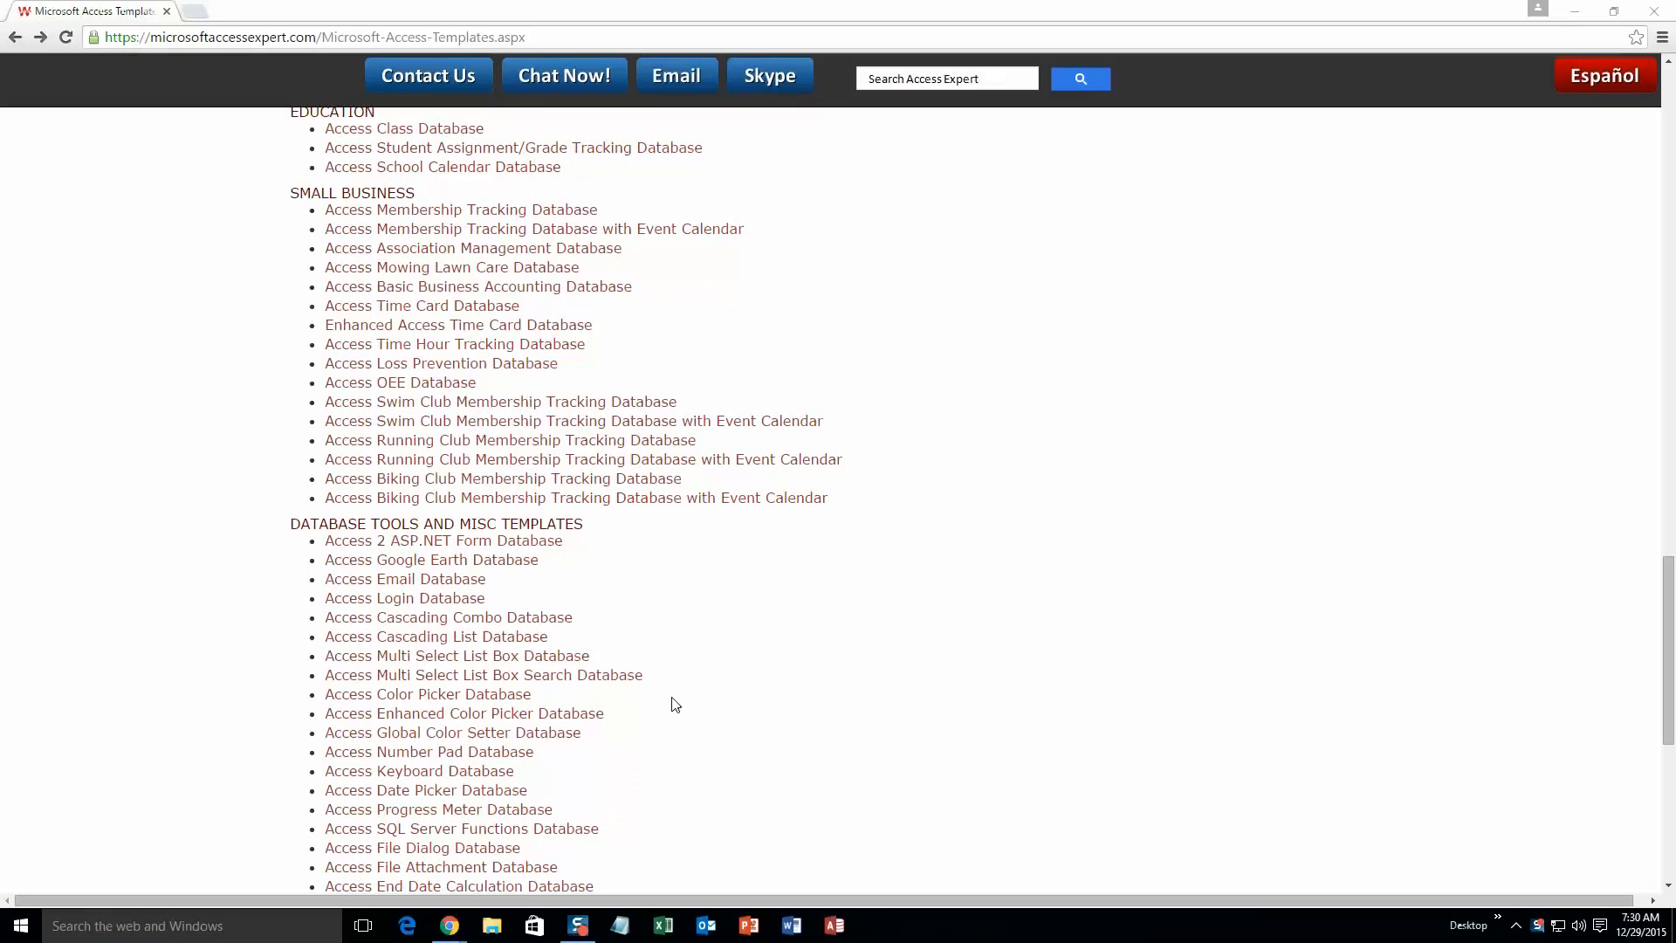
{"action": "scroll", "scroll_direction": "up", "scroll_amount": 3}
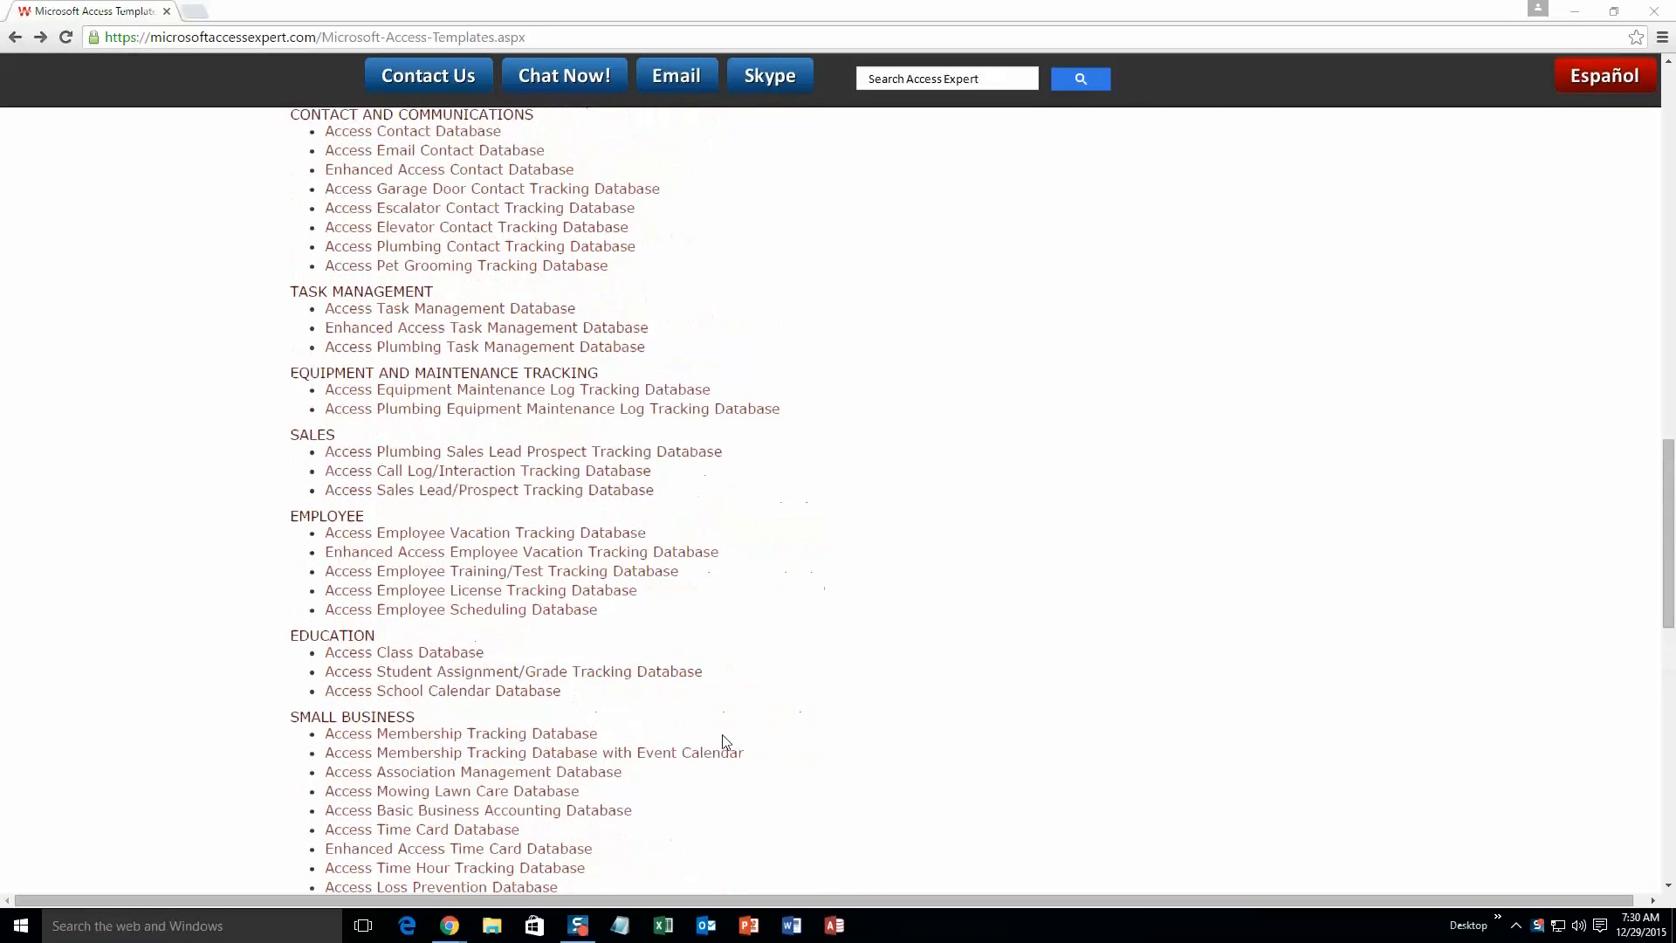
{"action": "scroll", "scroll_direction": "up", "scroll_amount": 3}
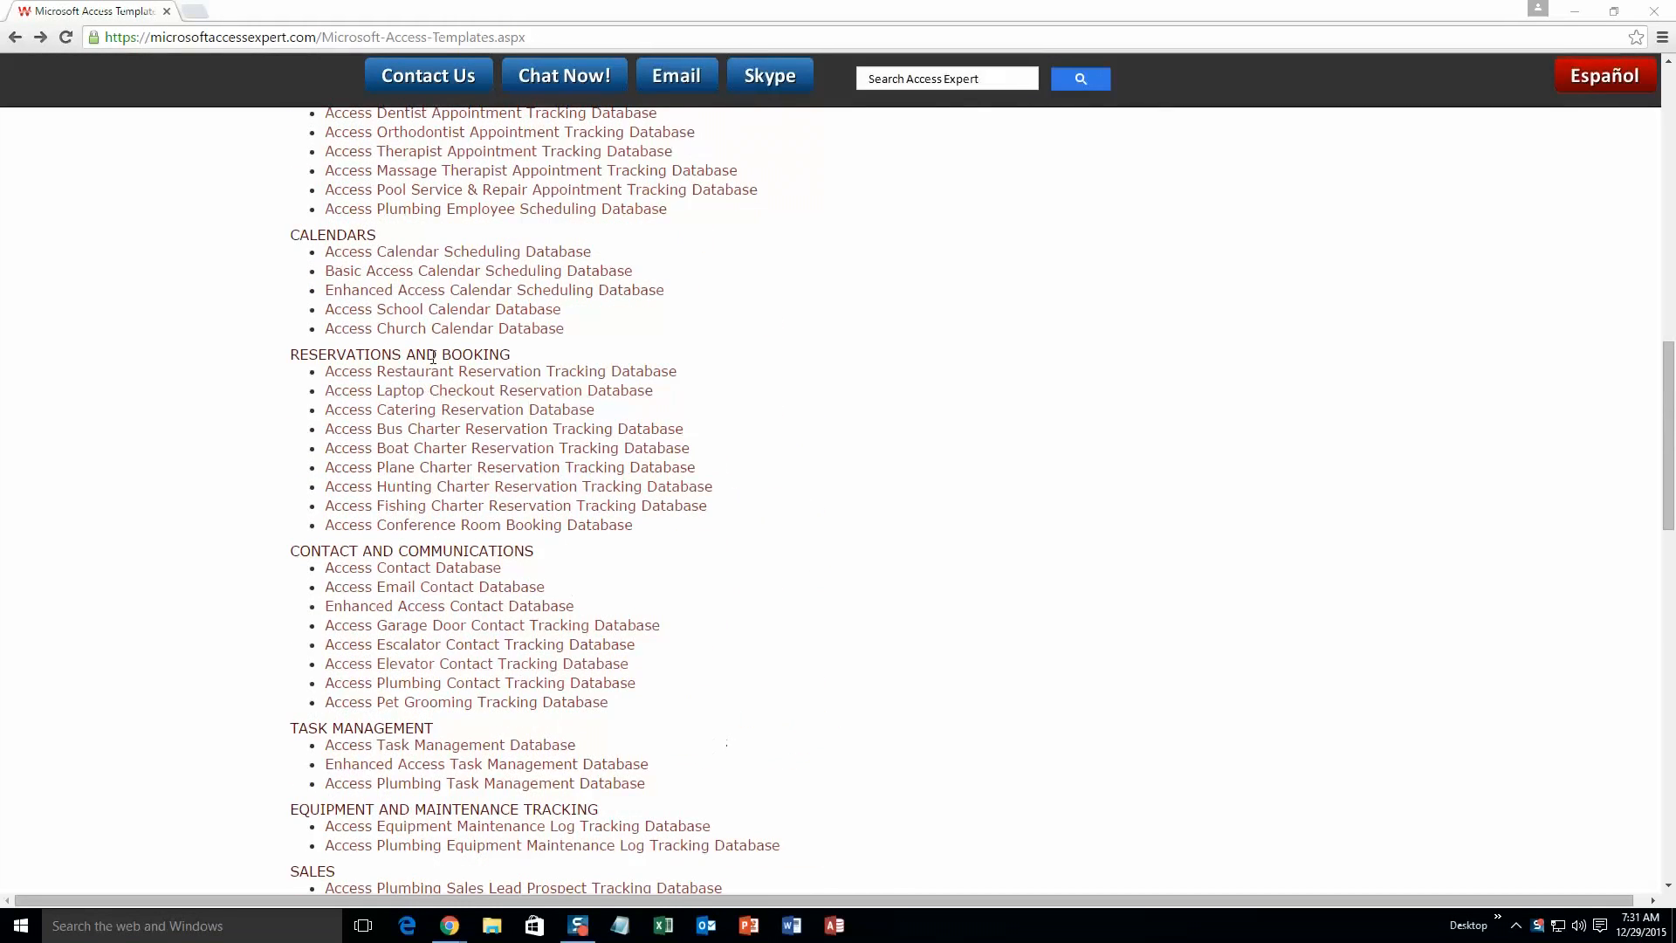
{"action": "mouse_move", "coordinate": [389, 461]}
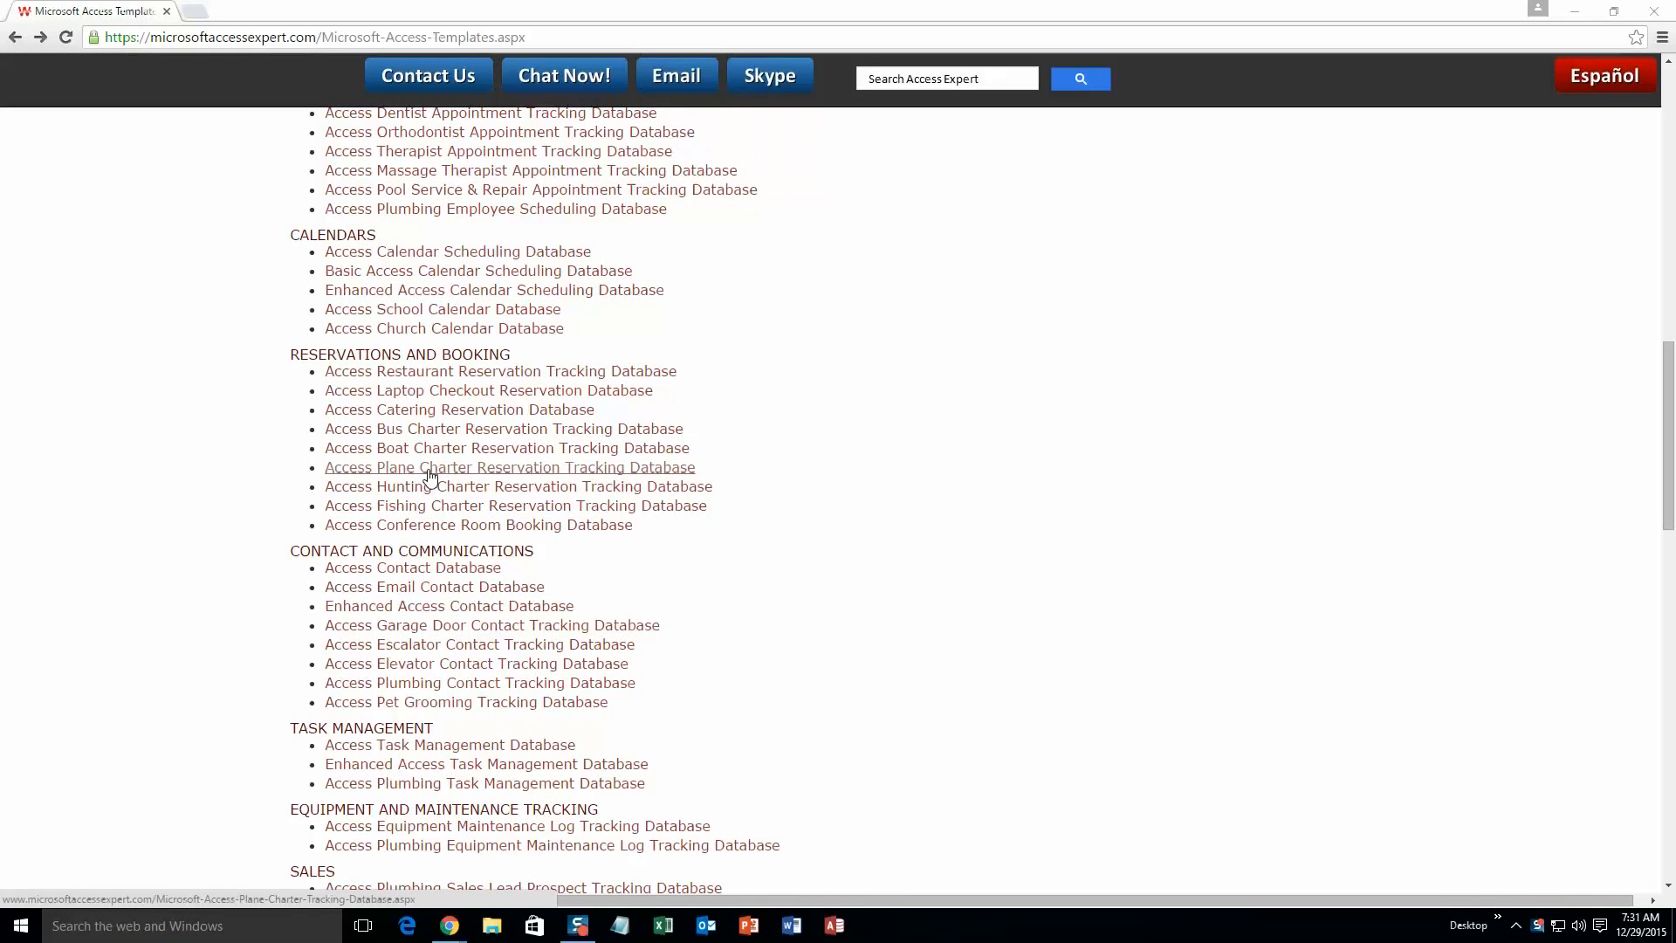
- Go to the Plane Charter Reservation Tracking page and download the Access 2010/2013/2016 demo
{"action": "left_click", "coordinate": [510, 468]}
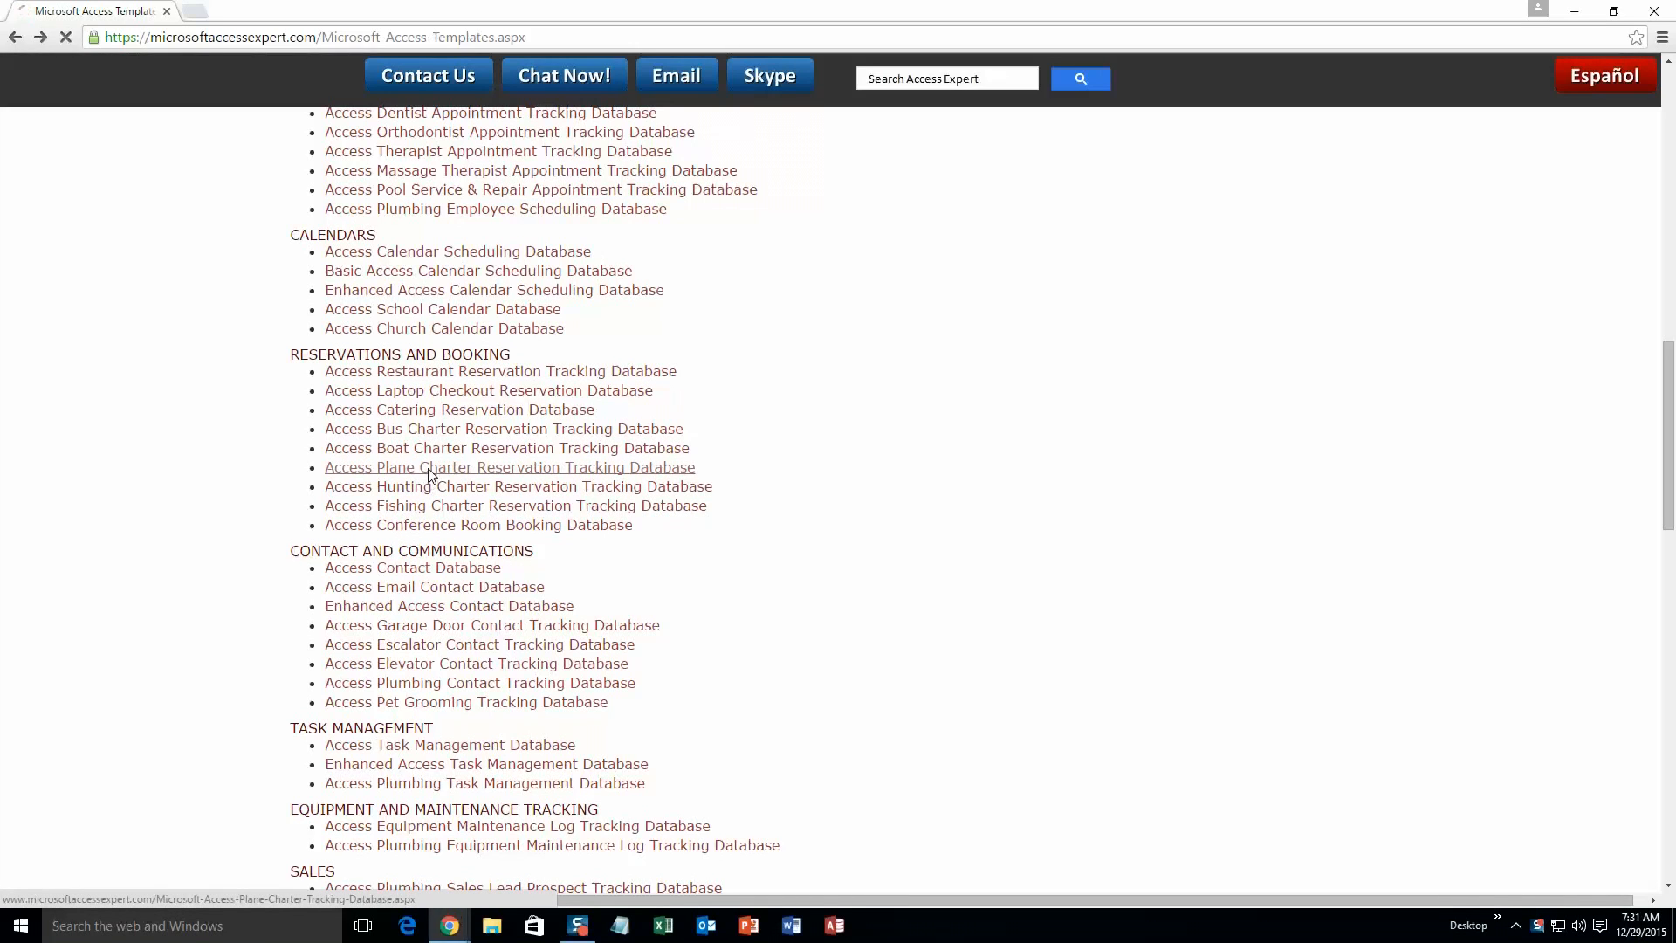
{"action": "left_click", "coordinate": [508, 468]}
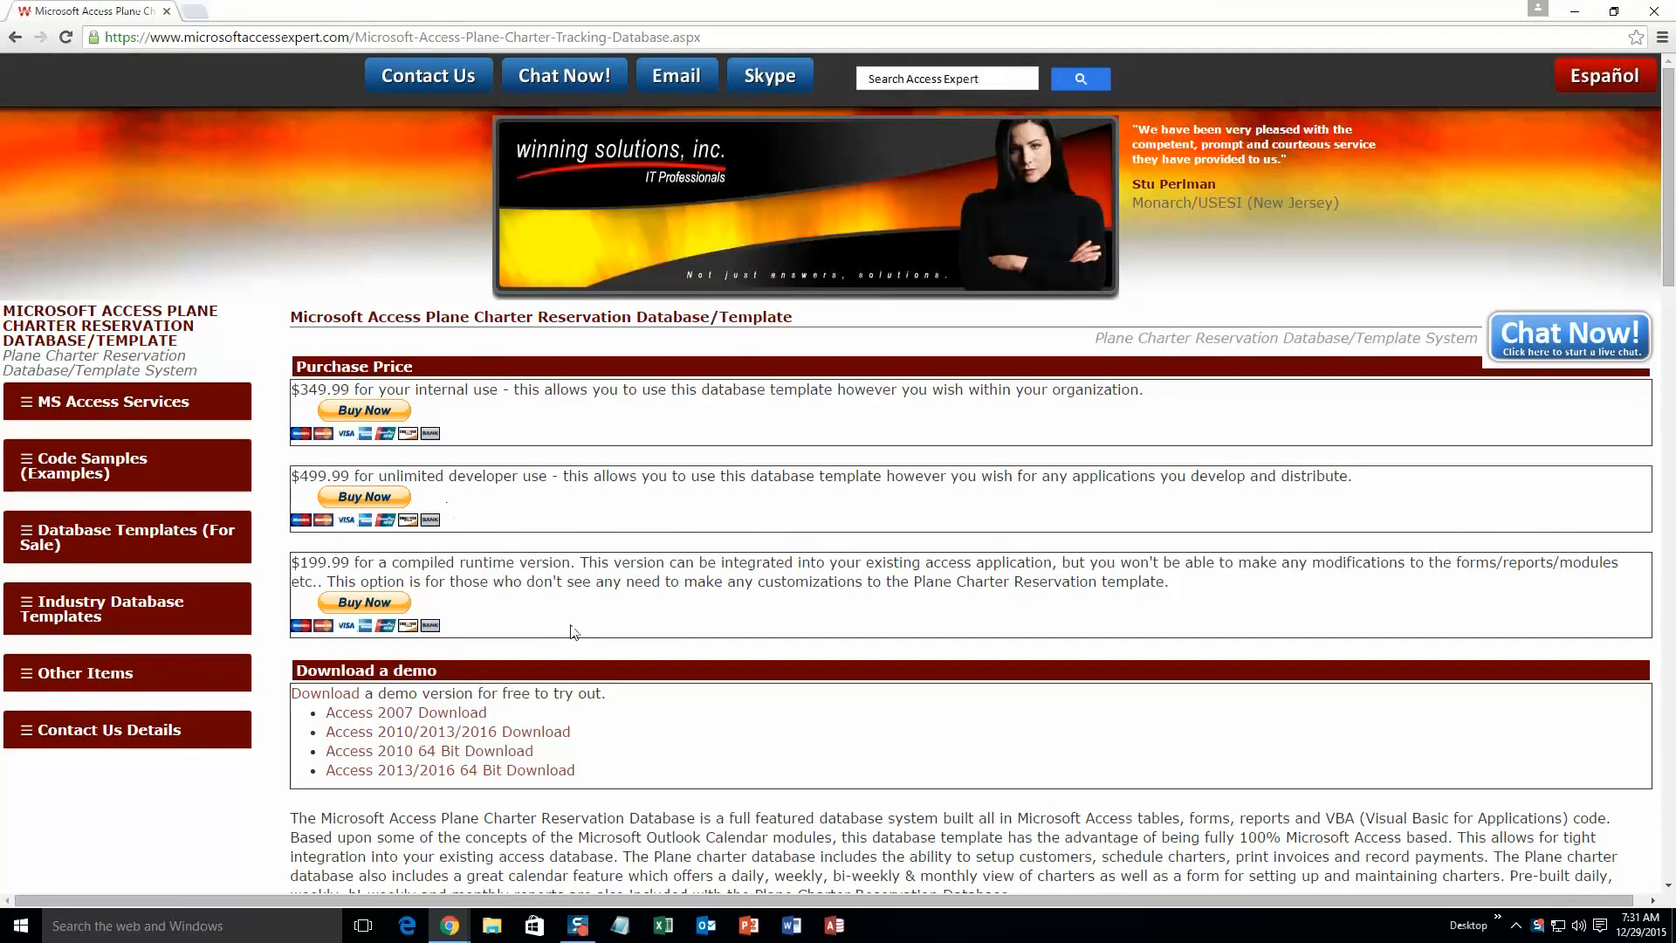
{"action": "scroll", "scroll_direction": "down", "scroll_amount": 3}
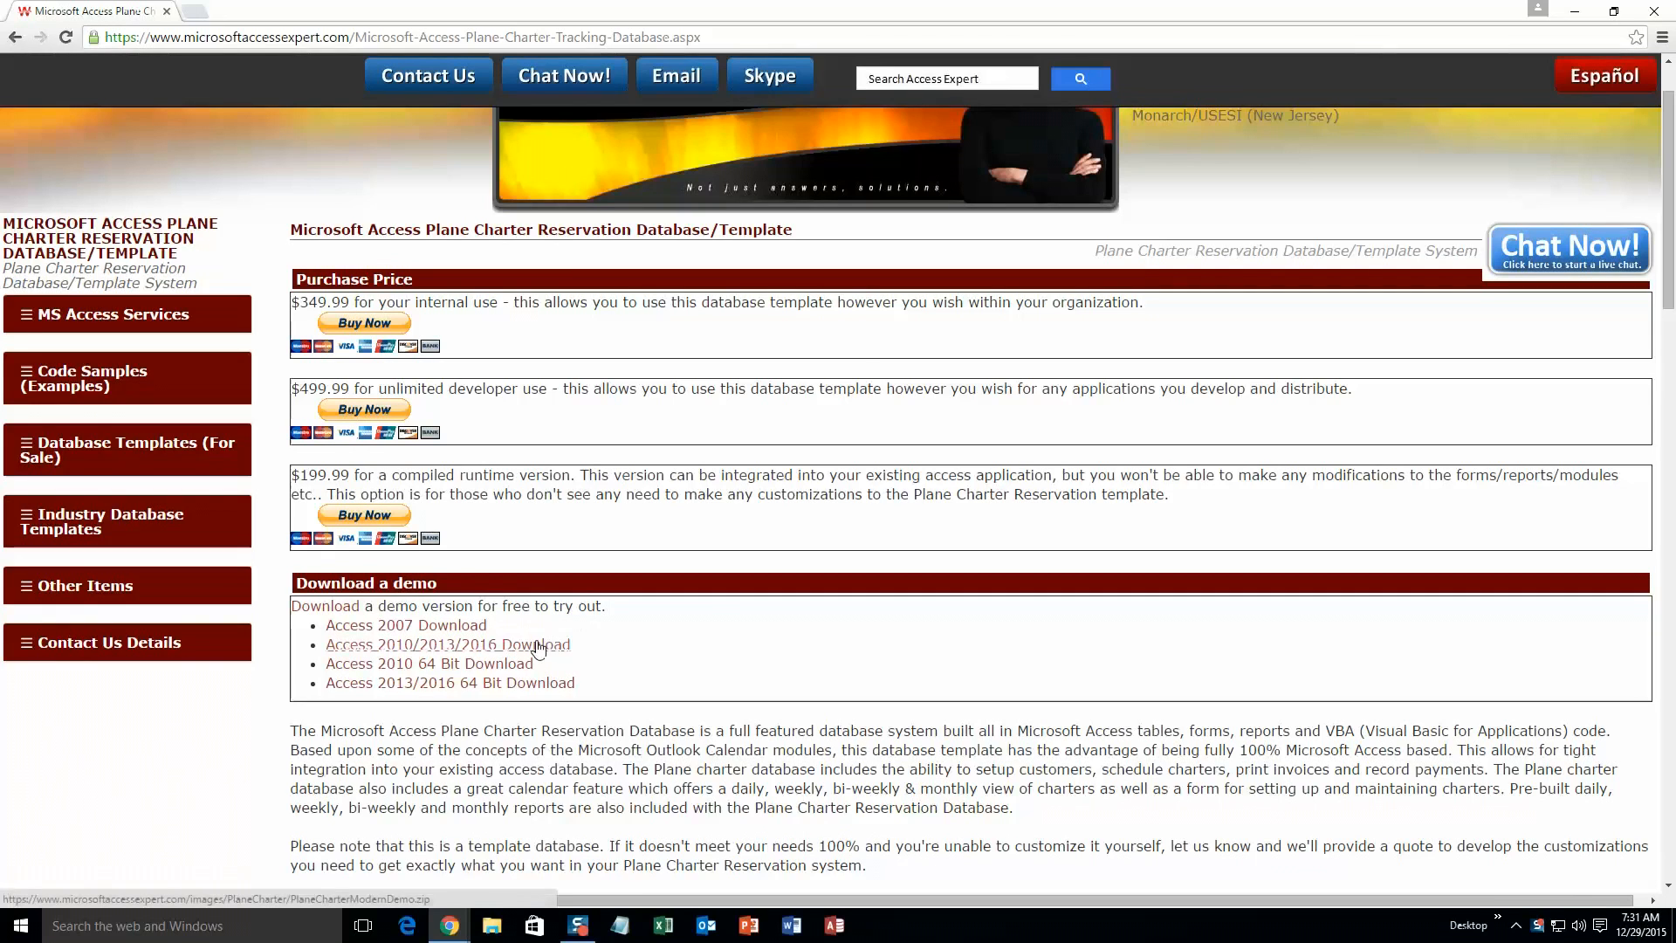
{"action": "left_click", "coordinate": [447, 645]}
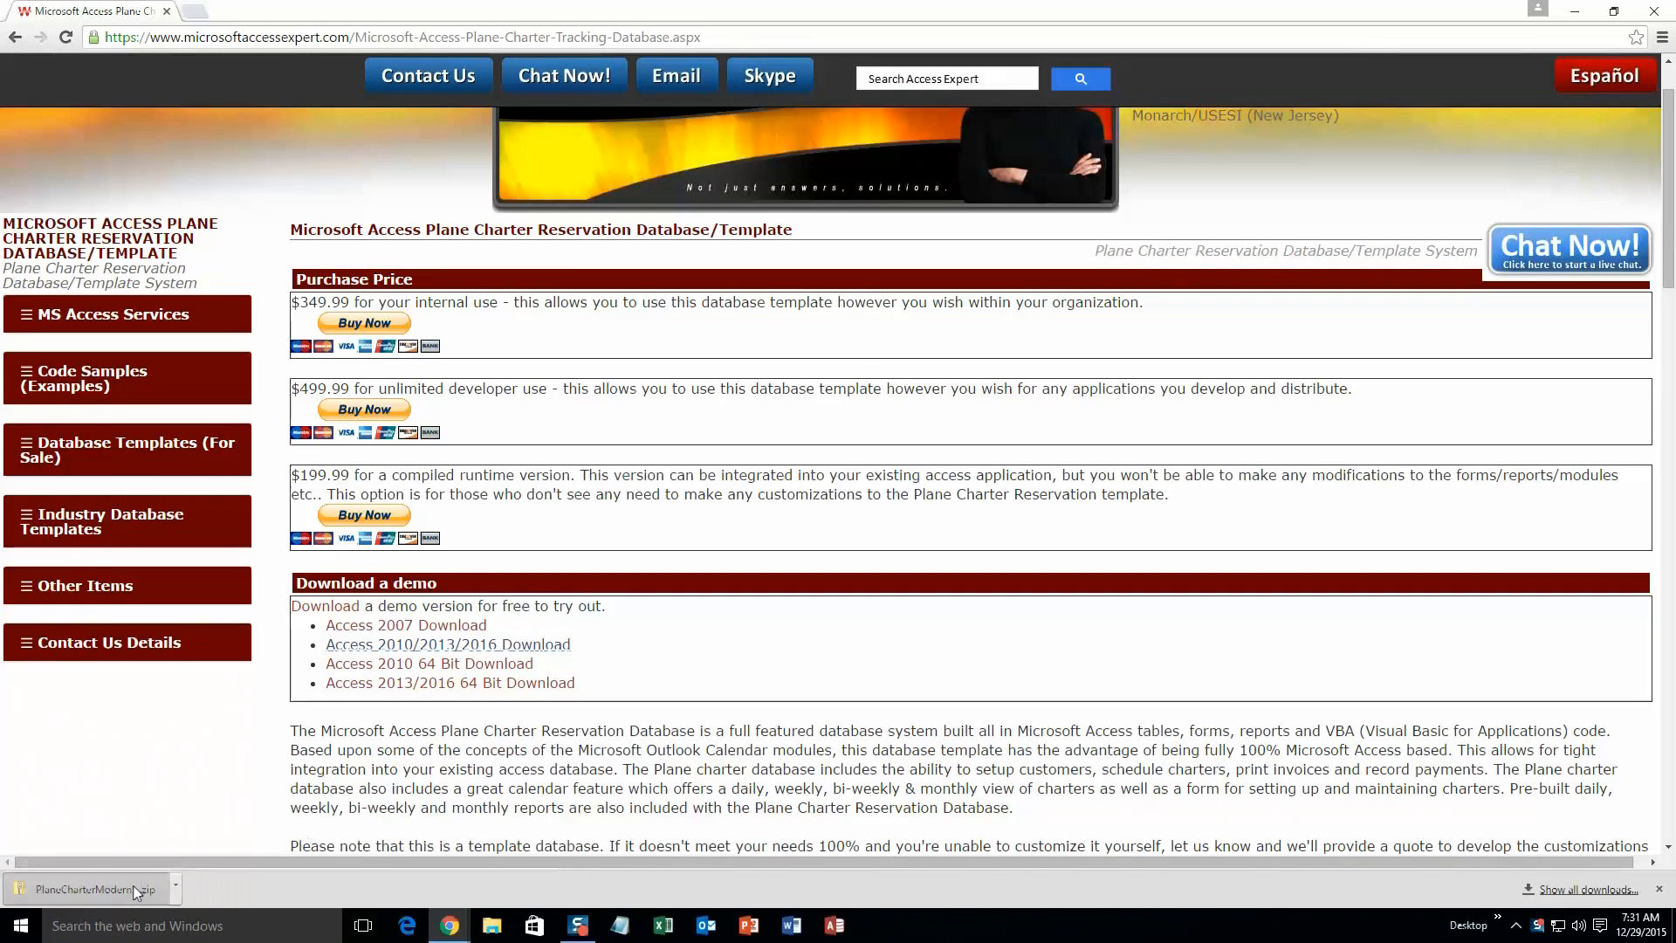
- Extract the PlaneCharterModernDemo zip into Downloads and launch the extracted database
{"action": "left_click", "coordinate": [91, 889]}
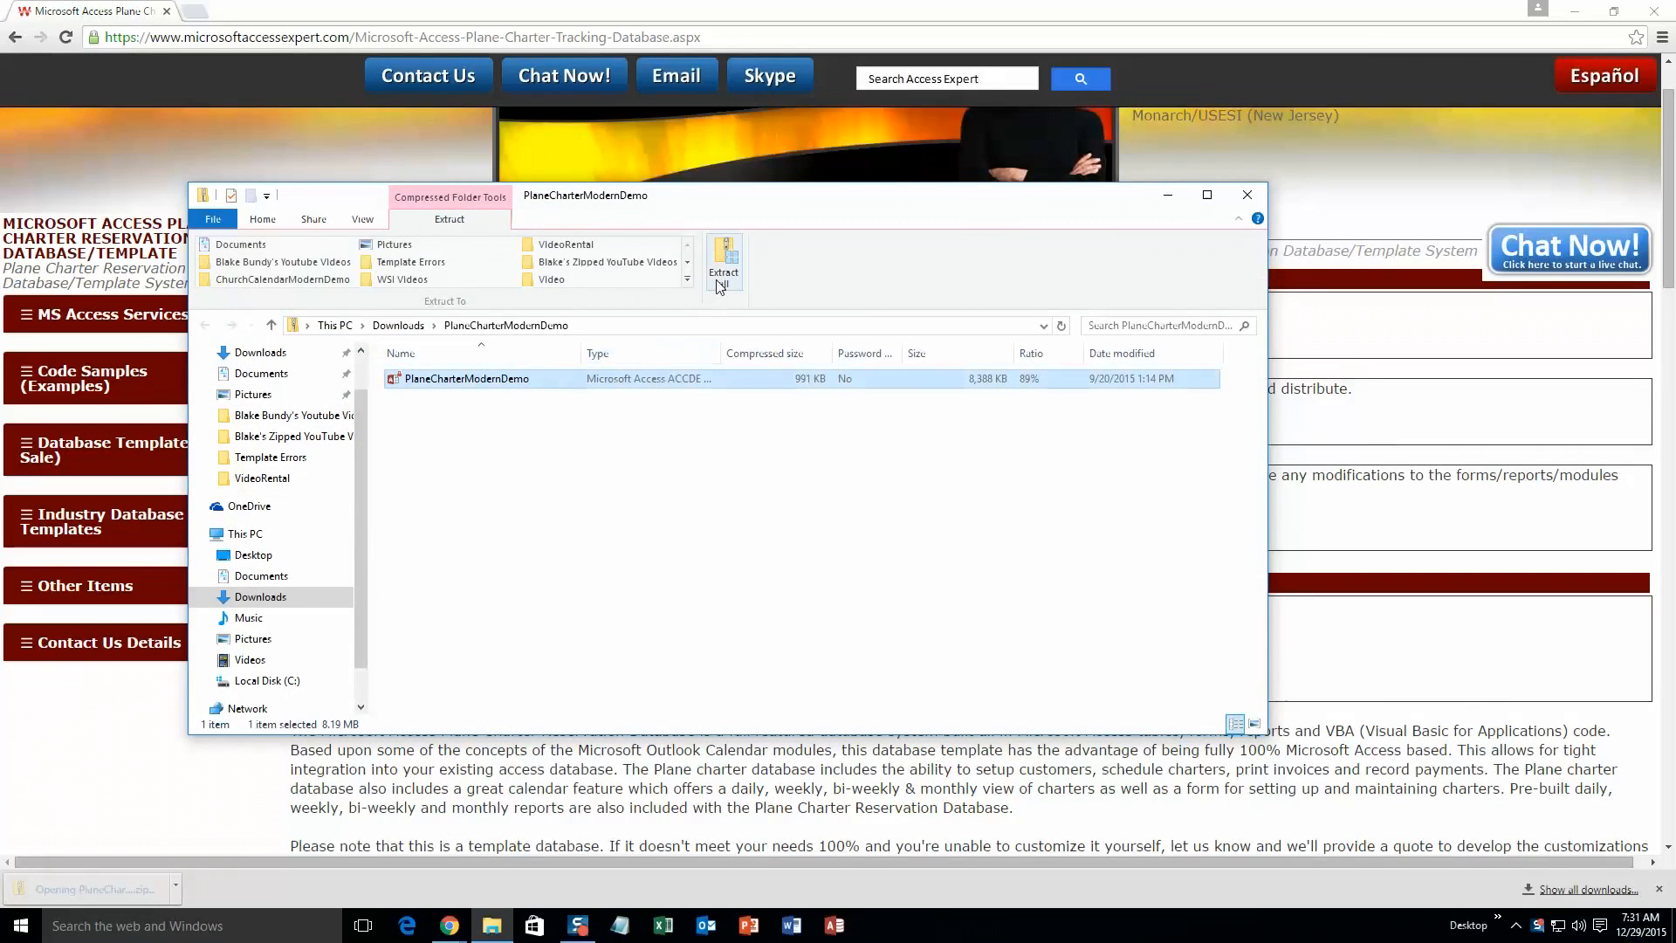
{"action": "left_click", "coordinate": [723, 262]}
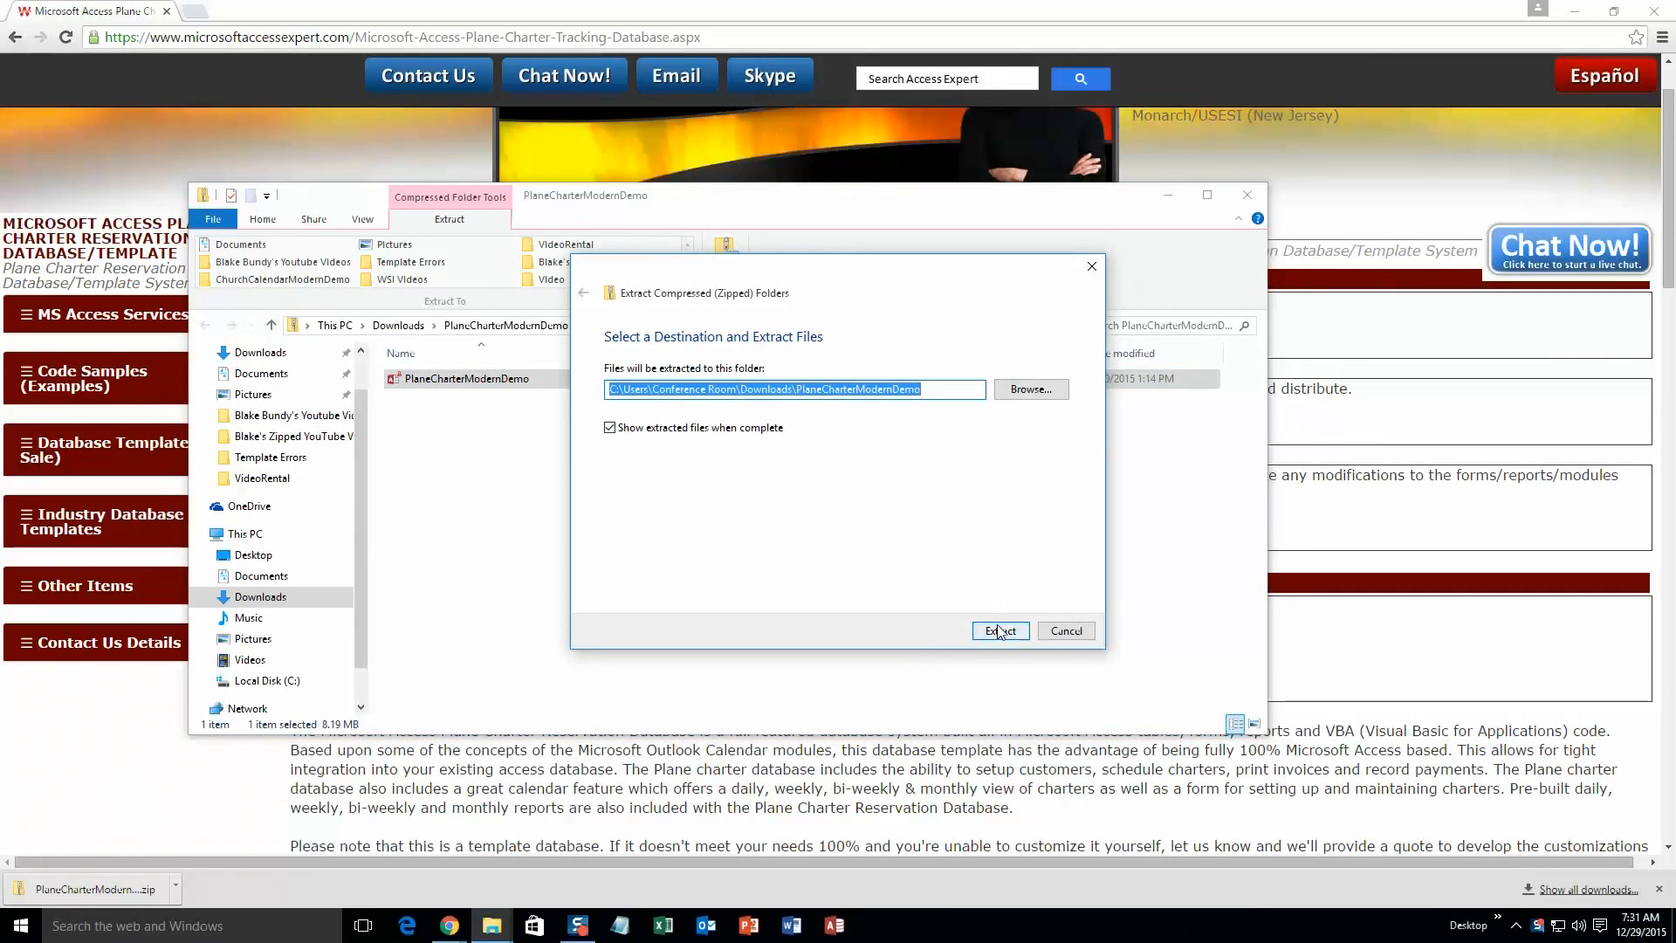
{"action": "left_click", "coordinate": [999, 630]}
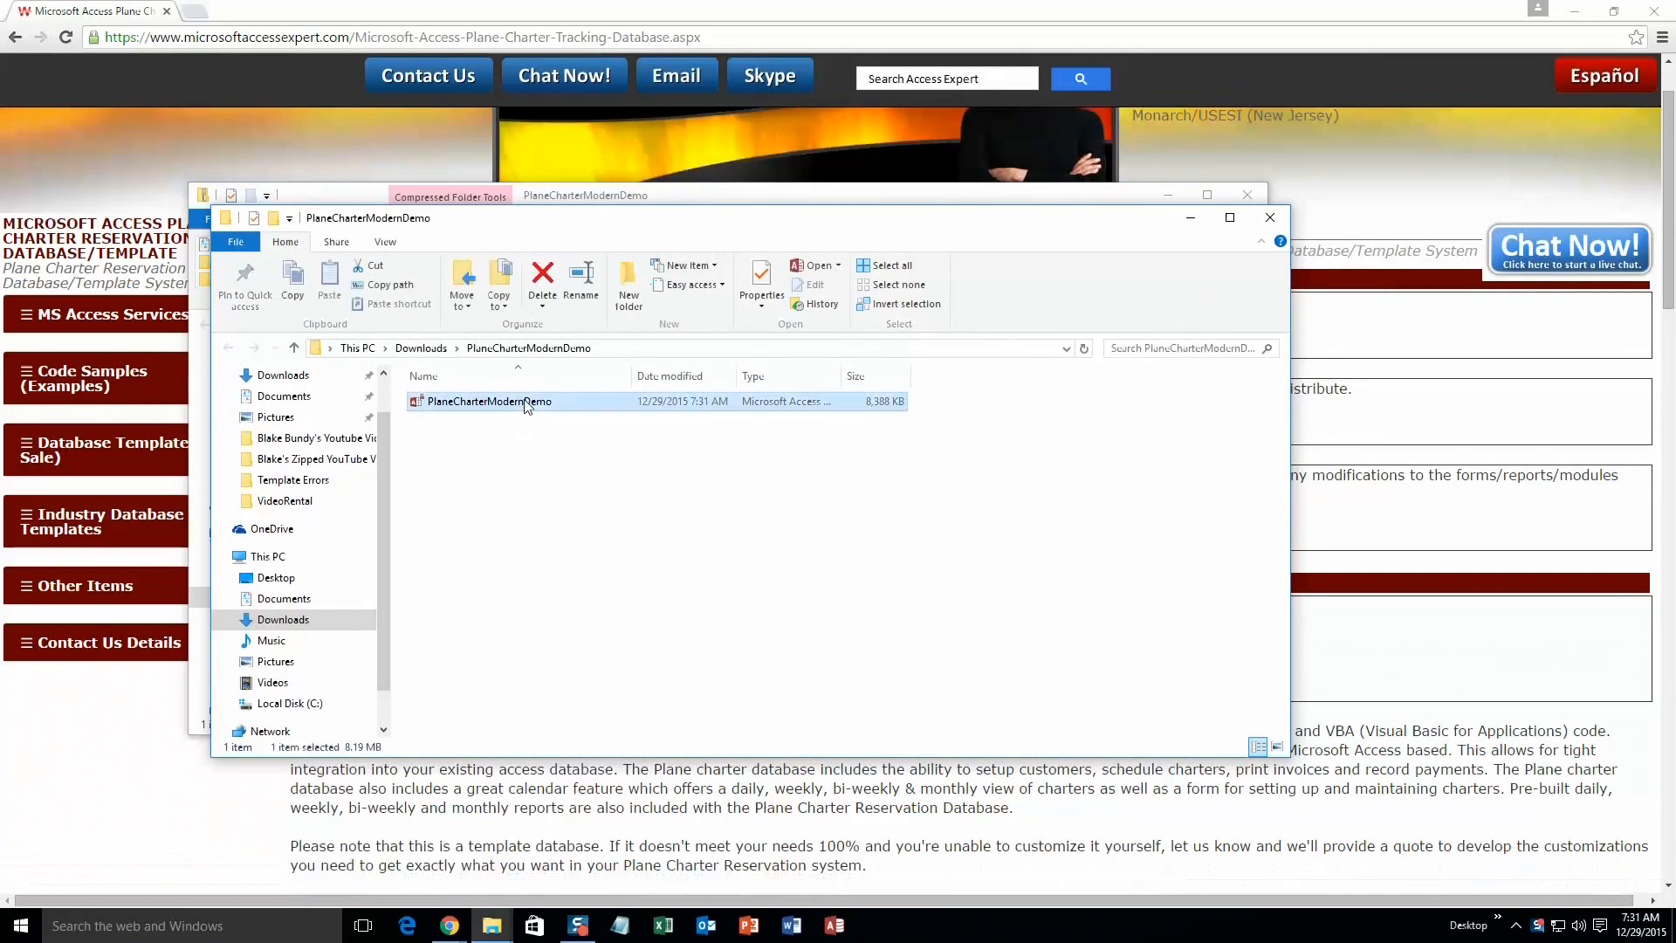
{"action": "double_click", "coordinate": [489, 402]}
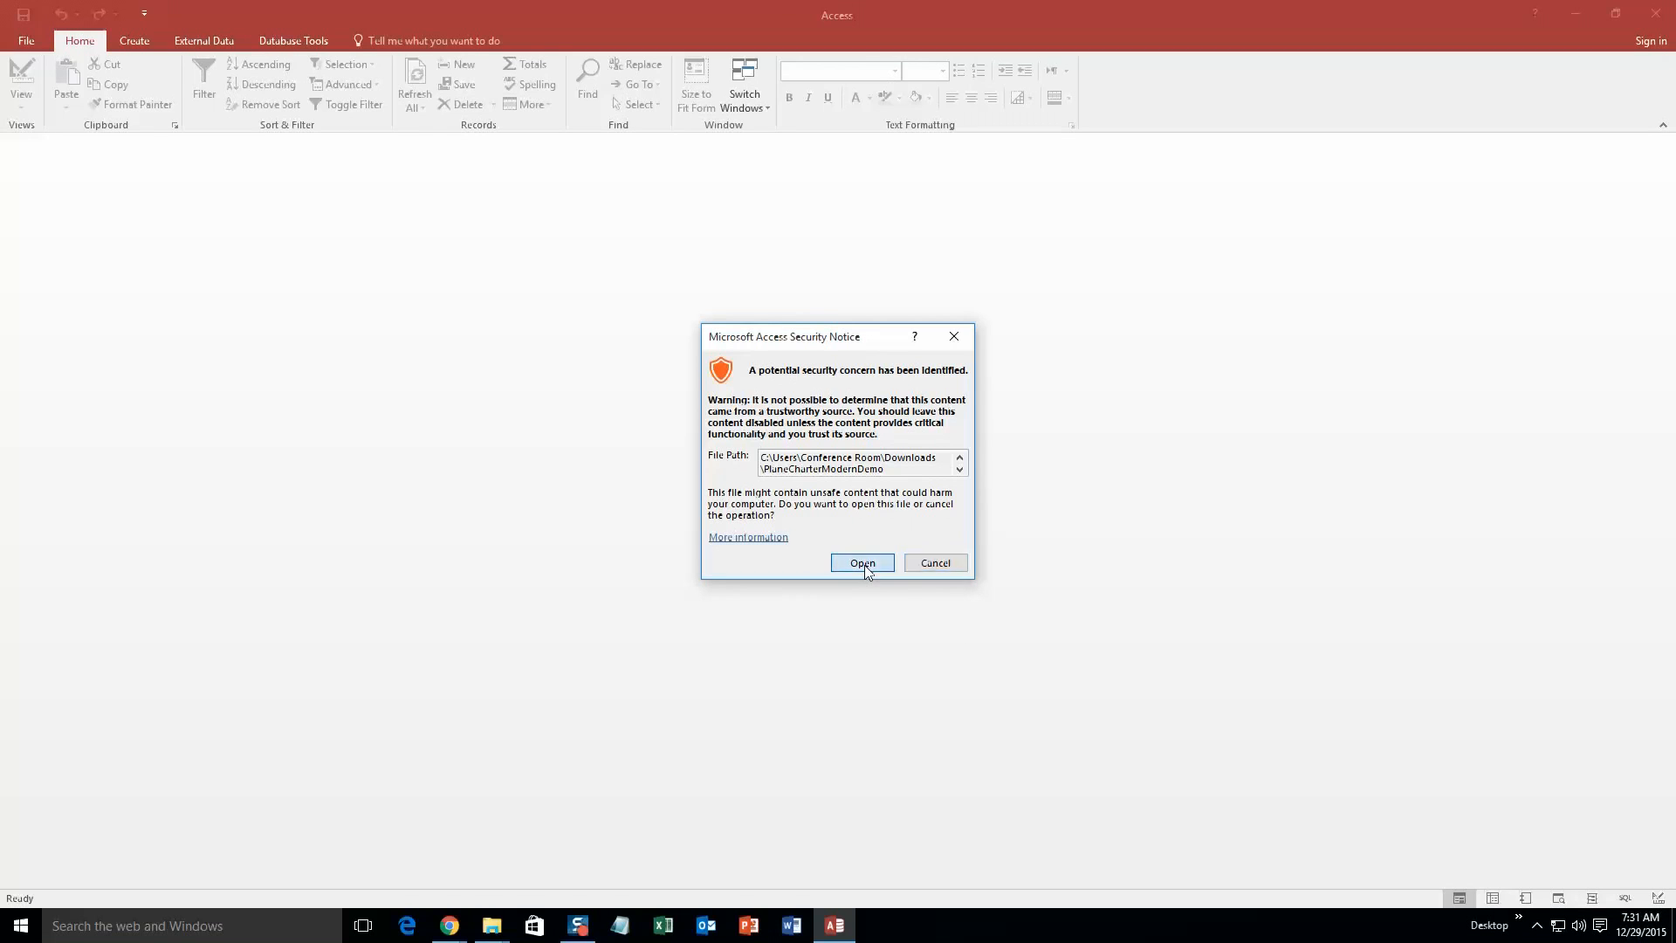
- Dismiss the Demo notice to reveal the Plane Charter Reservation System Main Menu
{"action": "left_click", "coordinate": [860, 564]}
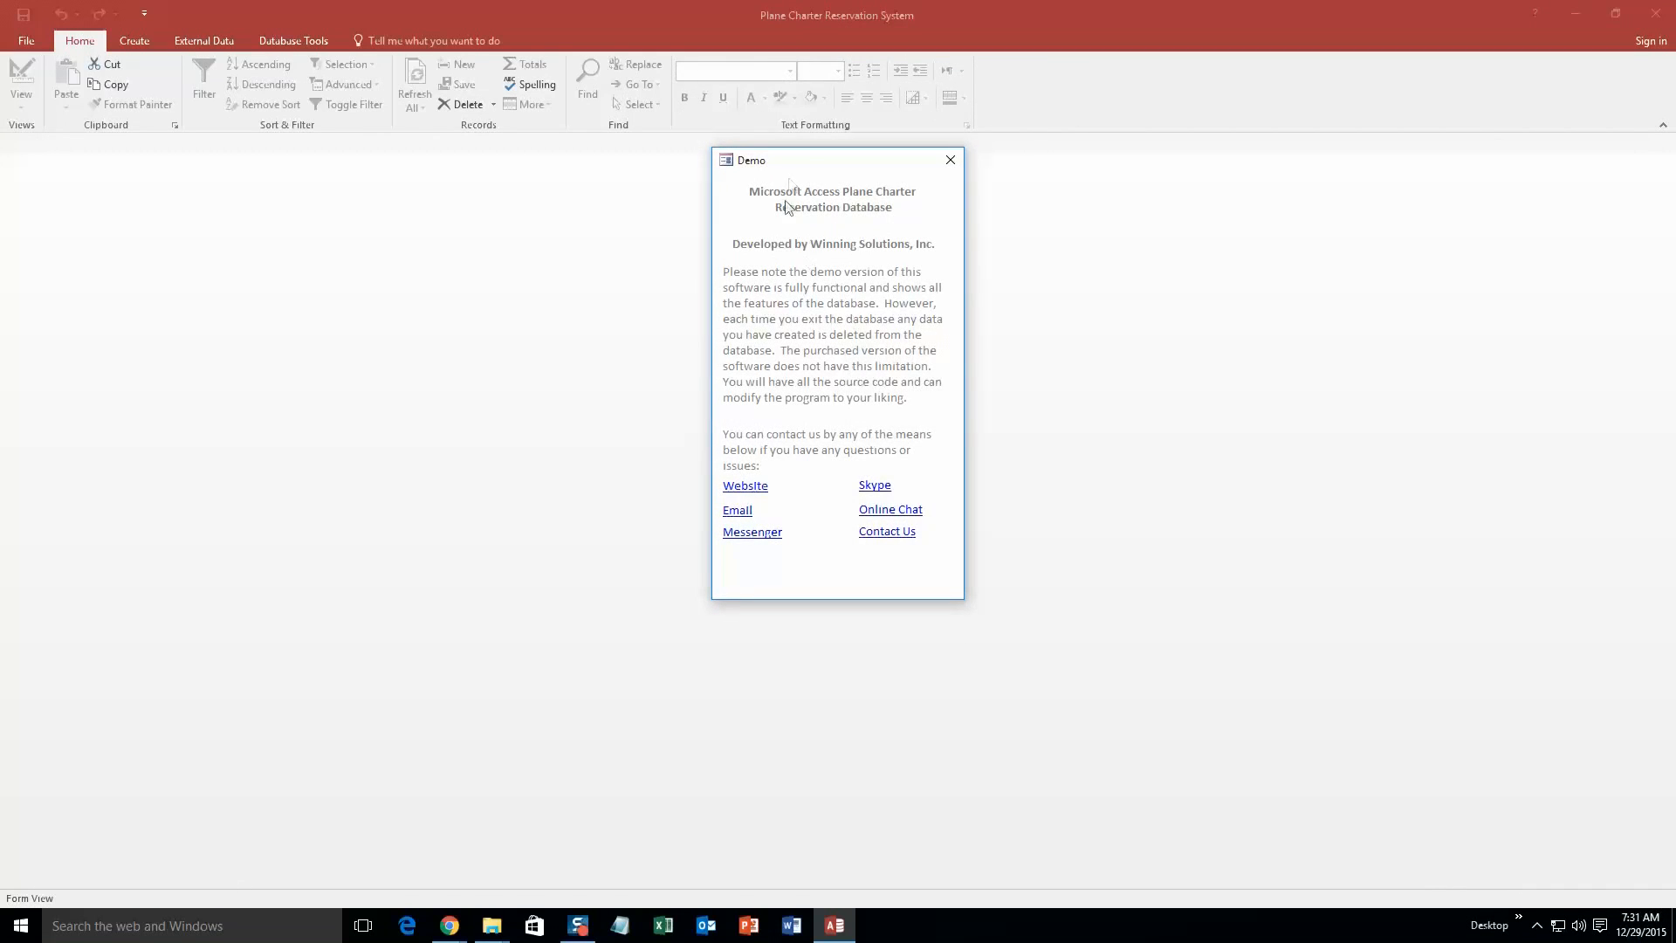
{"action": "mouse_move", "coordinate": [801, 183]}
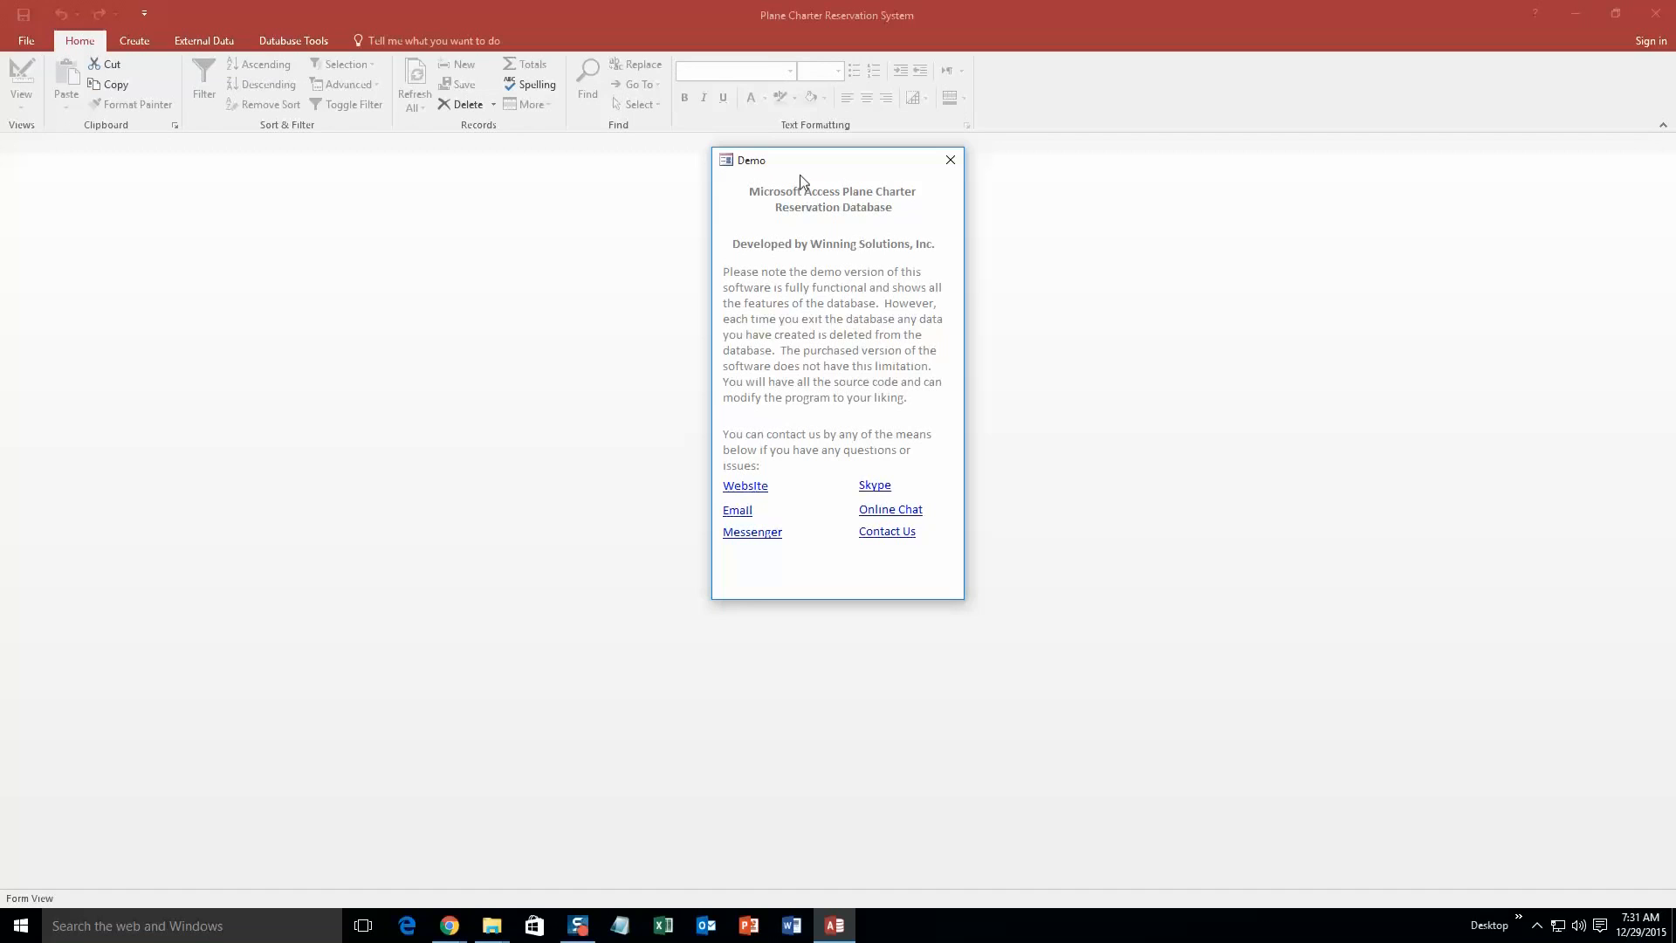
{"action": "mouse_move", "coordinate": [896, 169]}
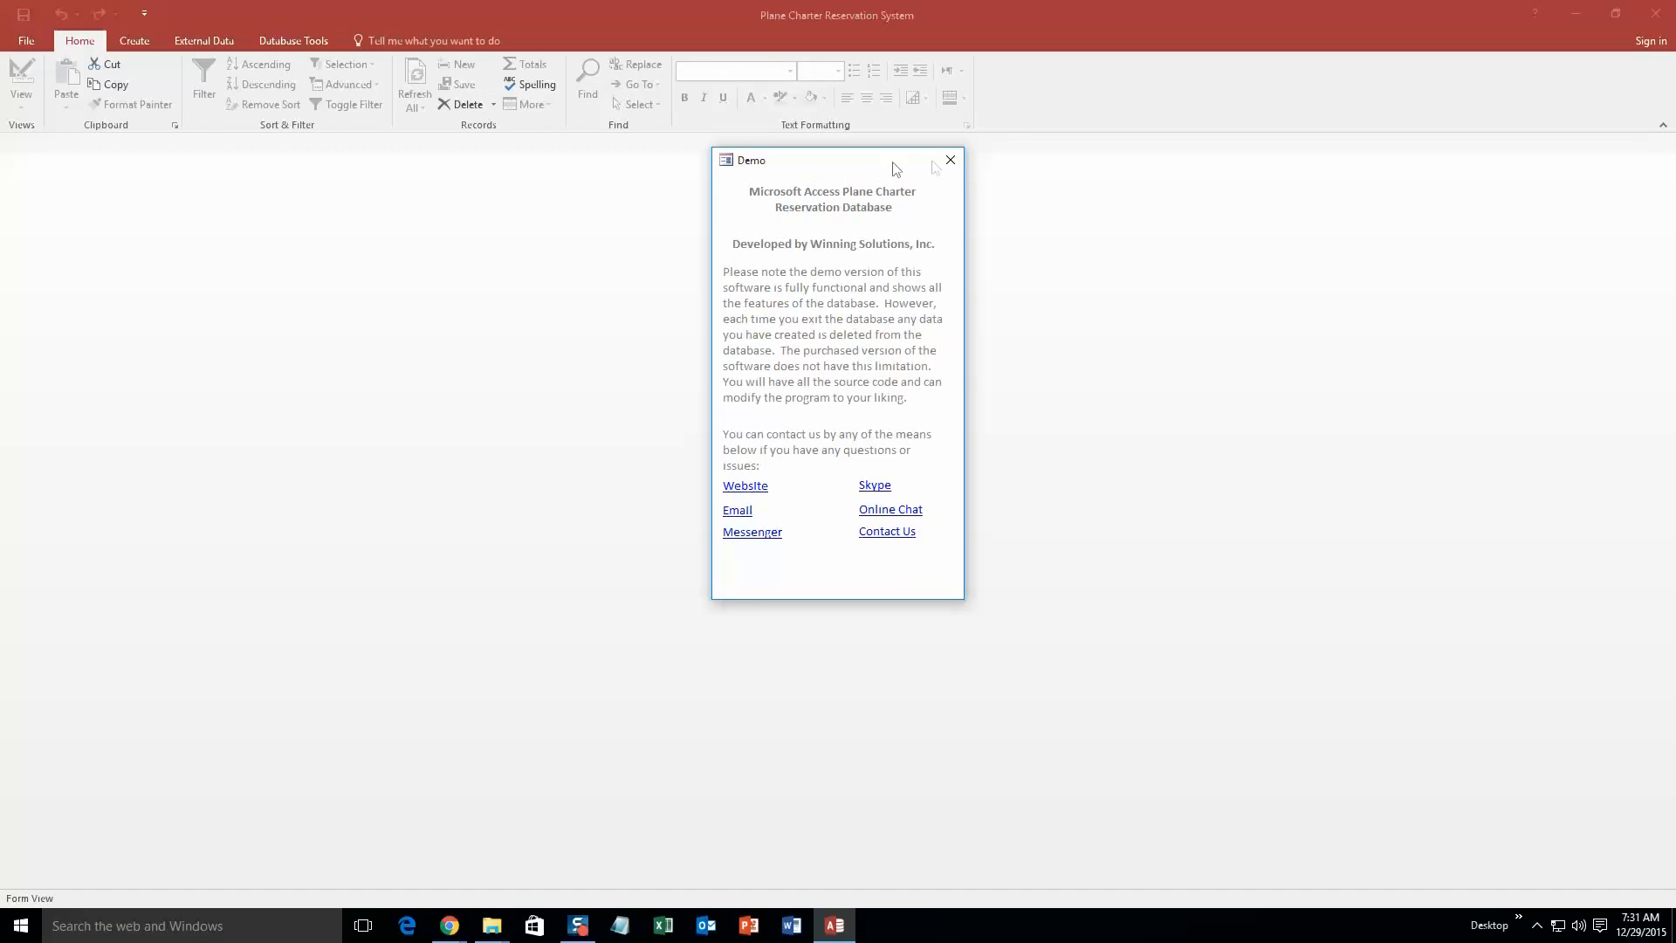
{"action": "left_click", "coordinate": [948, 159]}
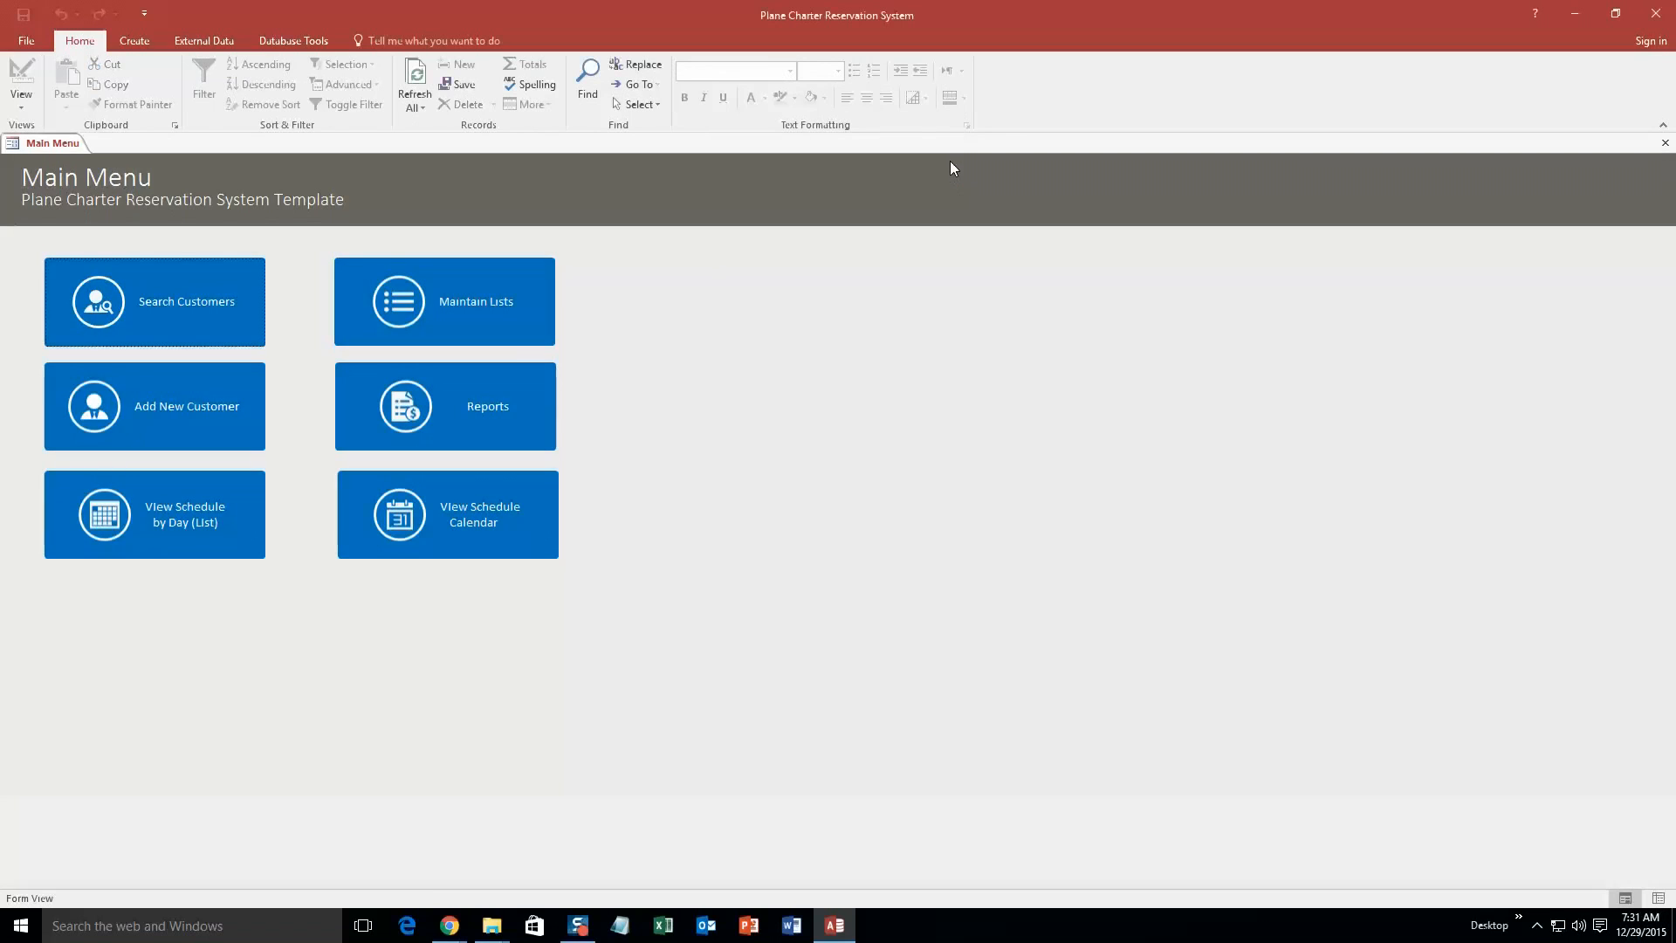
{"action": "mouse_move", "coordinate": [803, 445]}
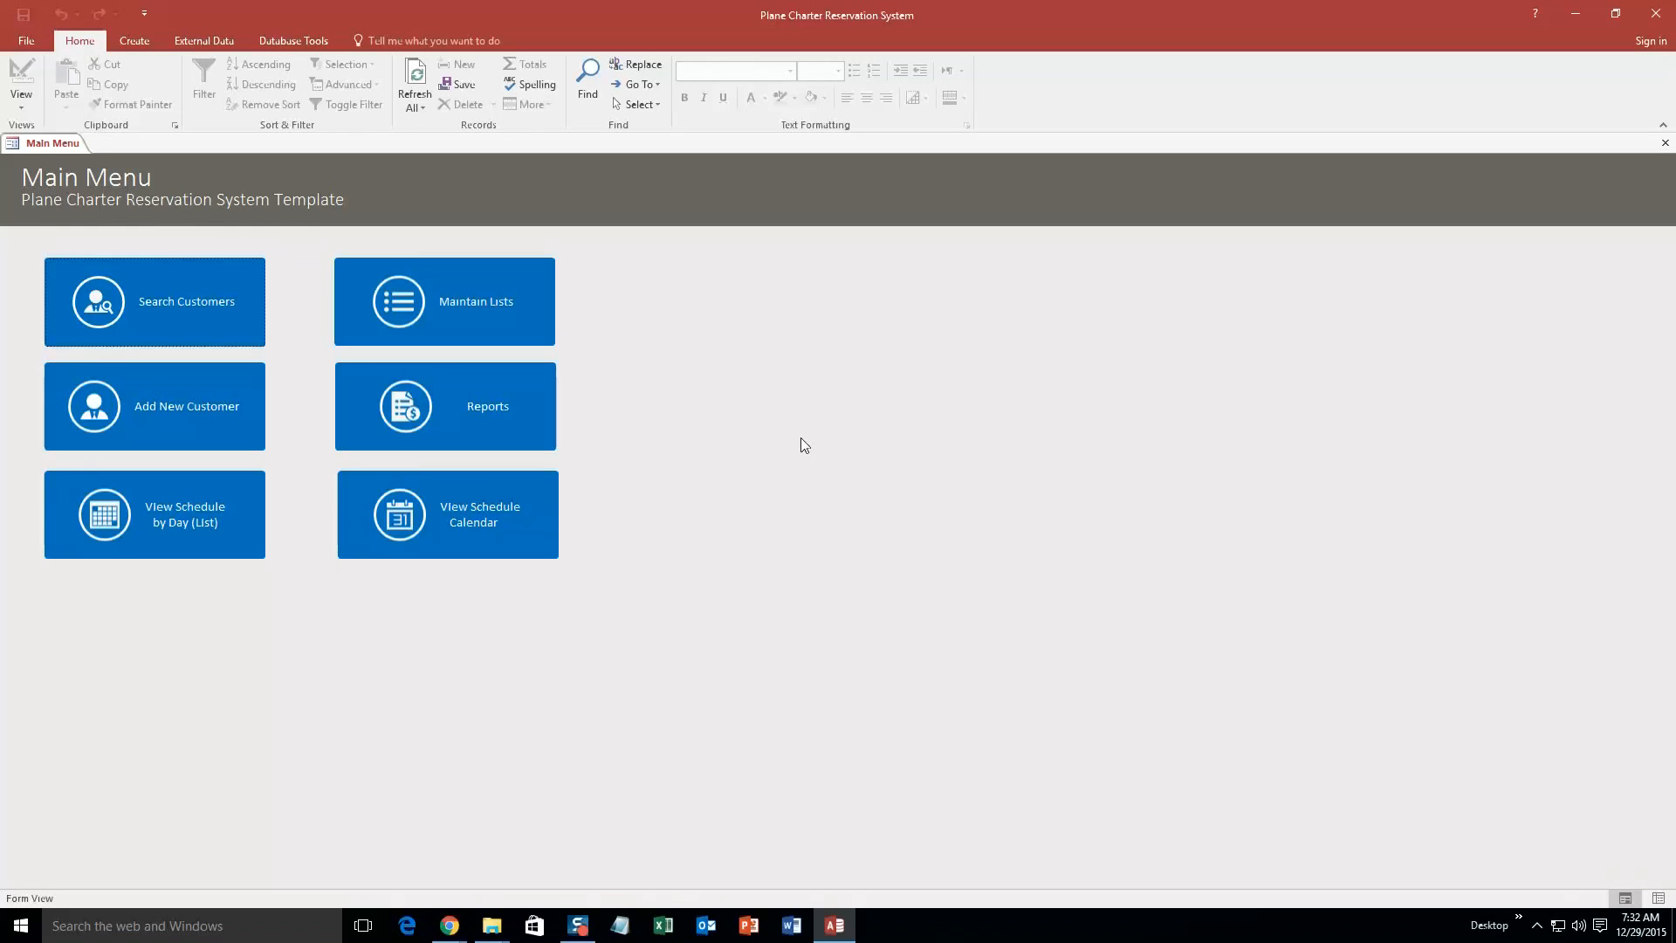
{"action": "mouse_move", "coordinate": [880, 491]}
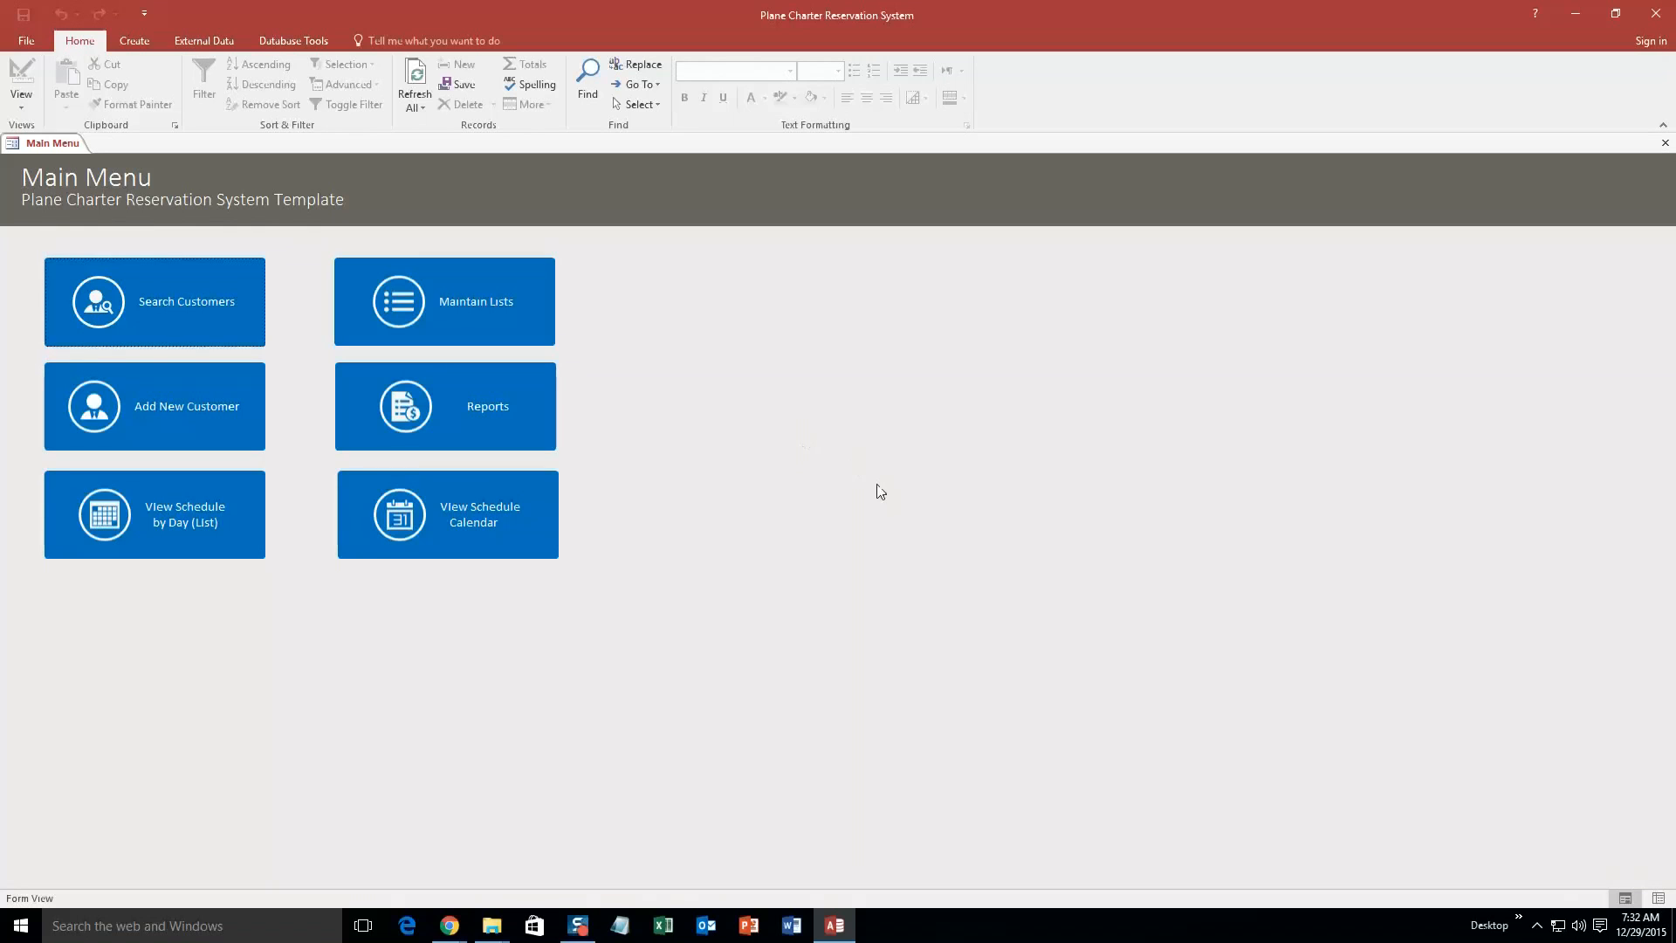
{"action": "mouse_move", "coordinate": [171, 408]}
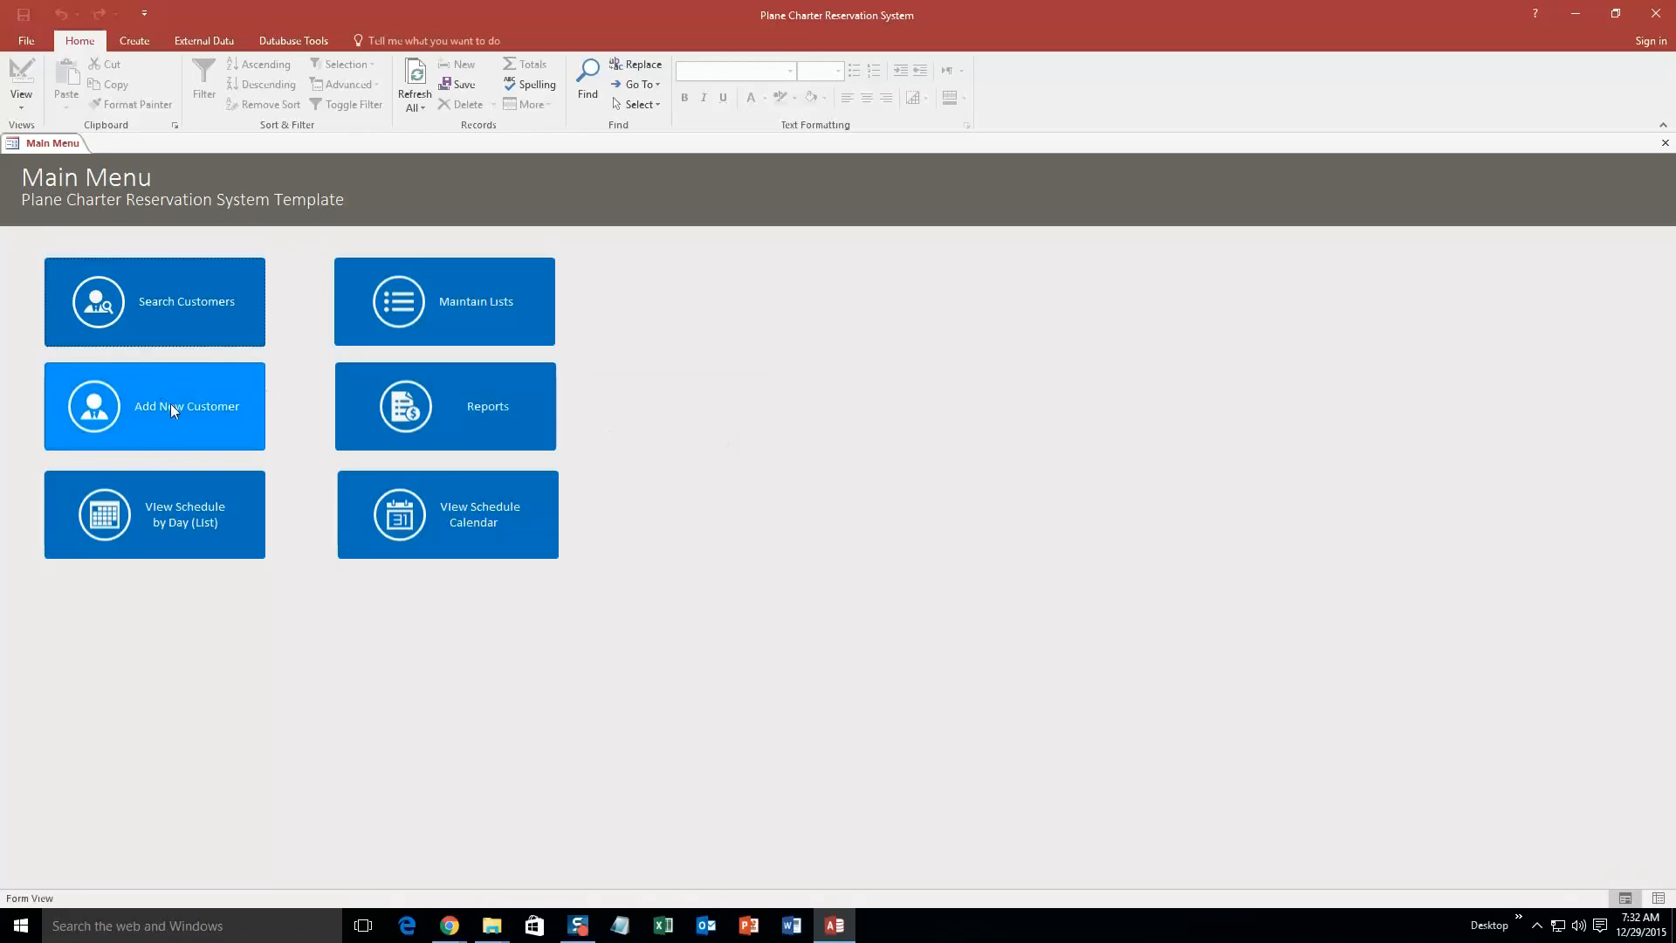
{"action": "left_click", "coordinate": [153, 407]}
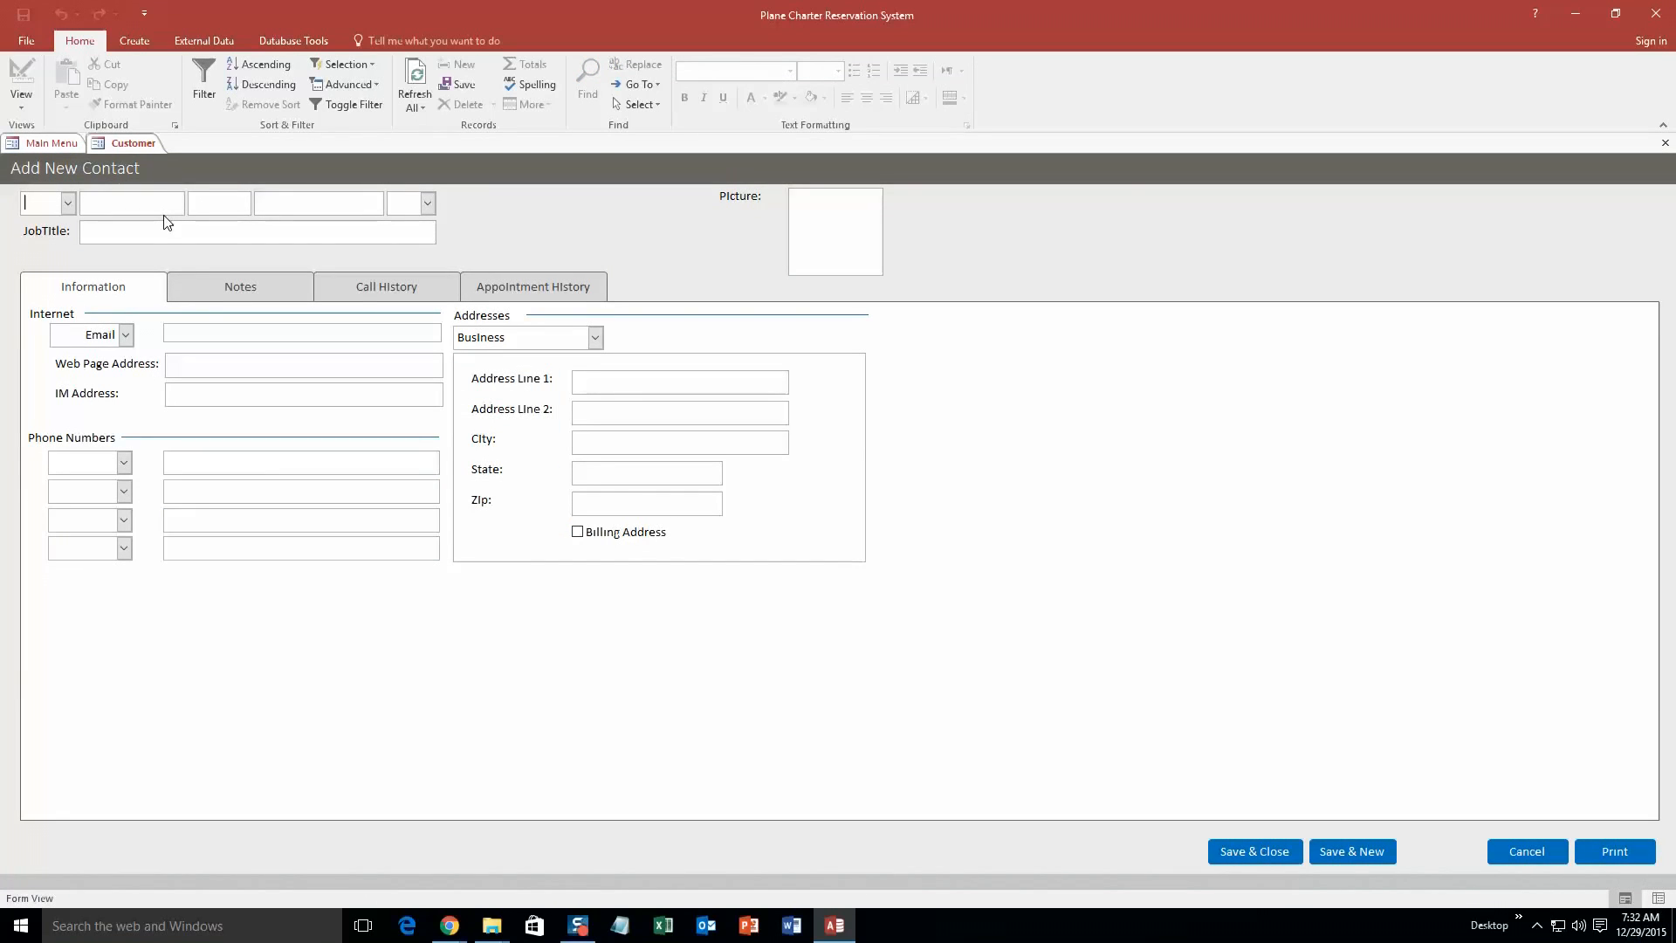
{"action": "type", "text": "B"}
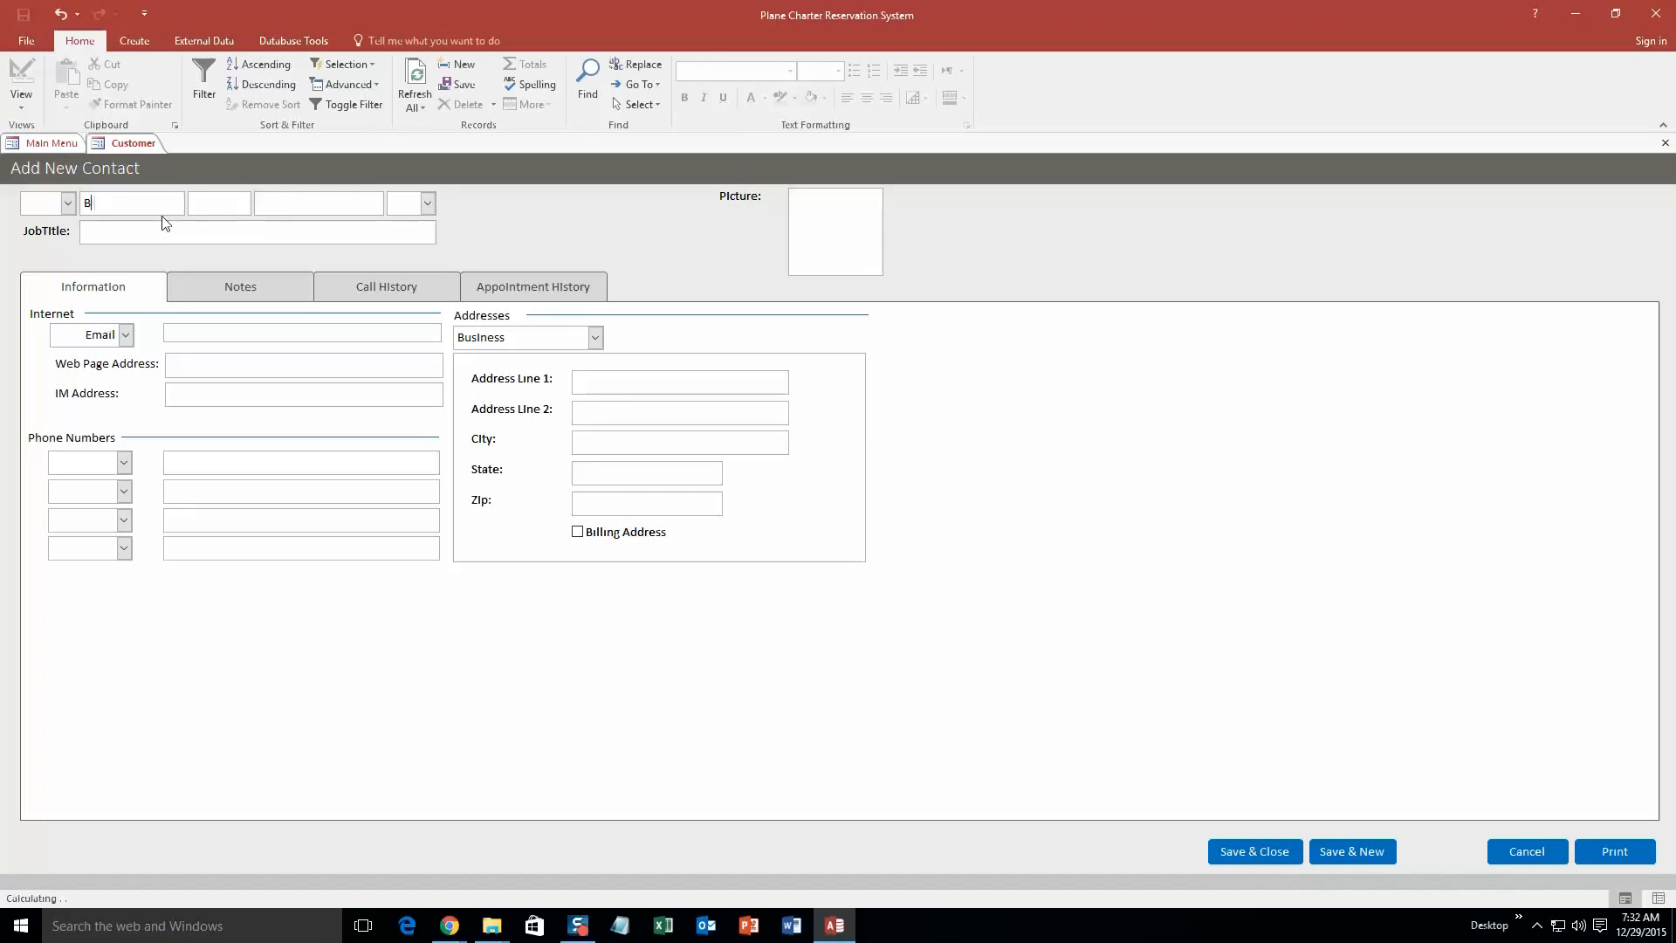
{"action": "type", "text": "Snead"}
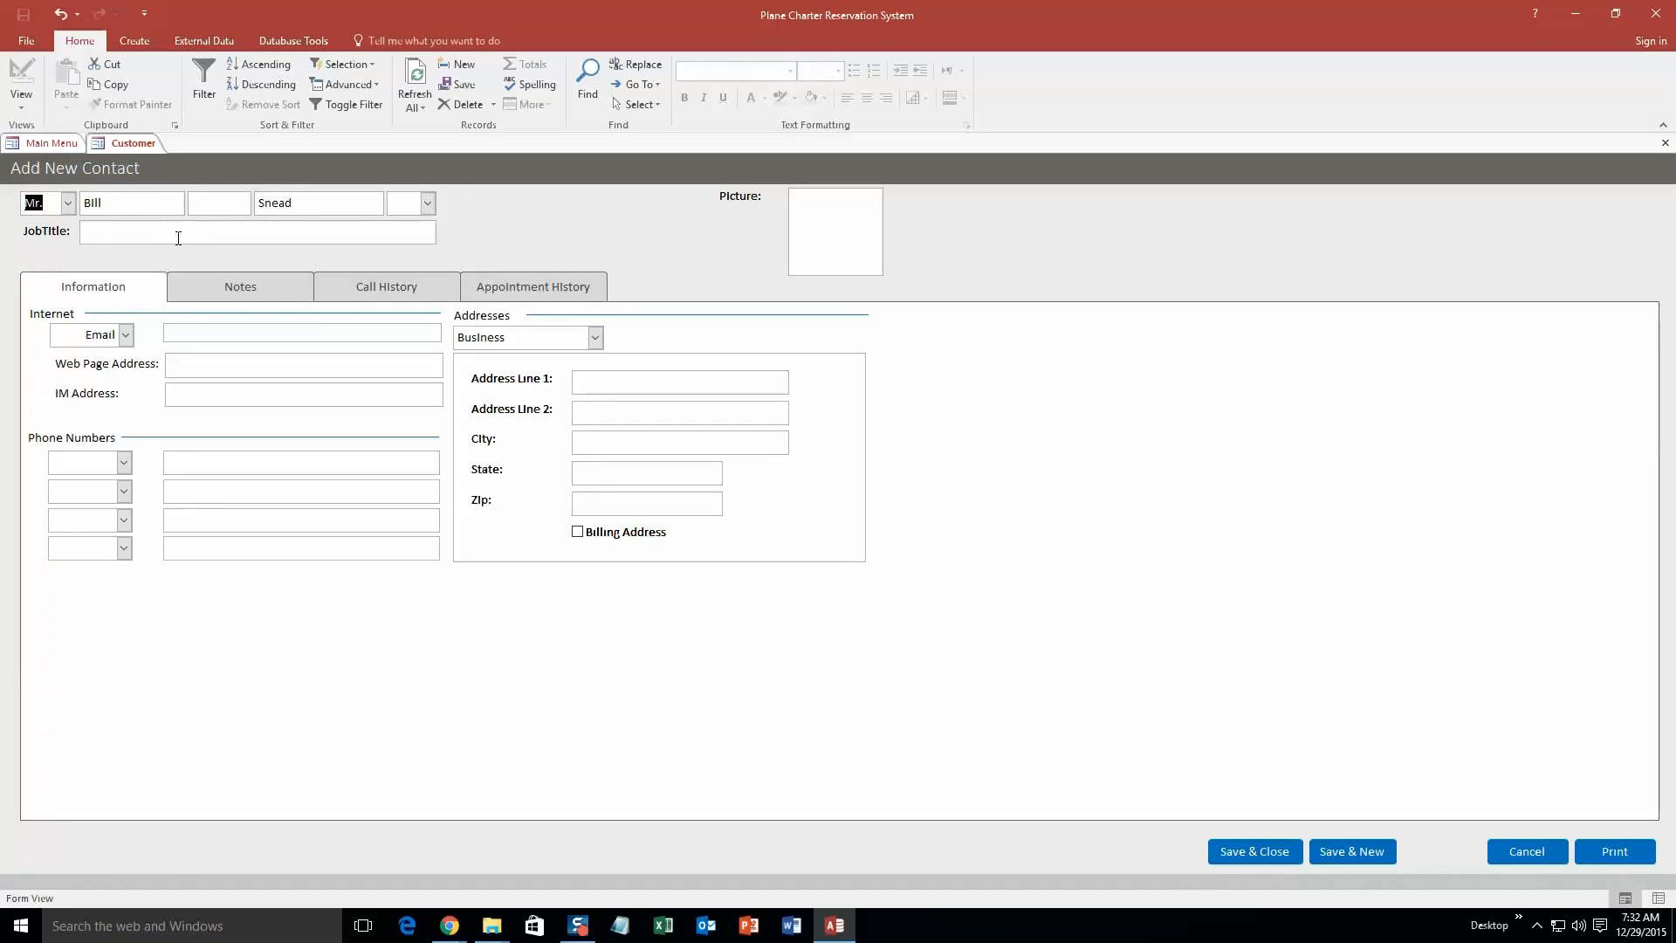
{"action": "left_click", "coordinate": [302, 334]}
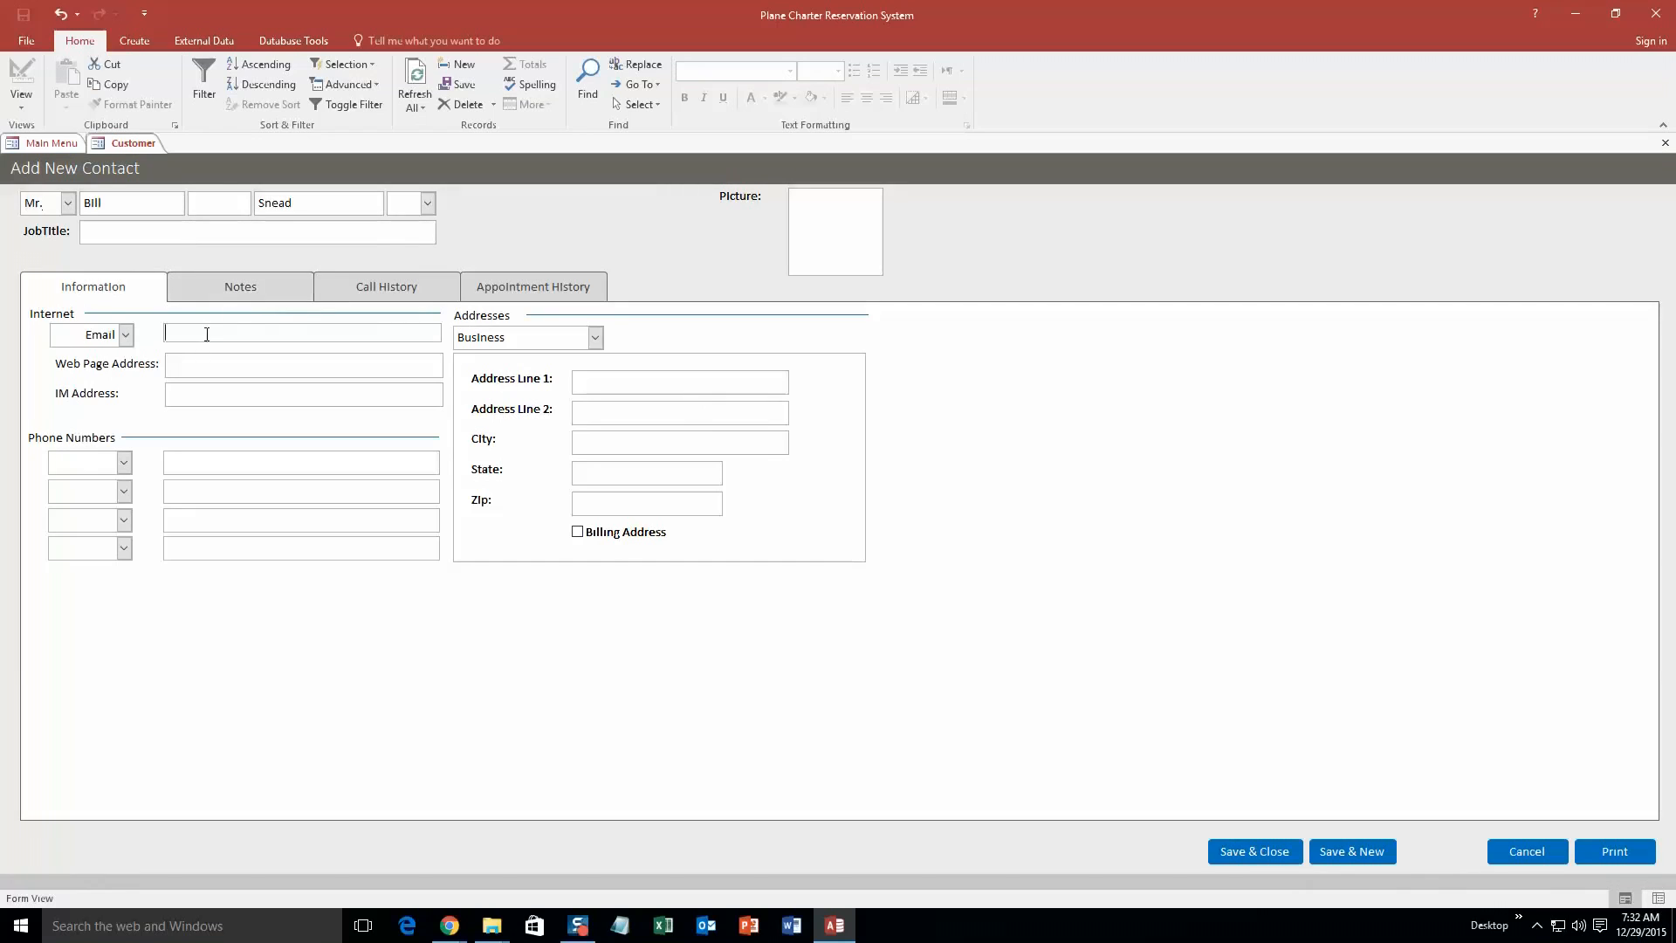
{"action": "type", "text": "test@test.com"}
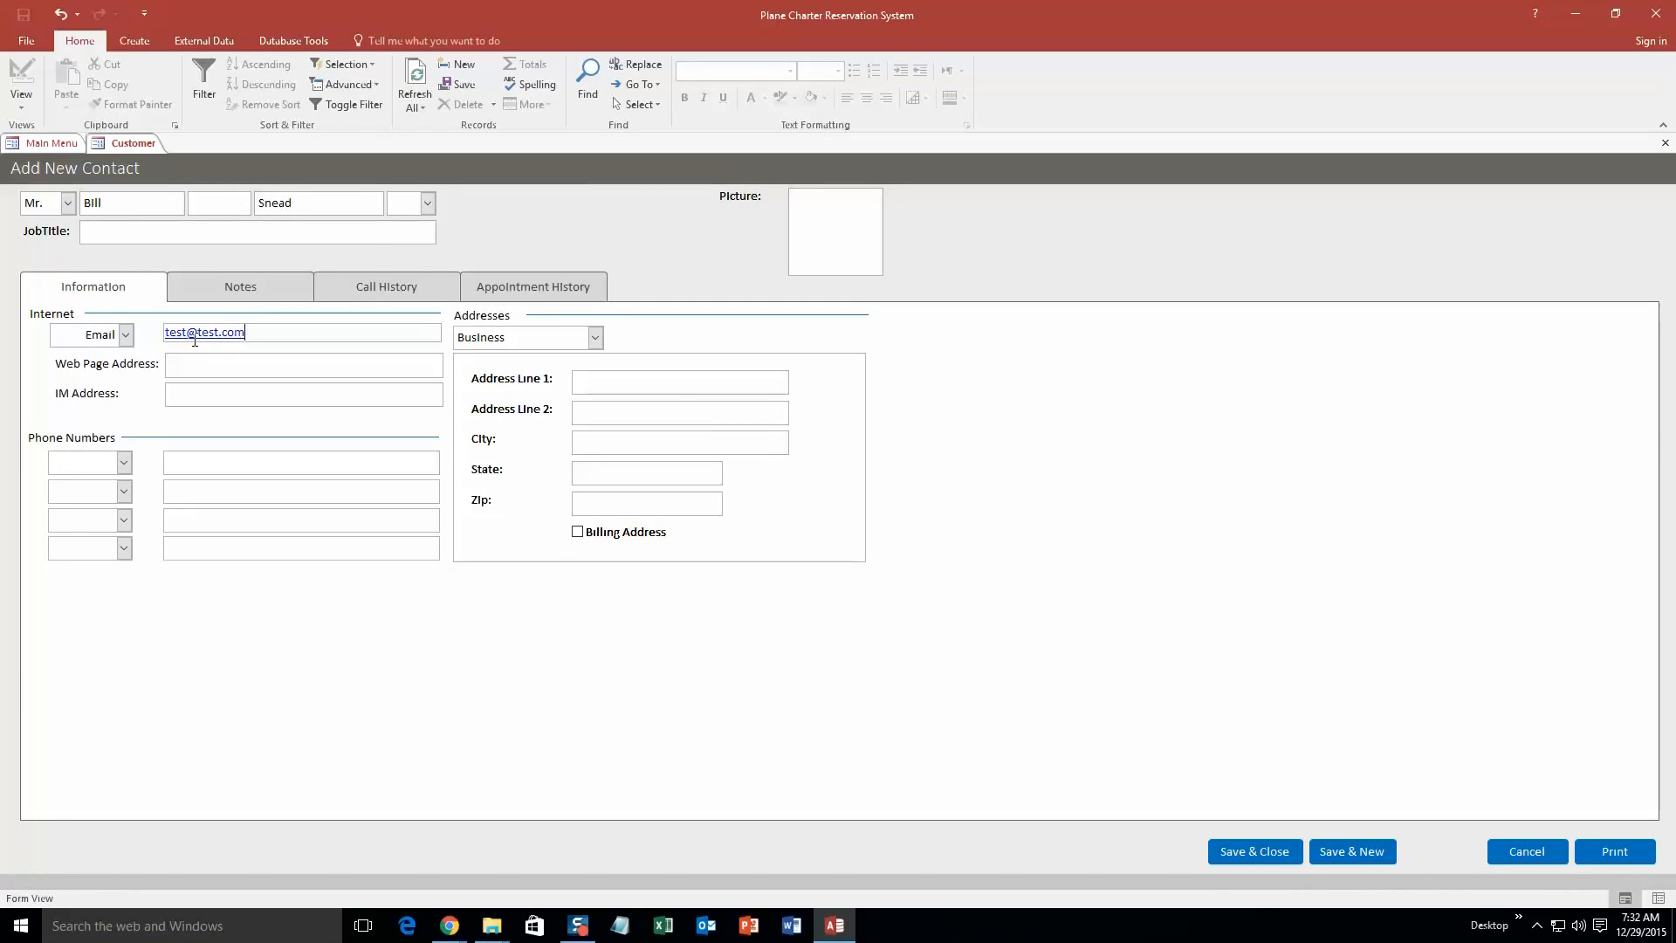
- Add a Business phone number beginning (112) 11 for the customer
{"action": "left_click", "coordinate": [85, 460]}
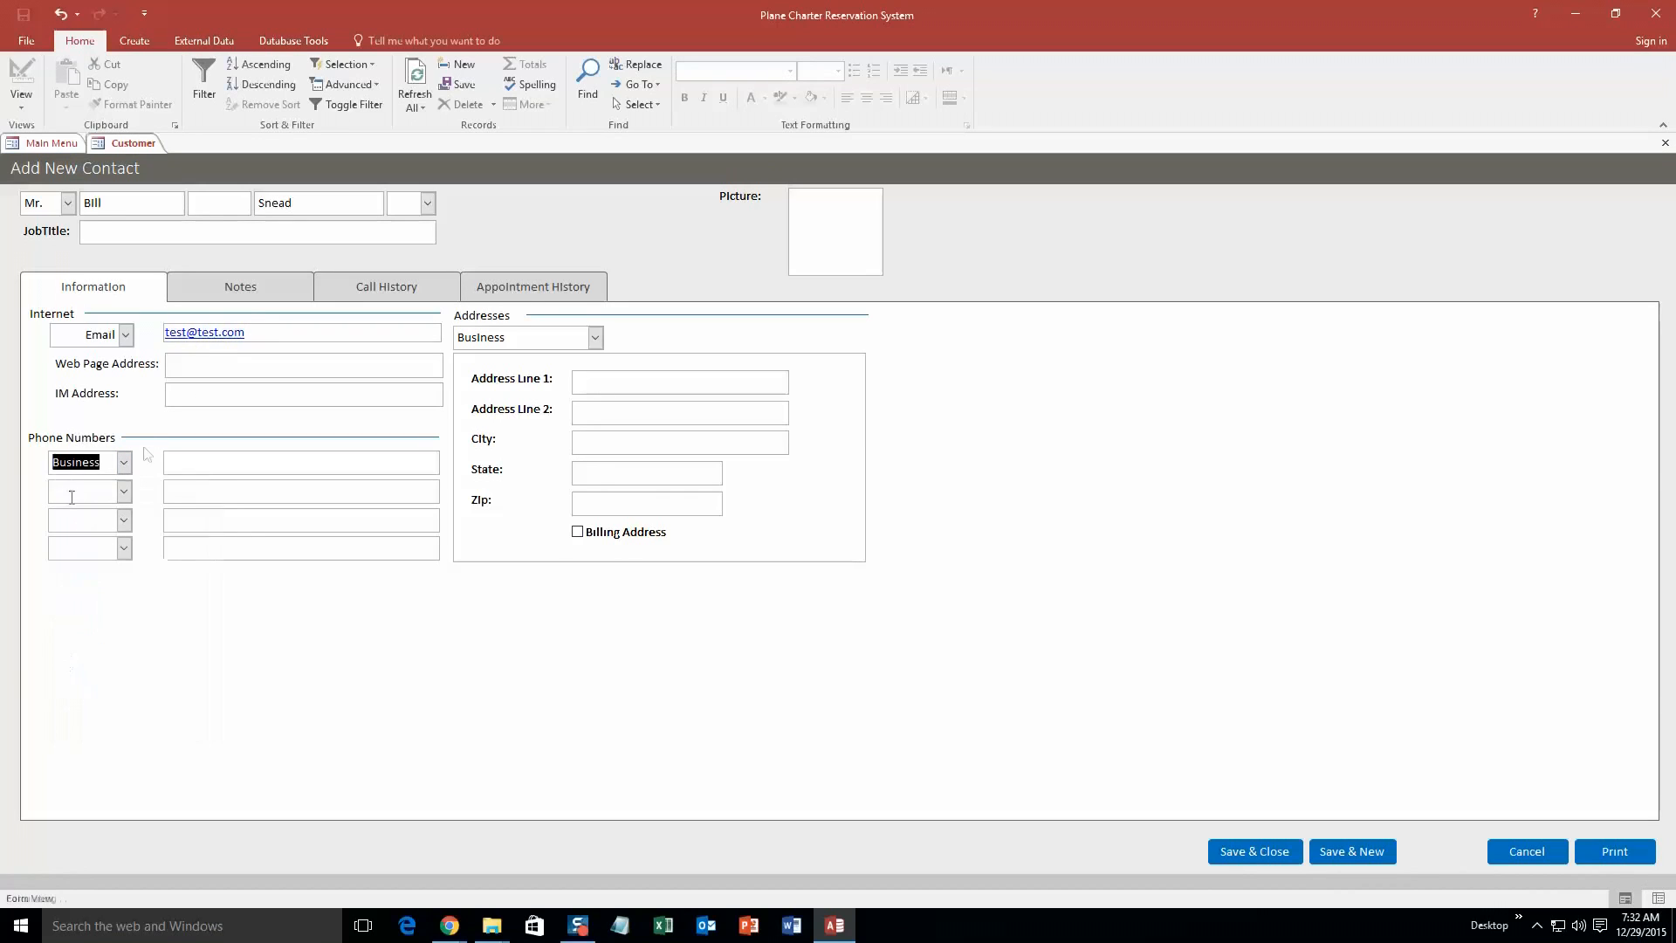
{"action": "type", "text": "(112) 11"}
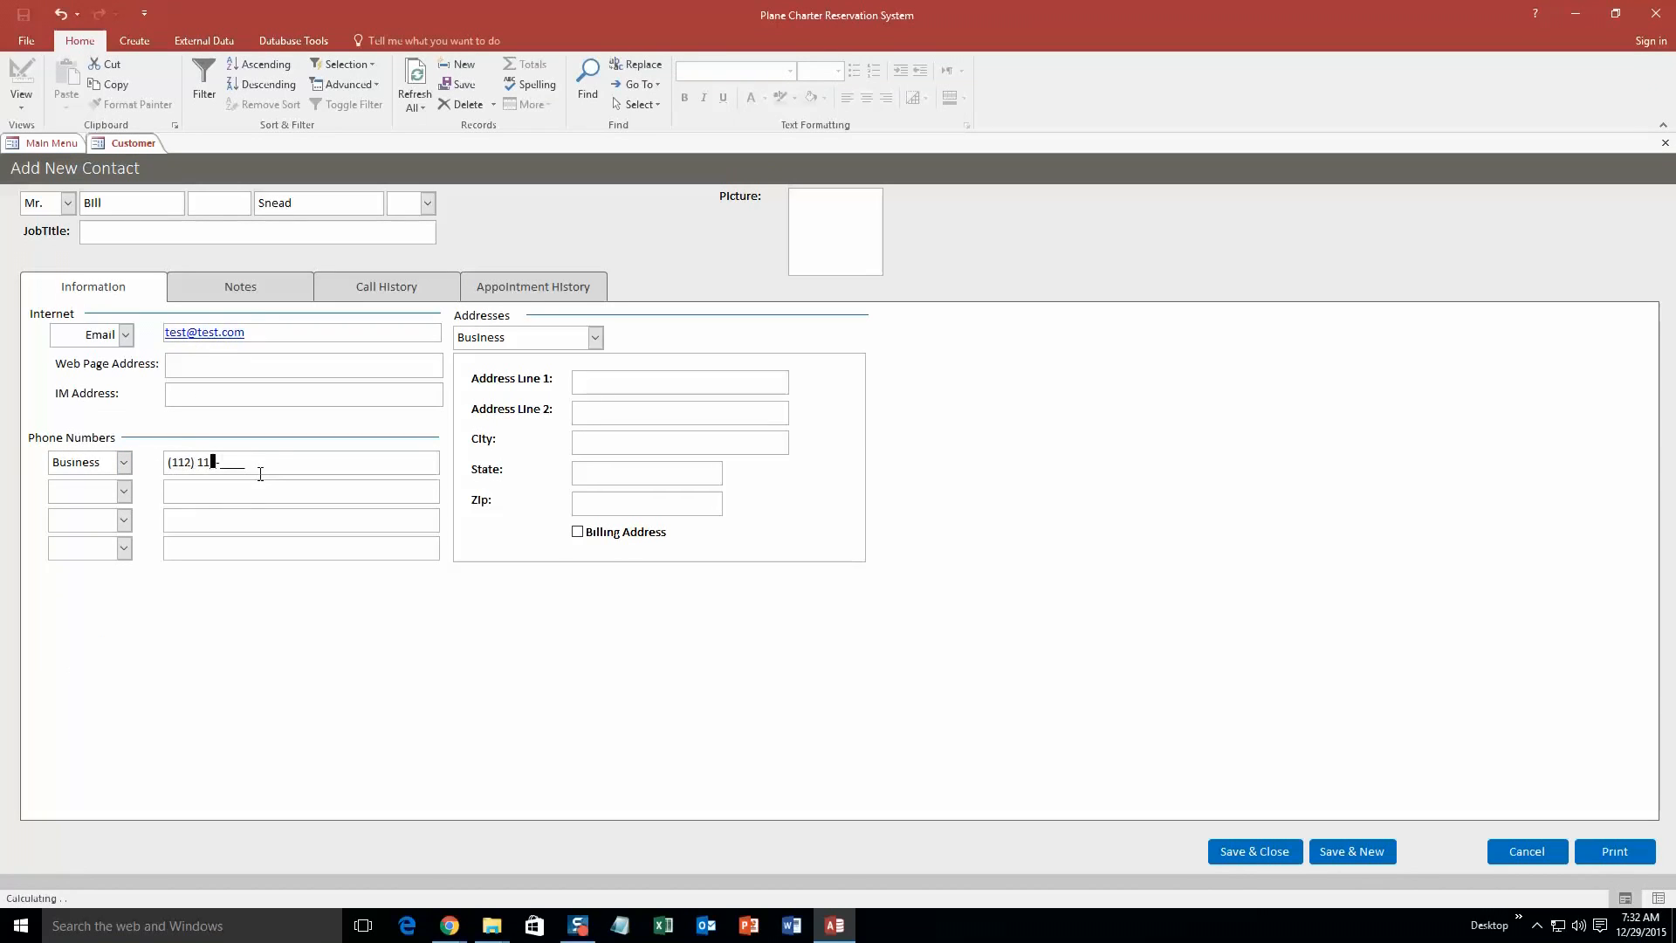
{"action": "left_click", "coordinate": [122, 491]}
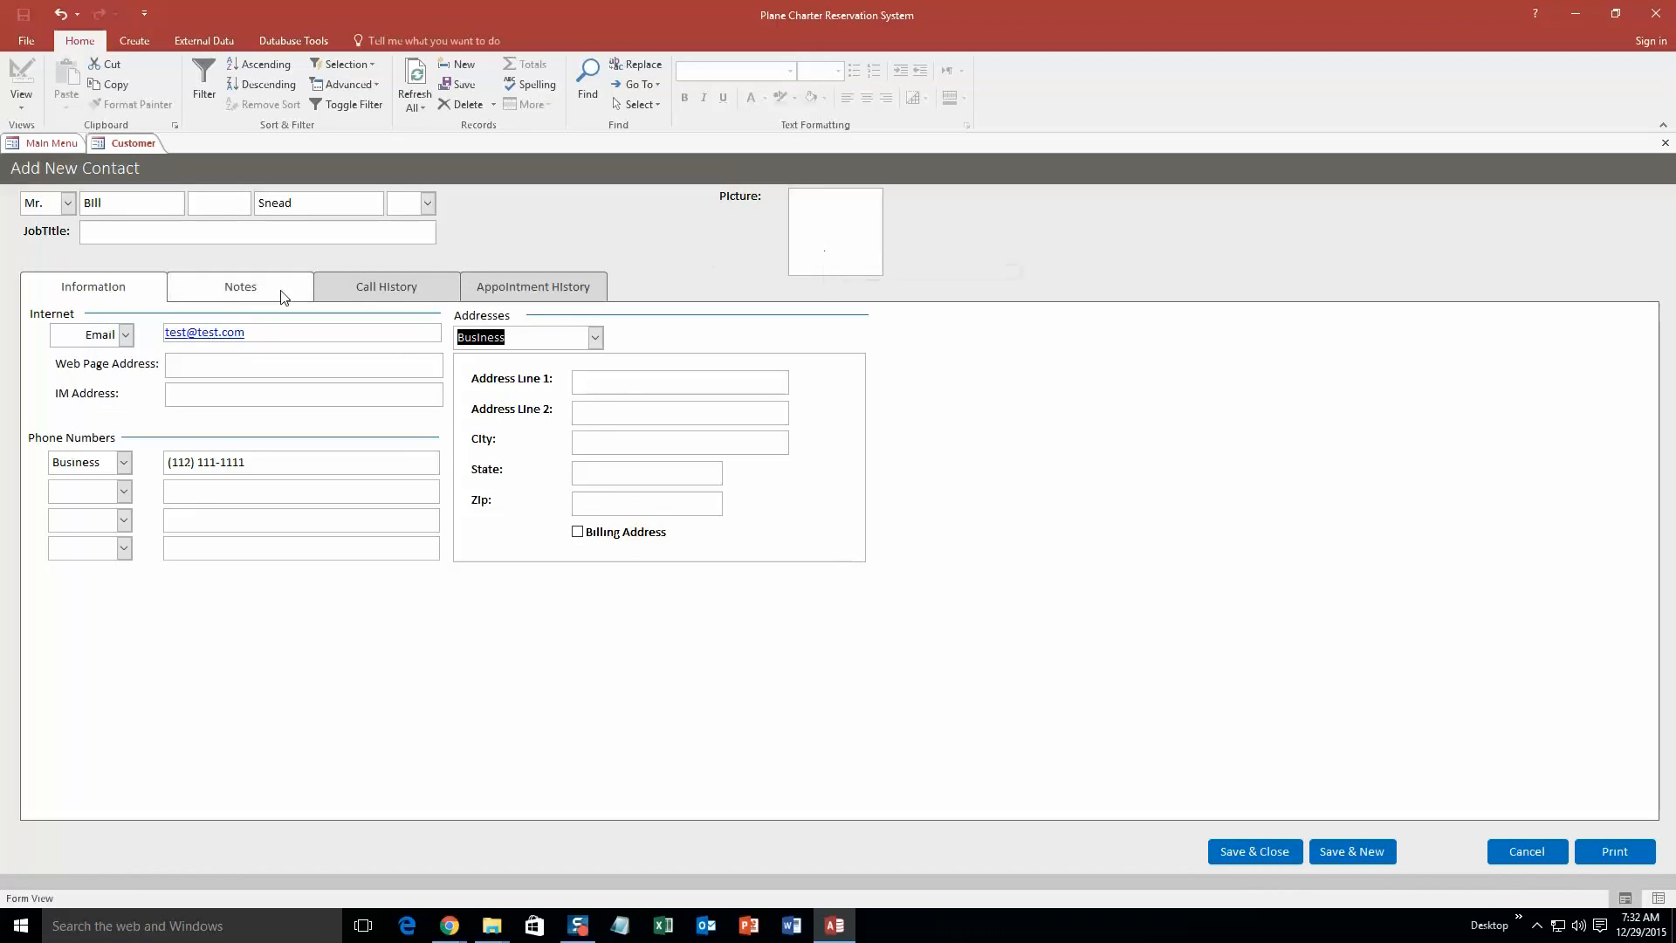
- Review the Notes and History tabs, then save and close the new customer
{"action": "left_click", "coordinate": [239, 284]}
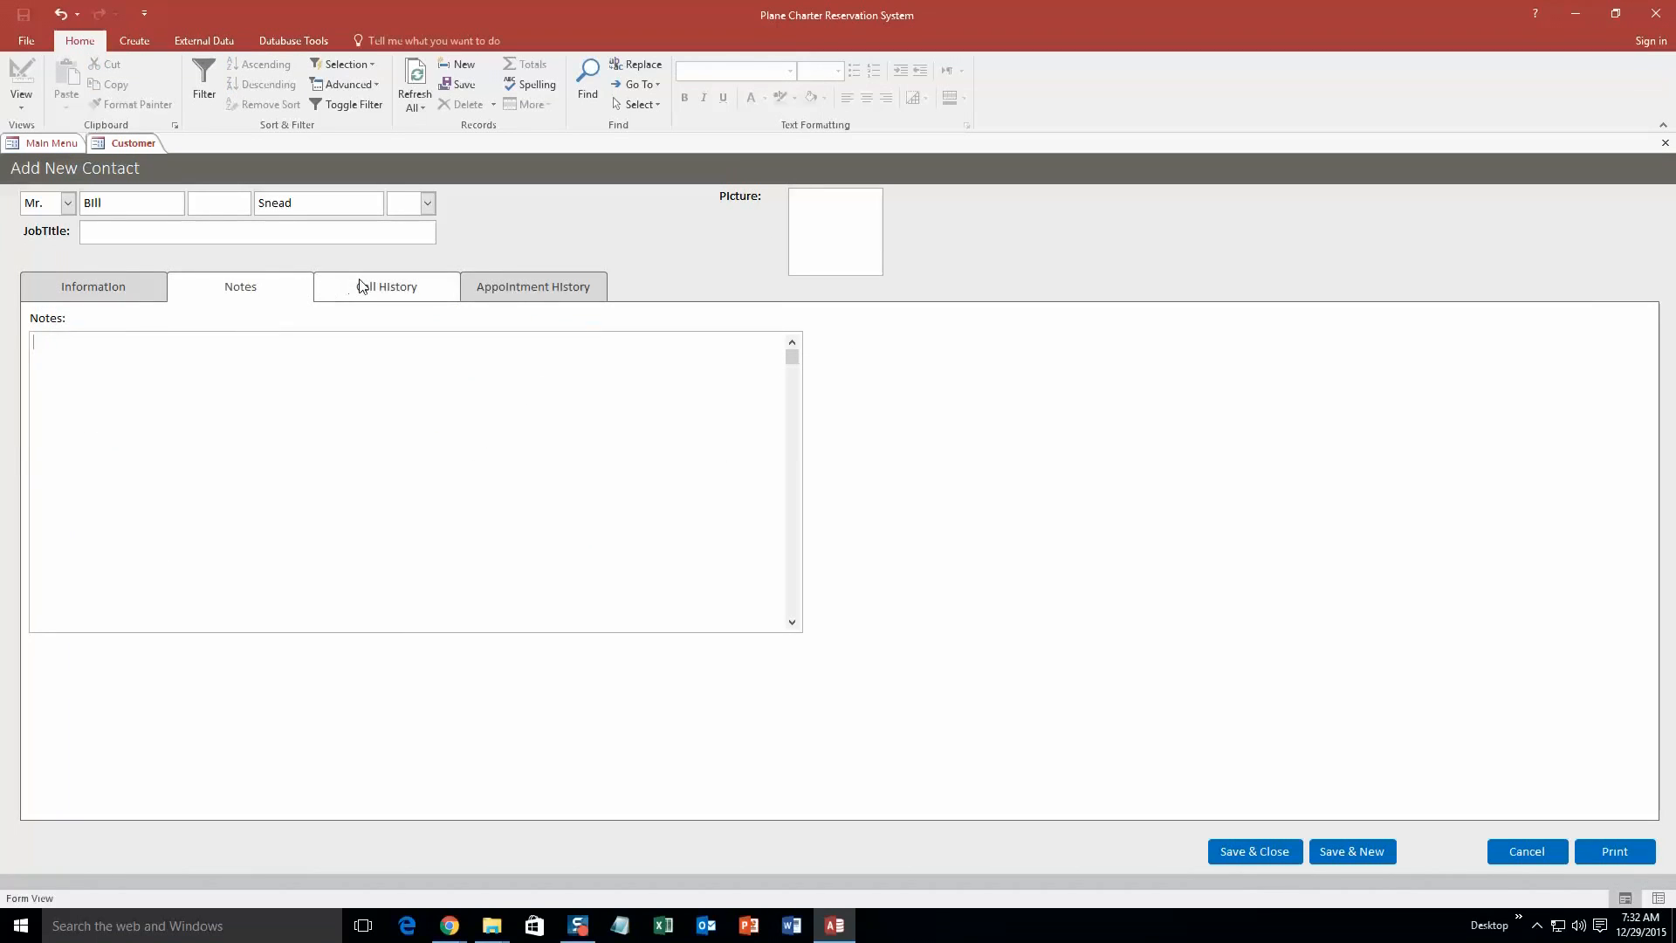
{"action": "left_click", "coordinate": [533, 286]}
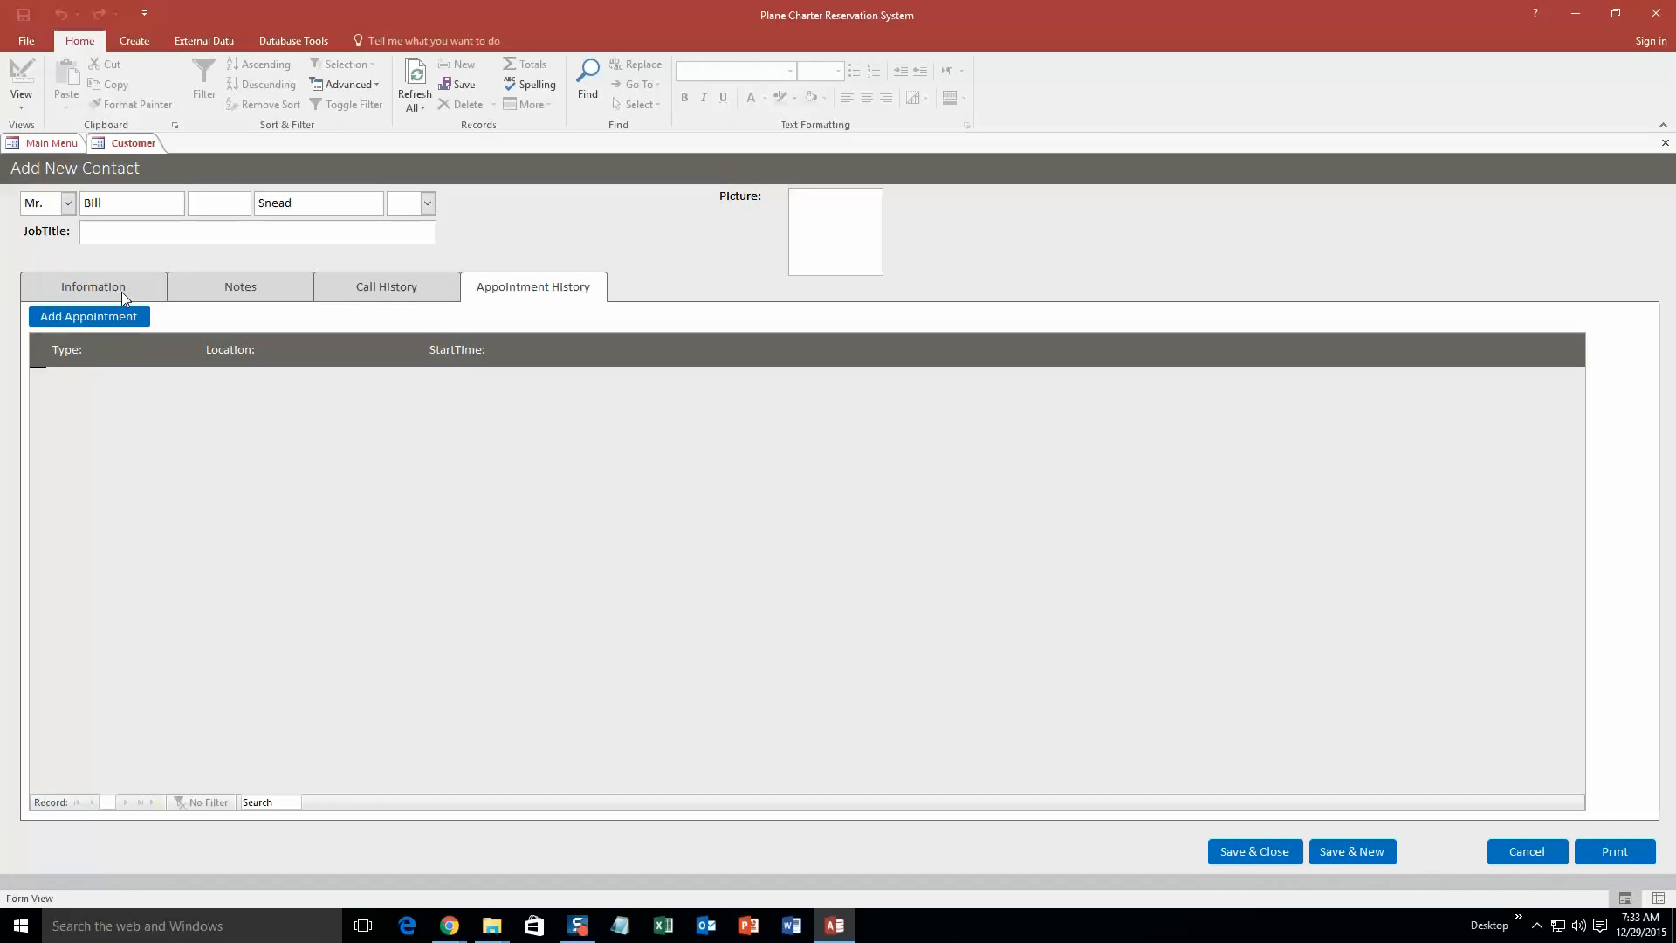
{"action": "left_click", "coordinate": [93, 287]}
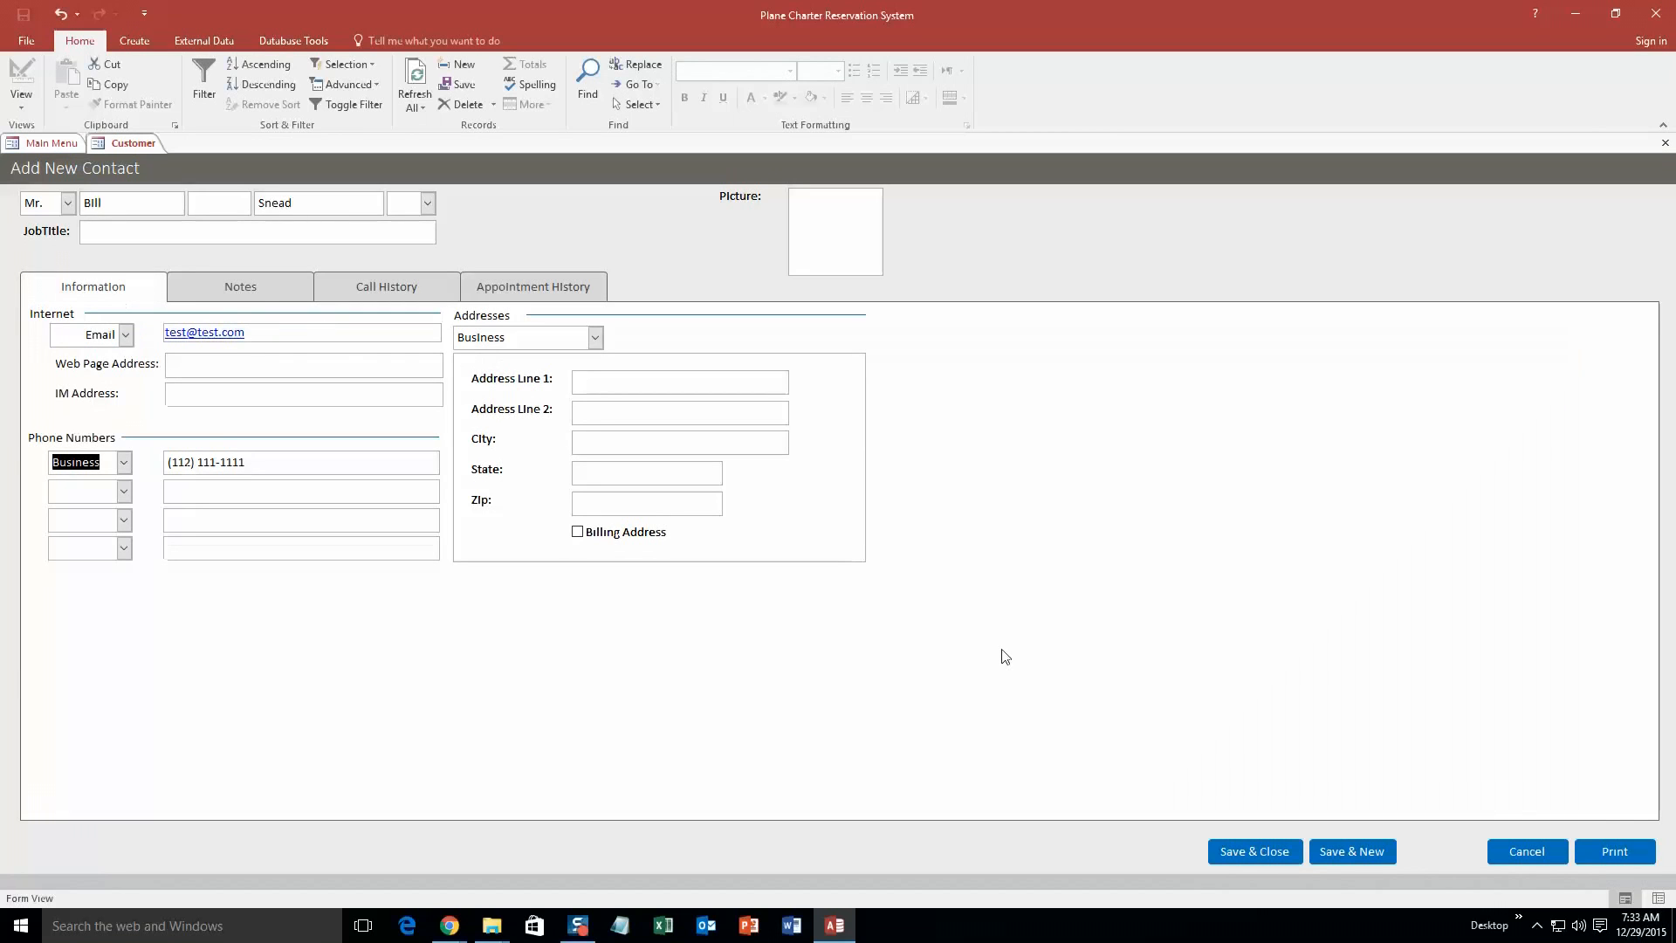
{"action": "left_click", "coordinate": [1254, 851]}
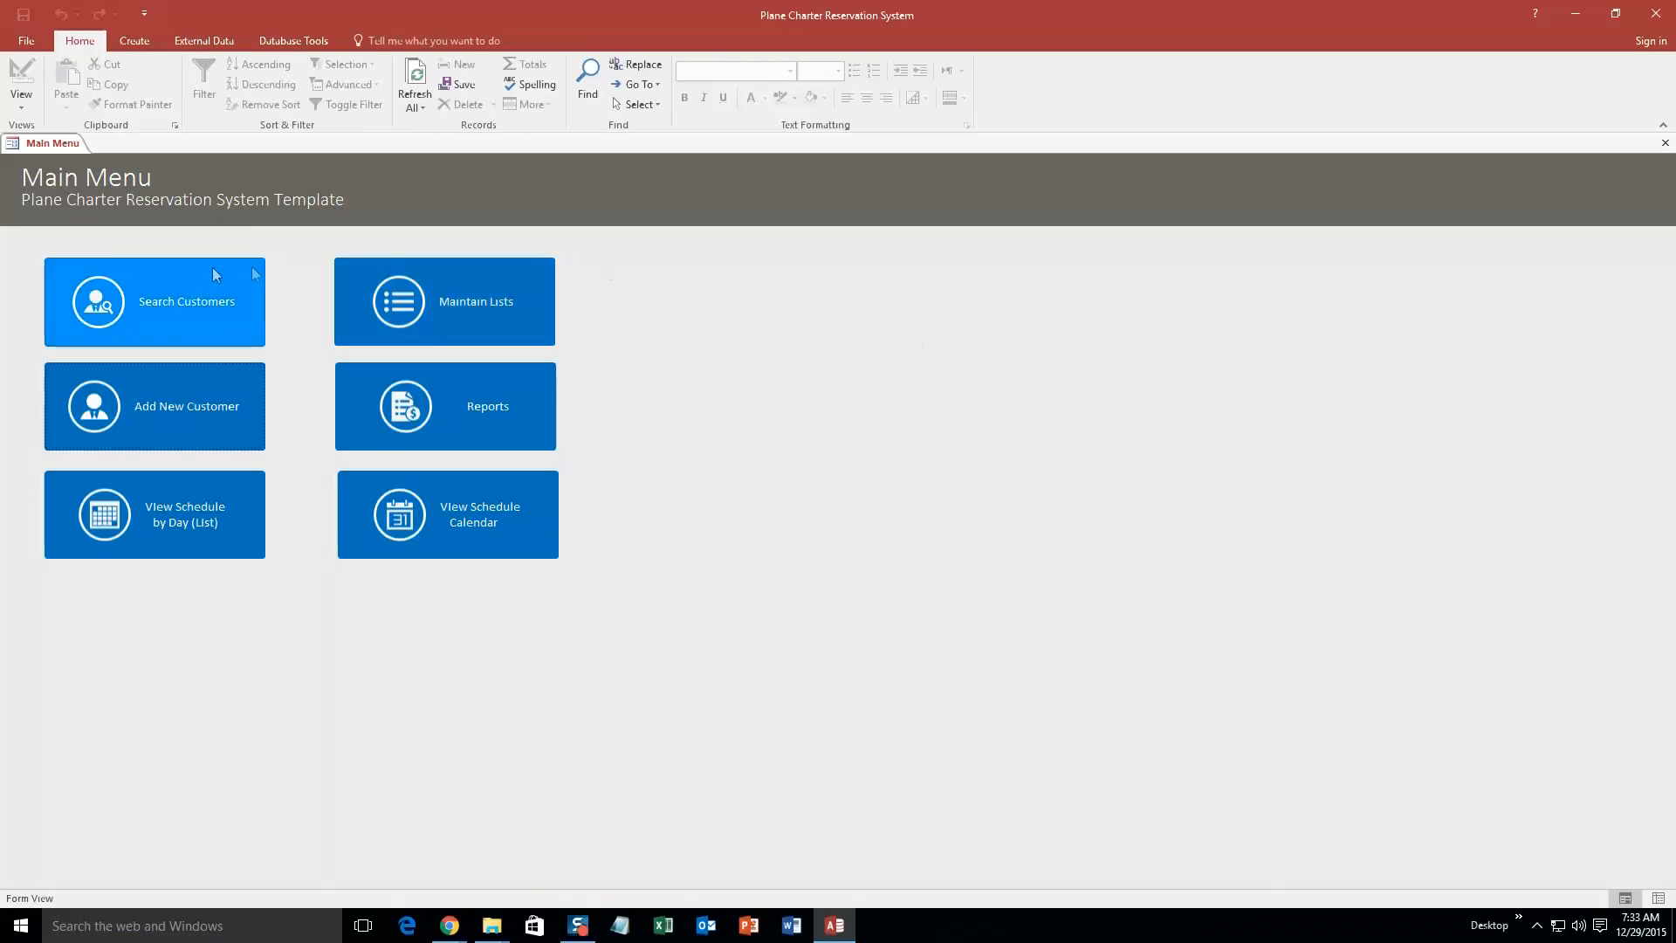
{"action": "left_click", "coordinate": [154, 302]}
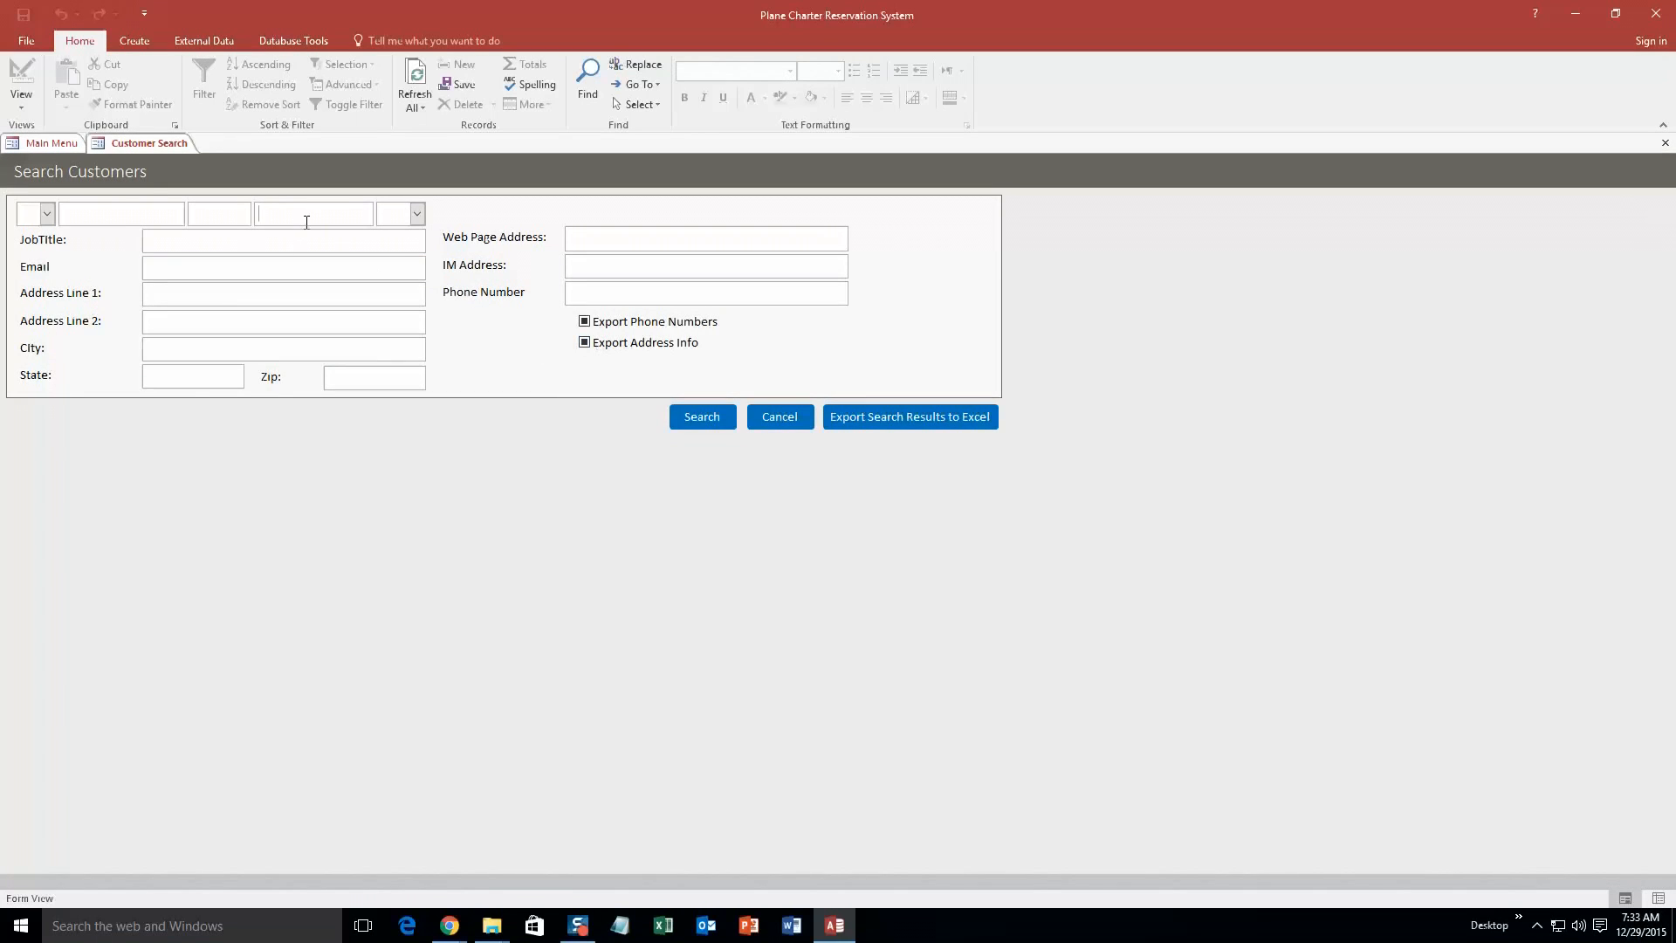
{"action": "type", "text": "Snead"}
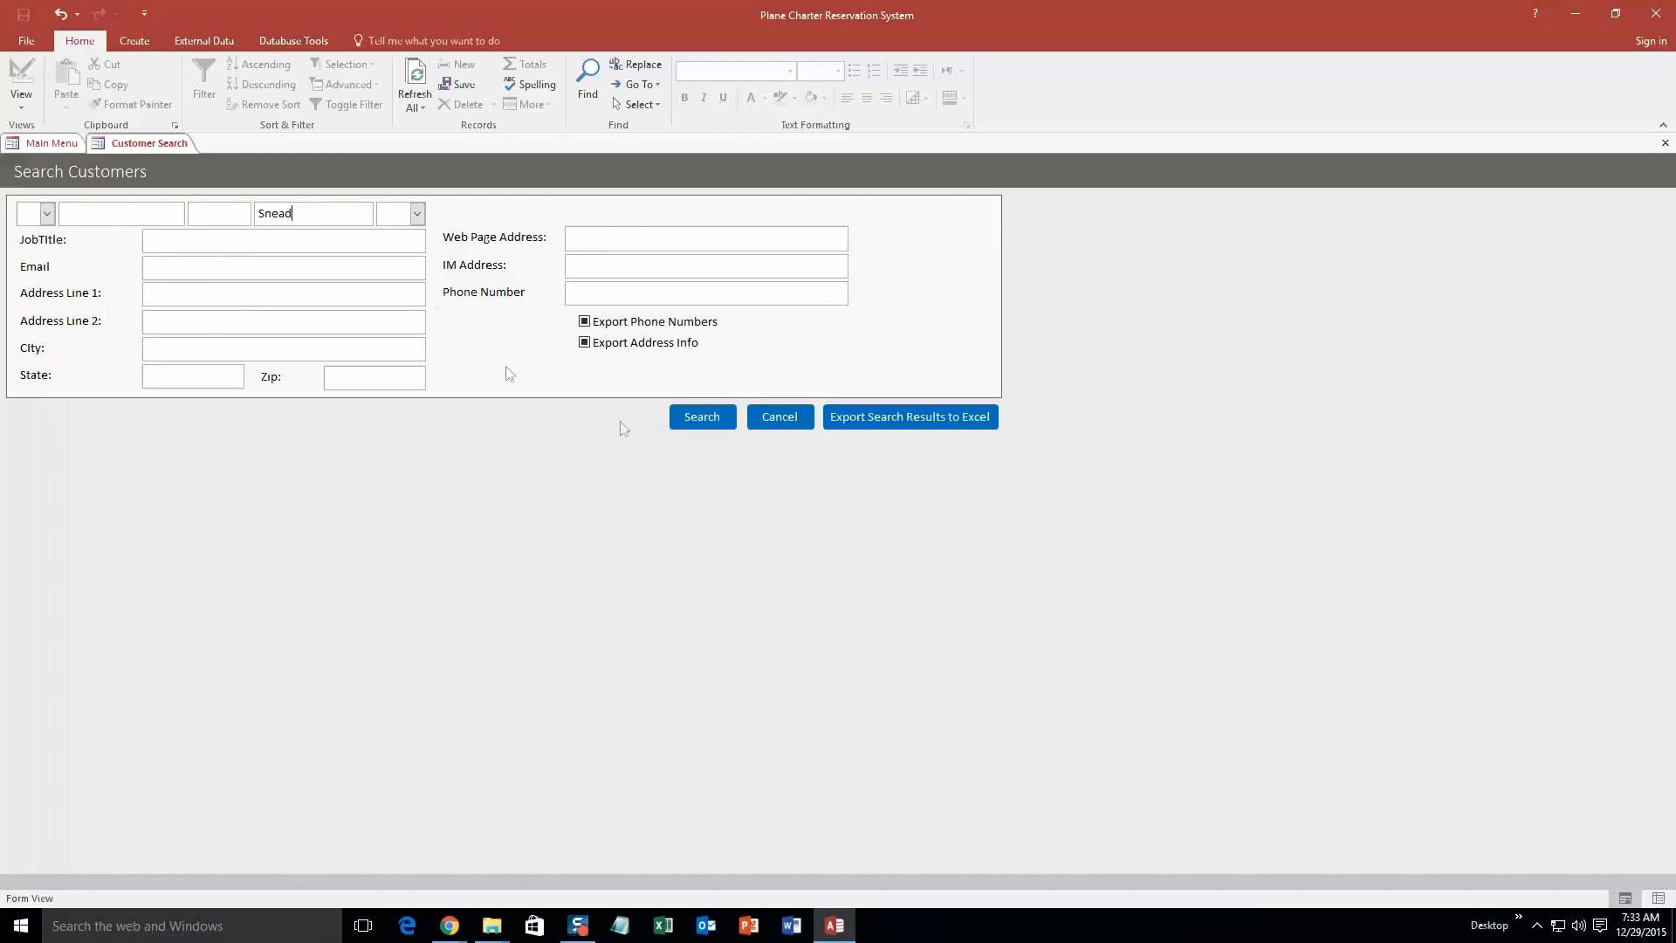
{"action": "left_click", "coordinate": [702, 416]}
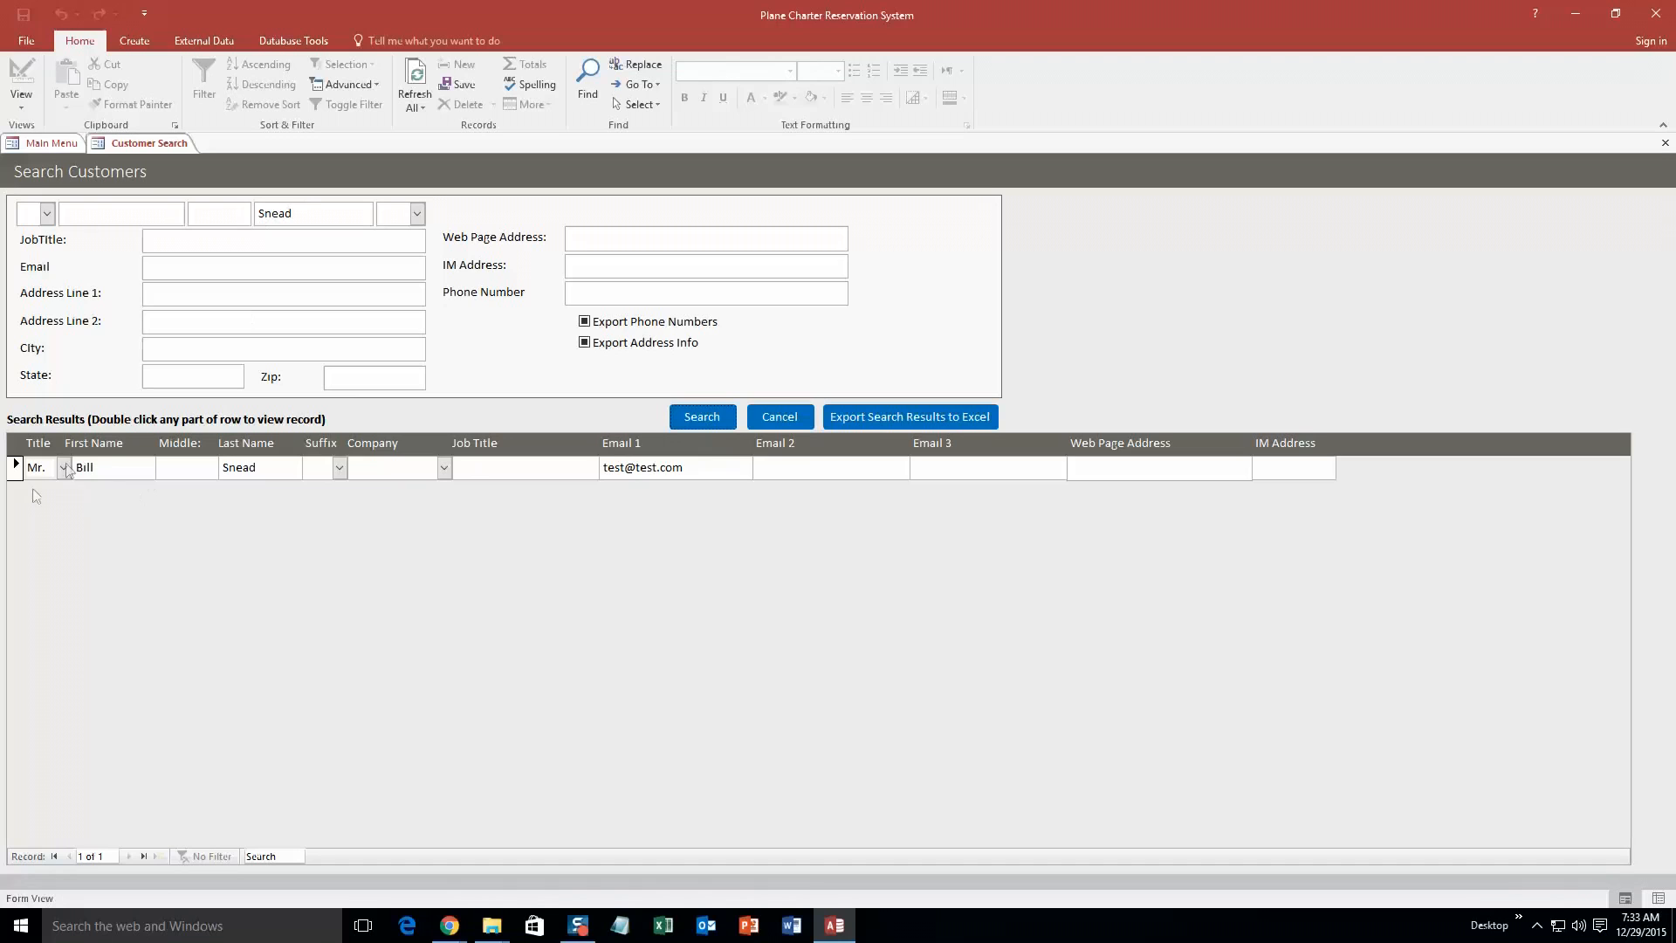
{"action": "mouse_move", "coordinate": [388, 503]}
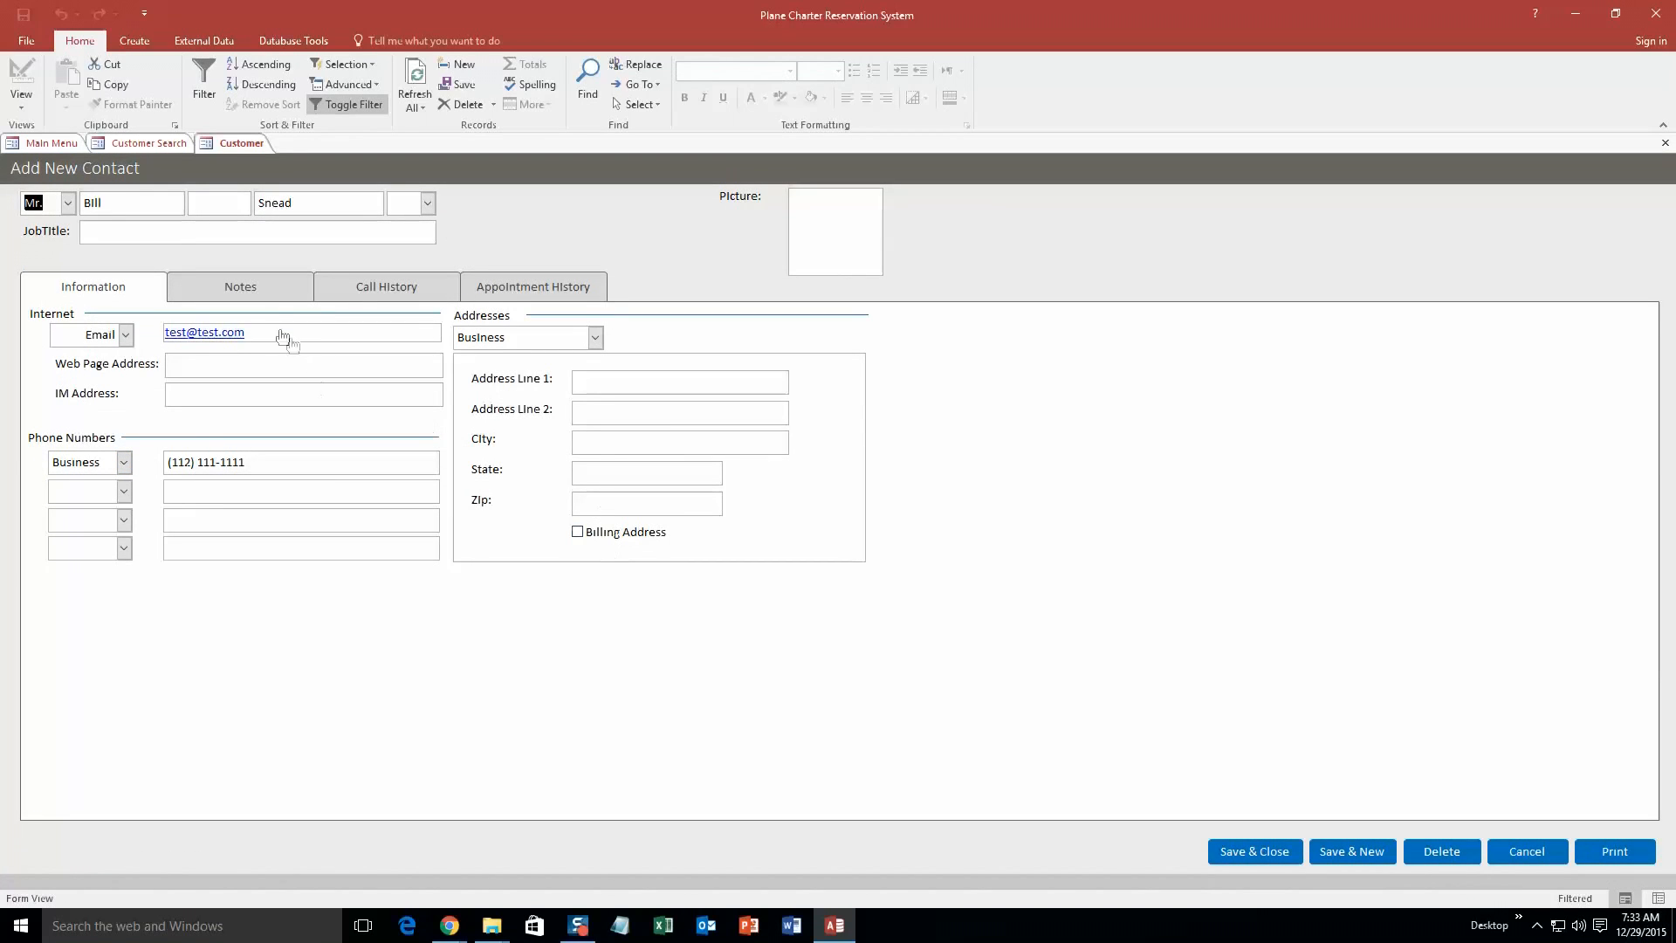
{"action": "left_click", "coordinate": [533, 286]}
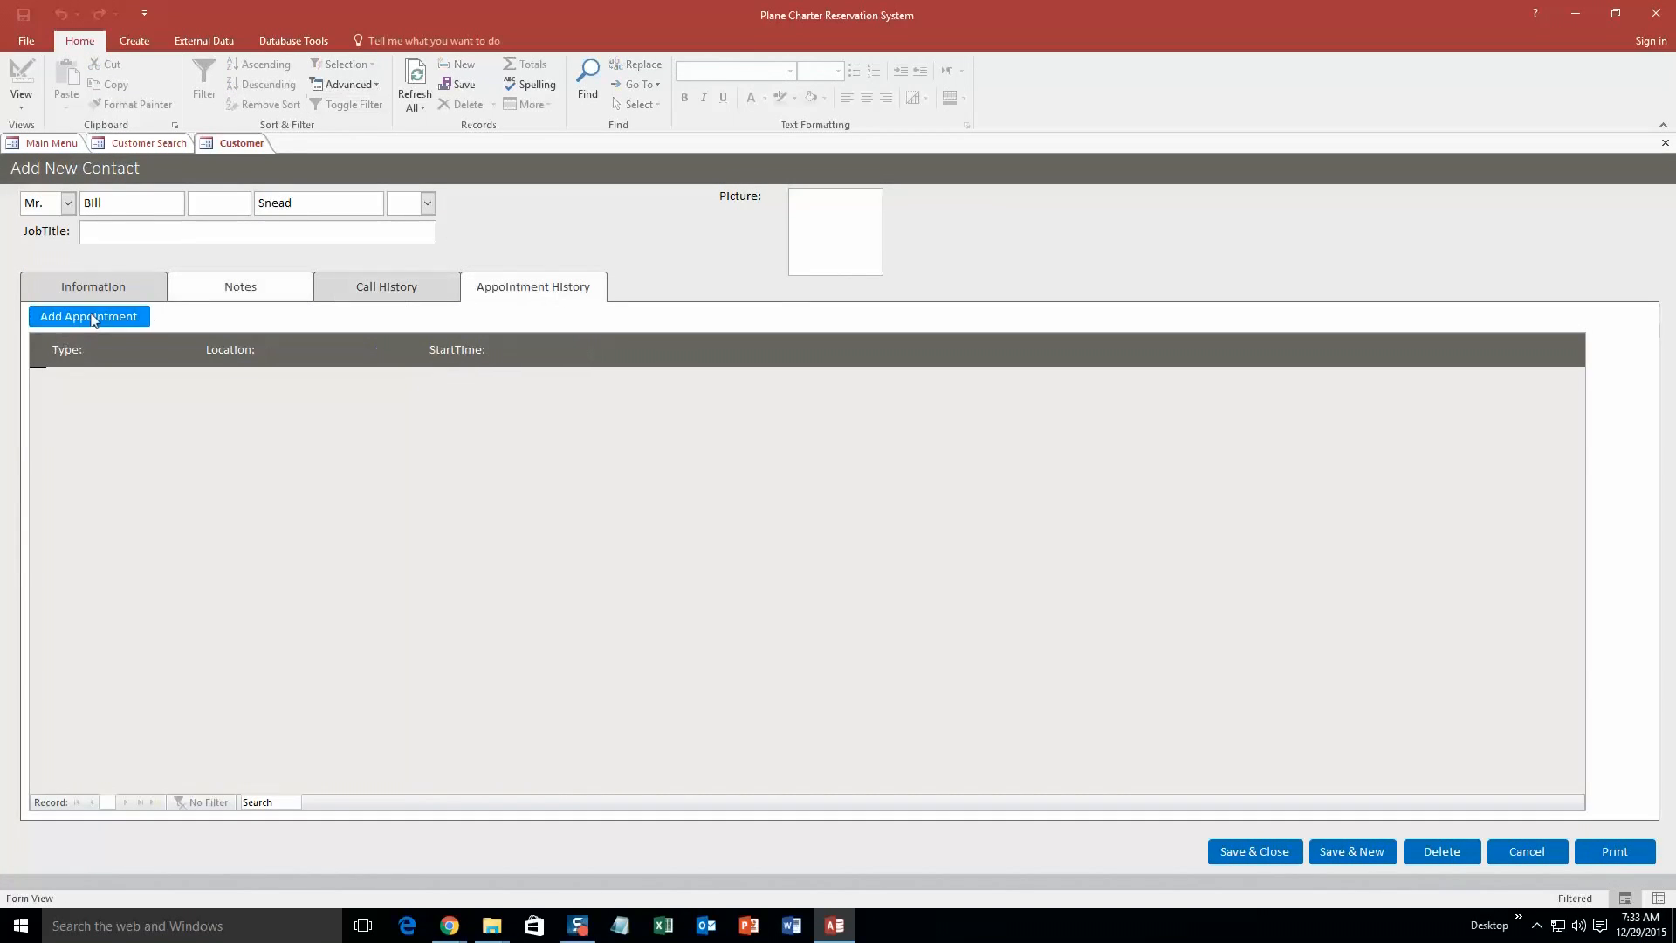
{"action": "left_click", "coordinate": [92, 286]}
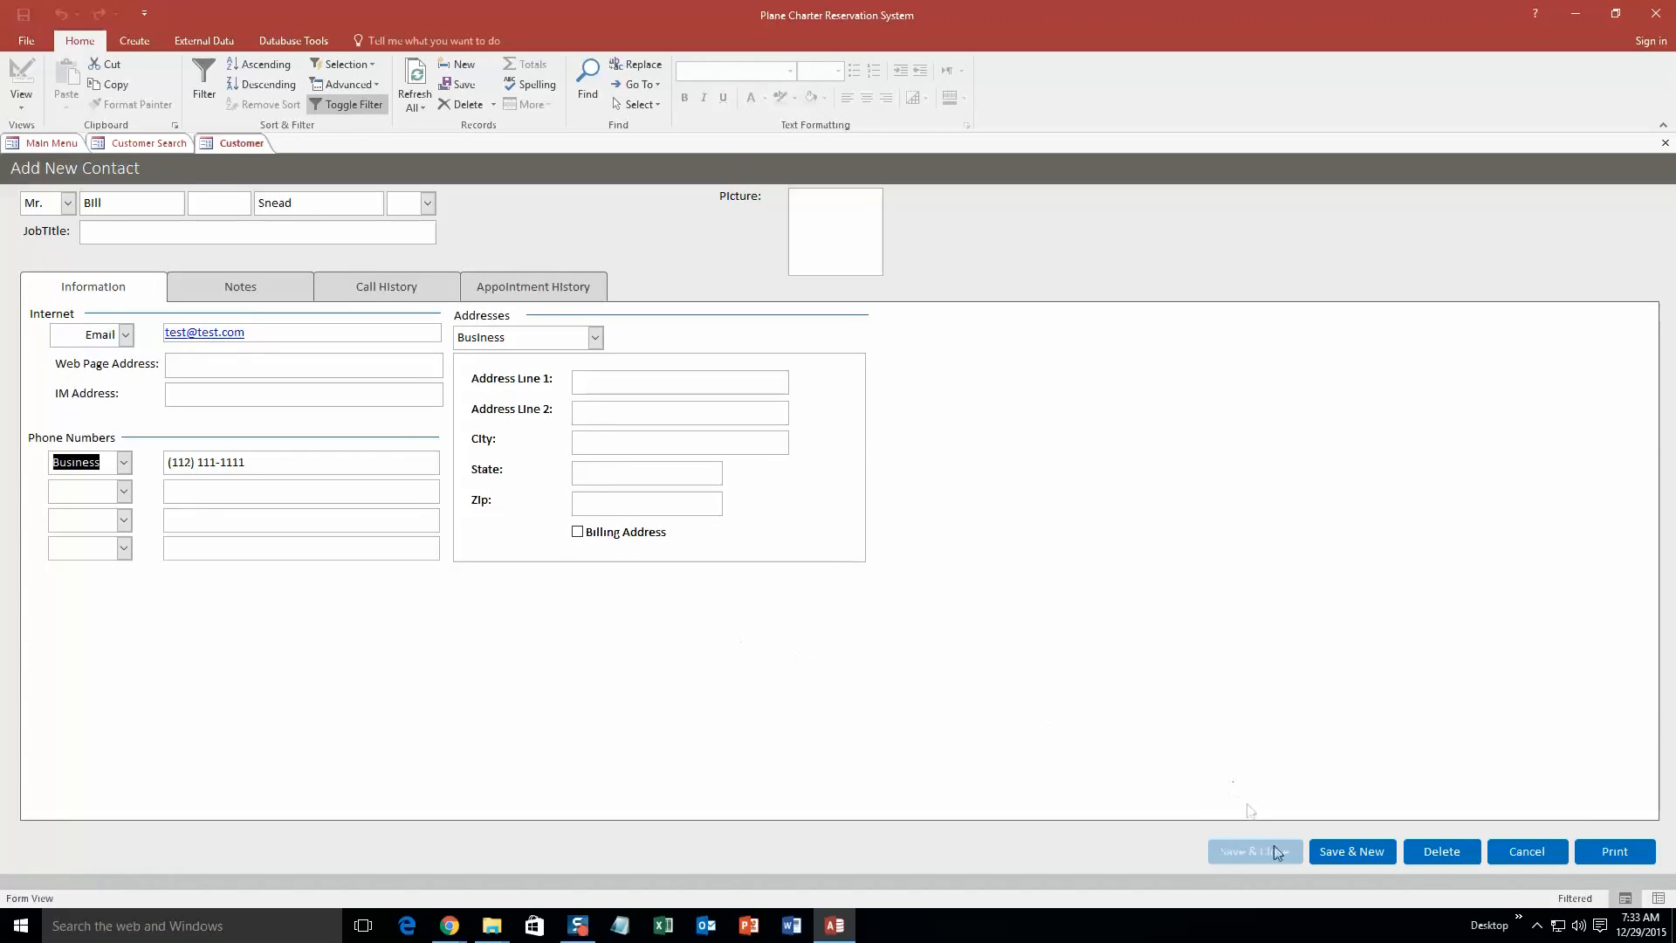
{"action": "left_click", "coordinate": [1253, 850]}
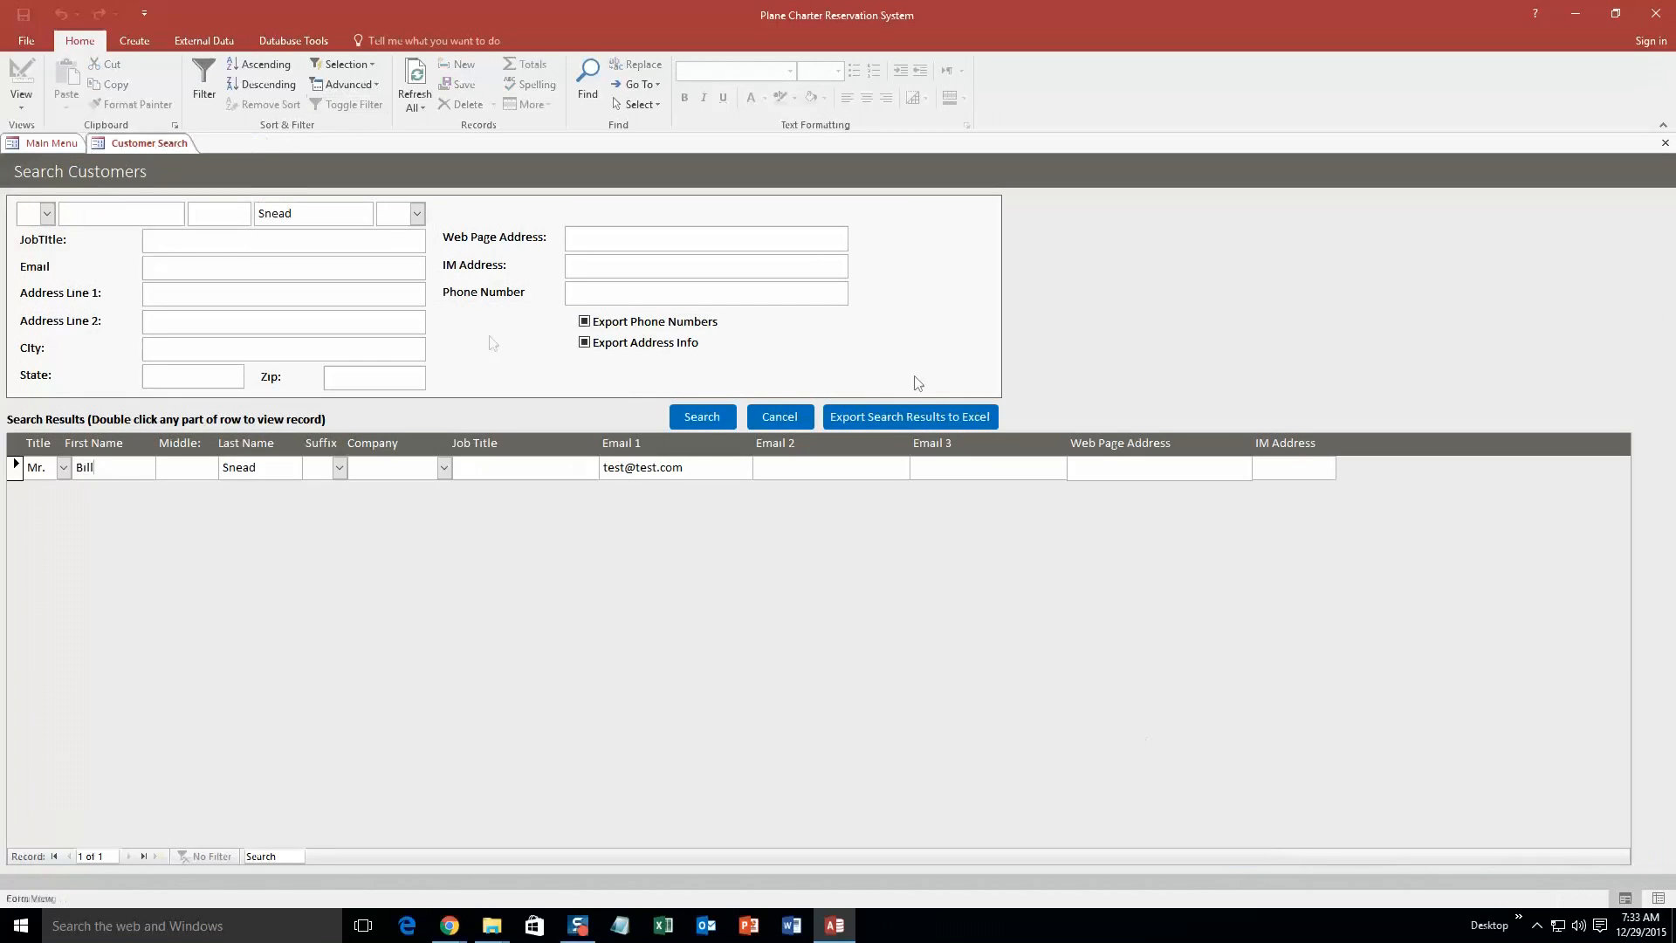
{"action": "left_click", "coordinate": [779, 418]}
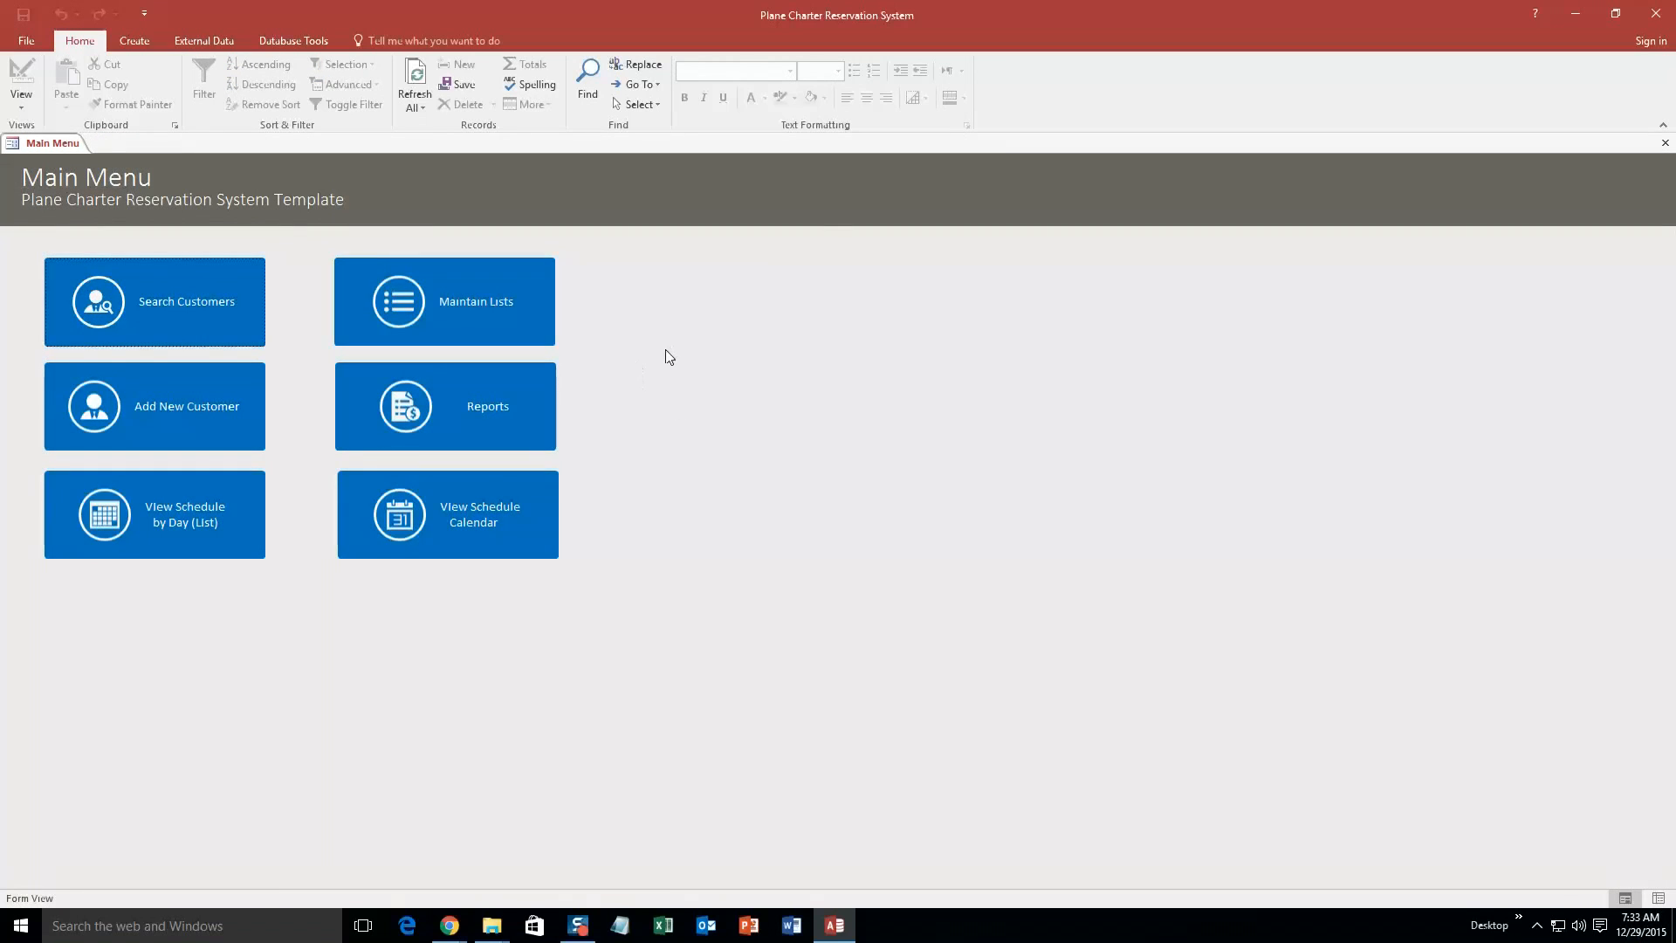
{"action": "left_click", "coordinate": [445, 513]}
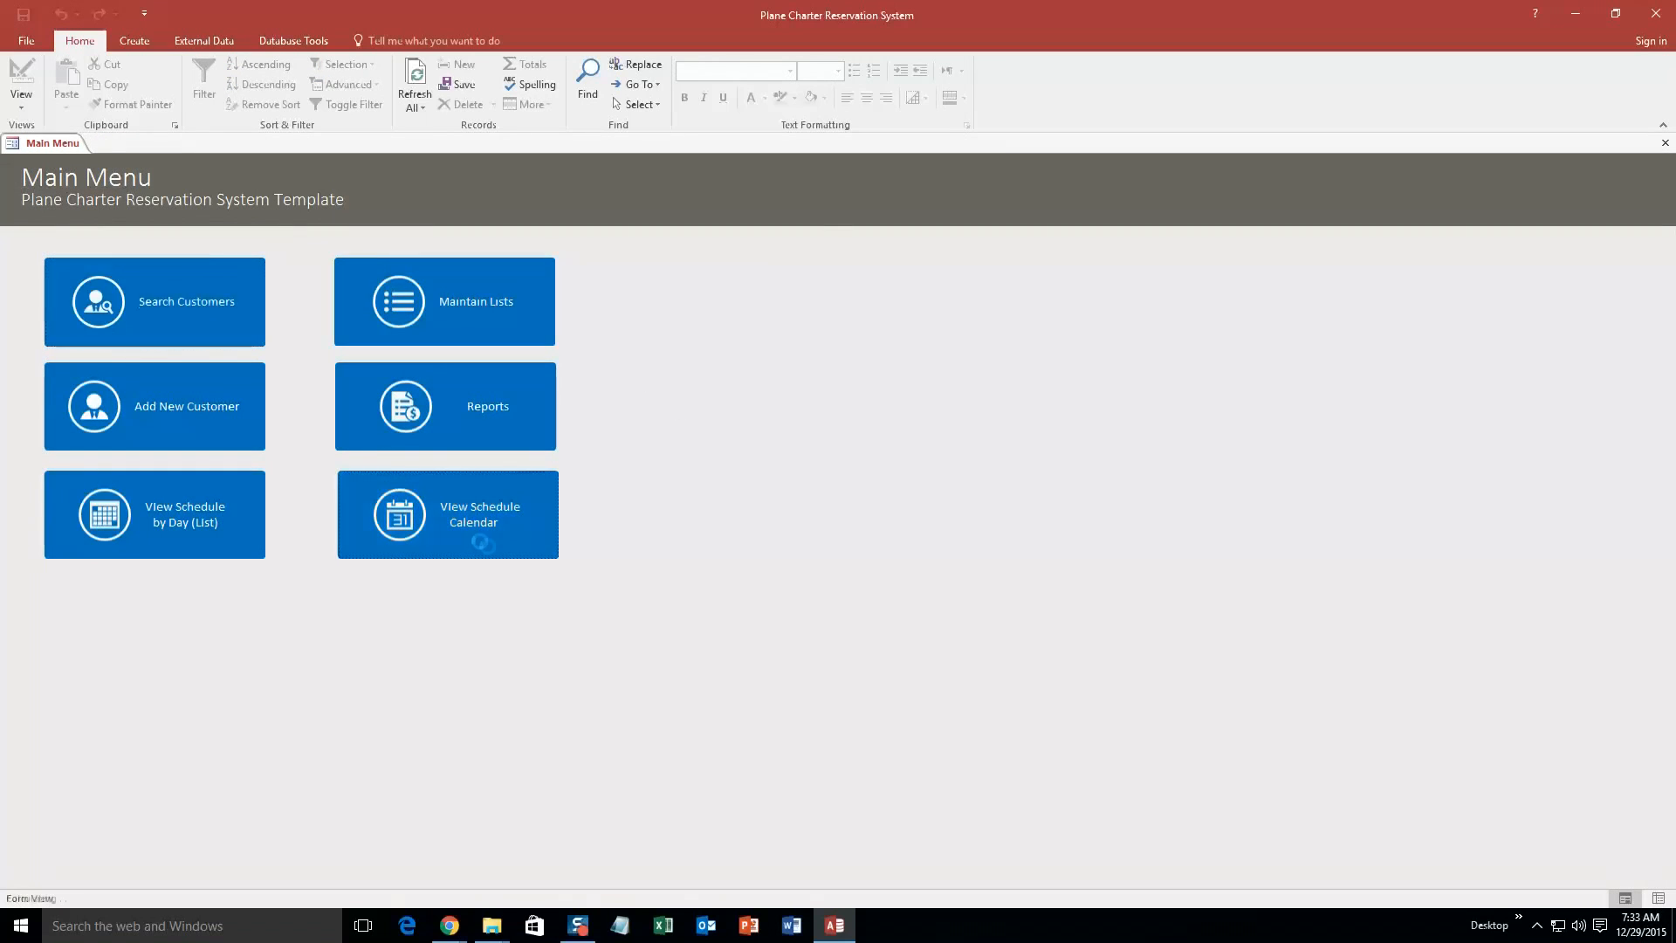
{"action": "left_click", "coordinate": [446, 513]}
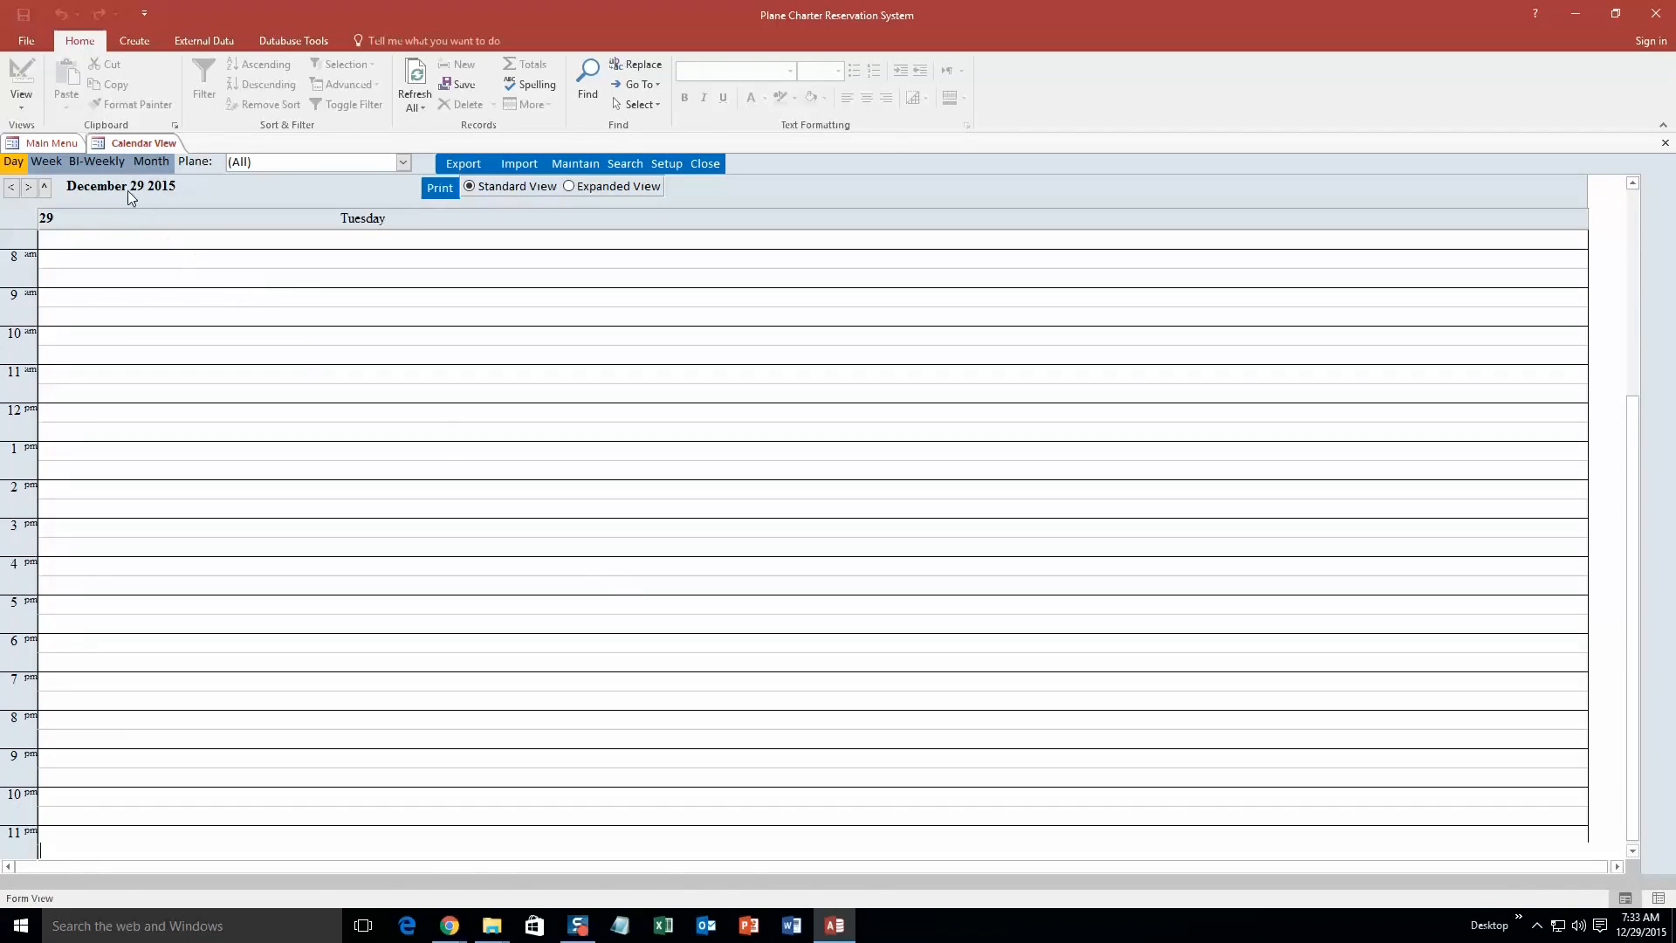
{"action": "mouse_move", "coordinate": [130, 208]}
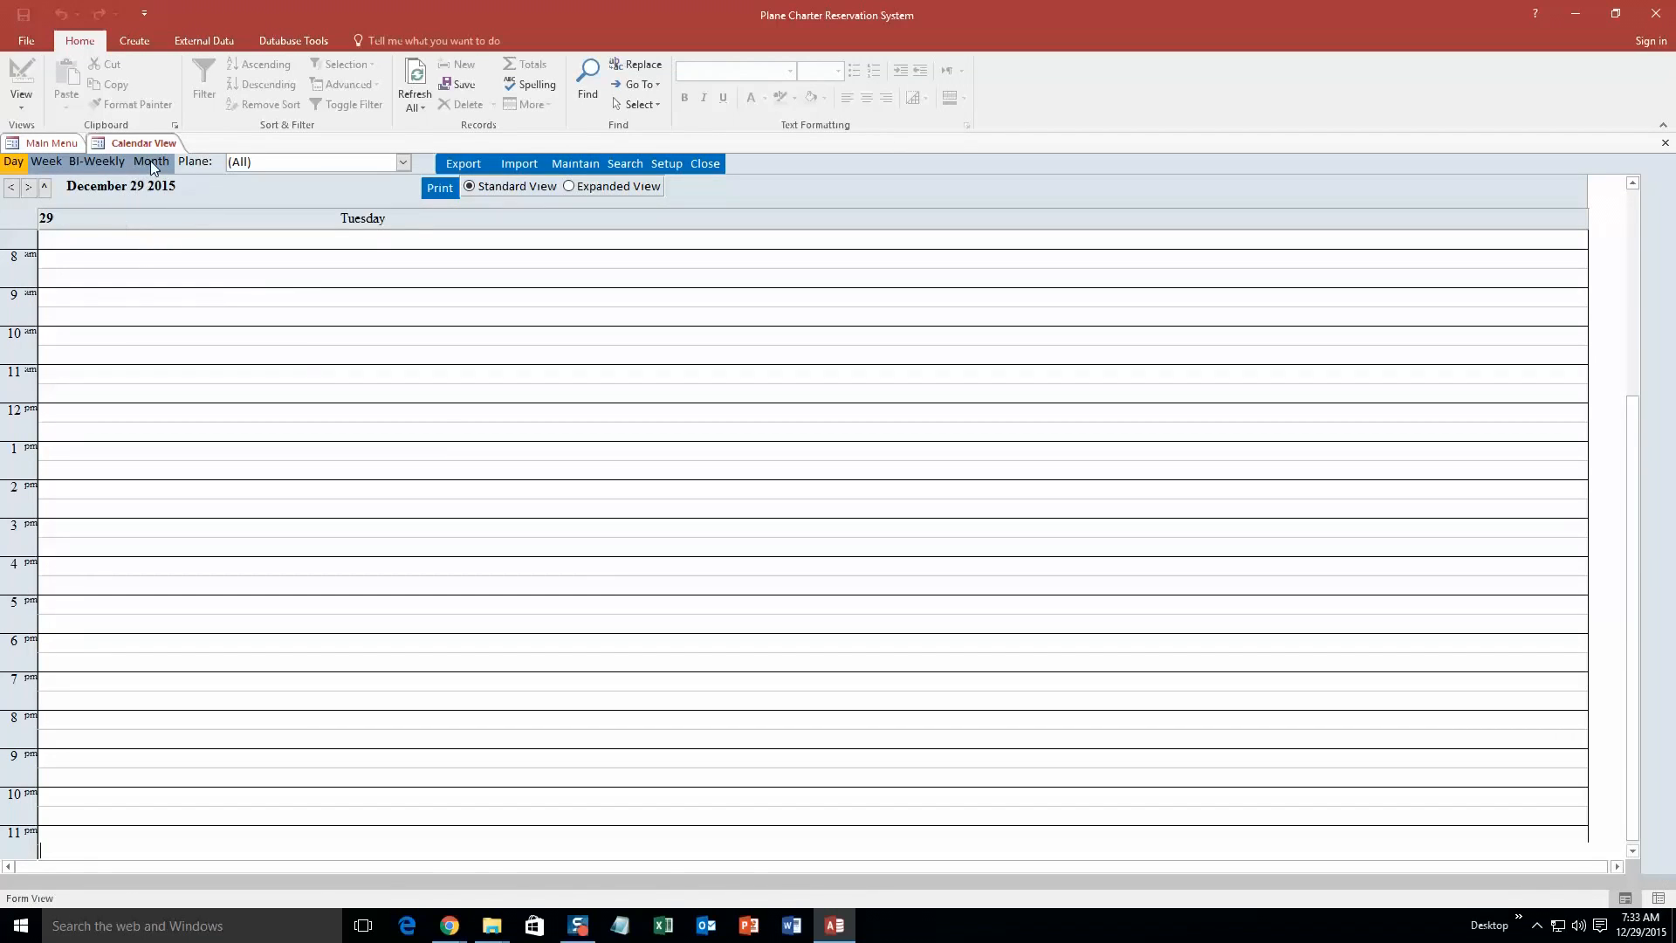
{"action": "left_click", "coordinate": [150, 161]}
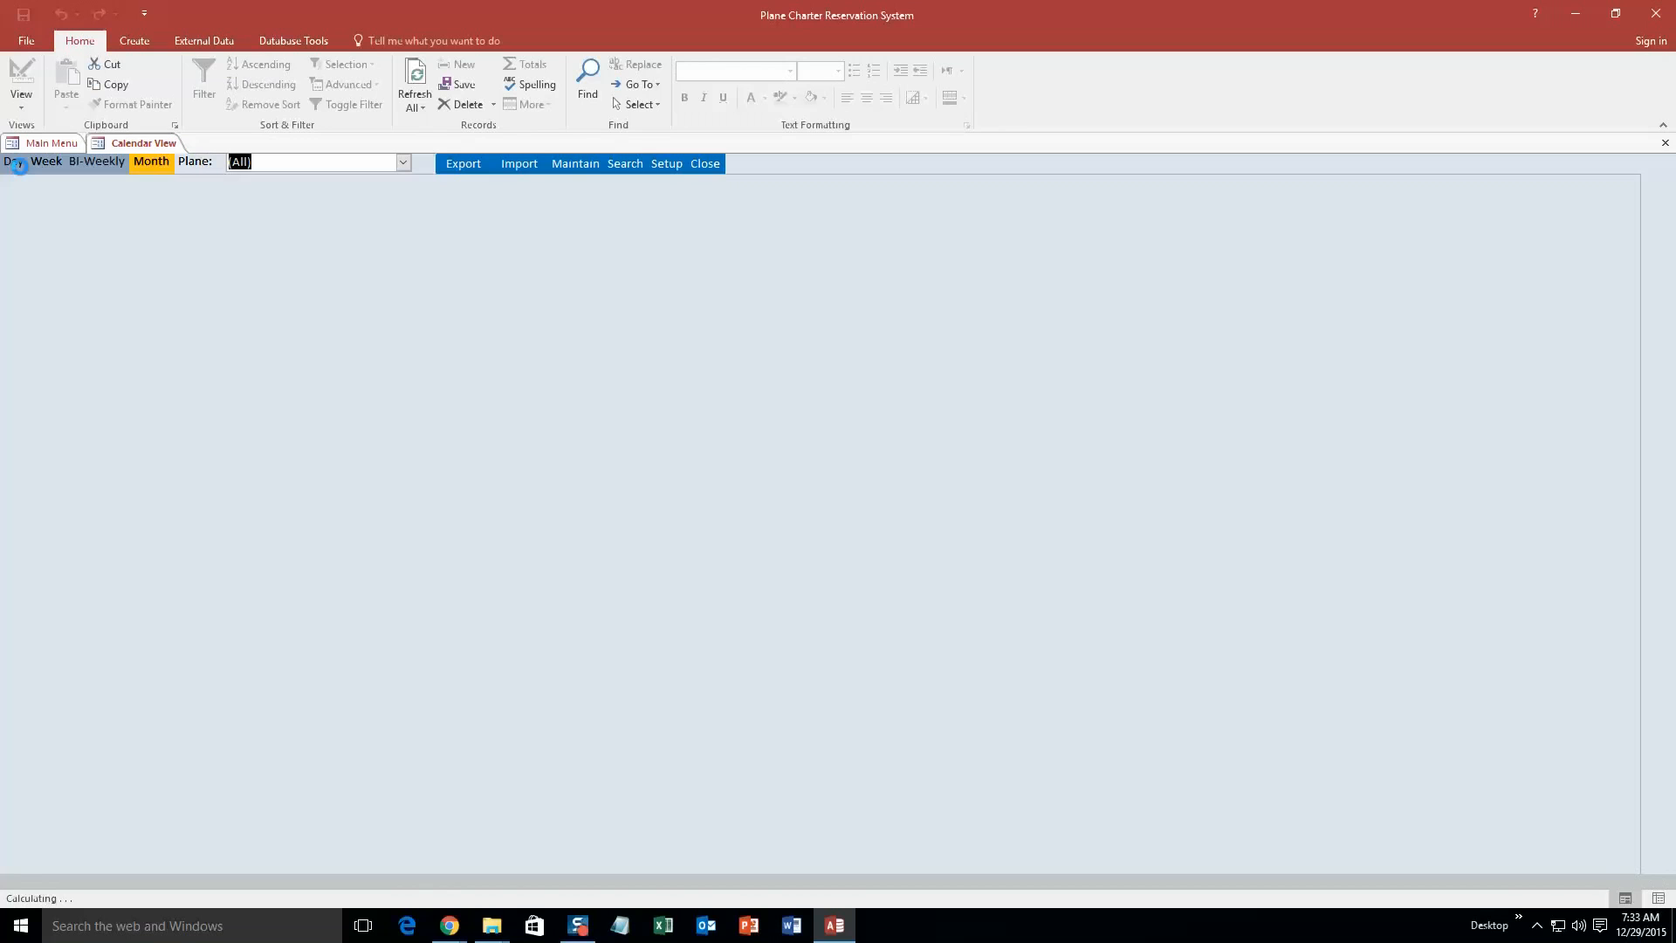
{"action": "left_click", "coordinate": [14, 161]}
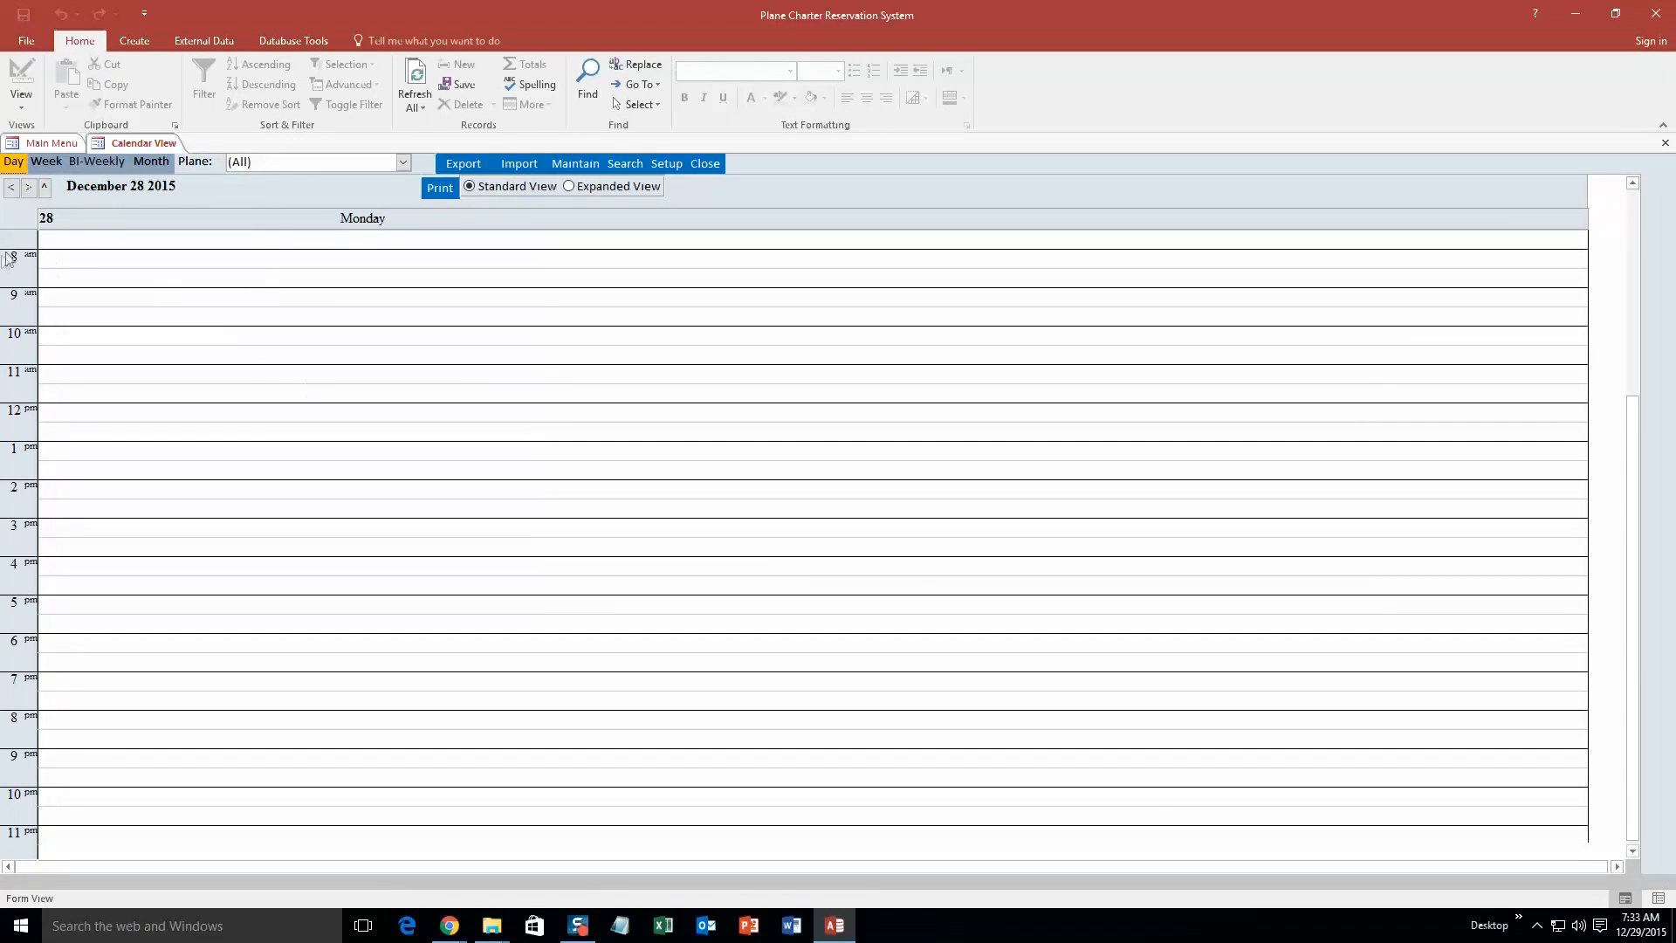
{"action": "left_click", "coordinate": [49, 262]}
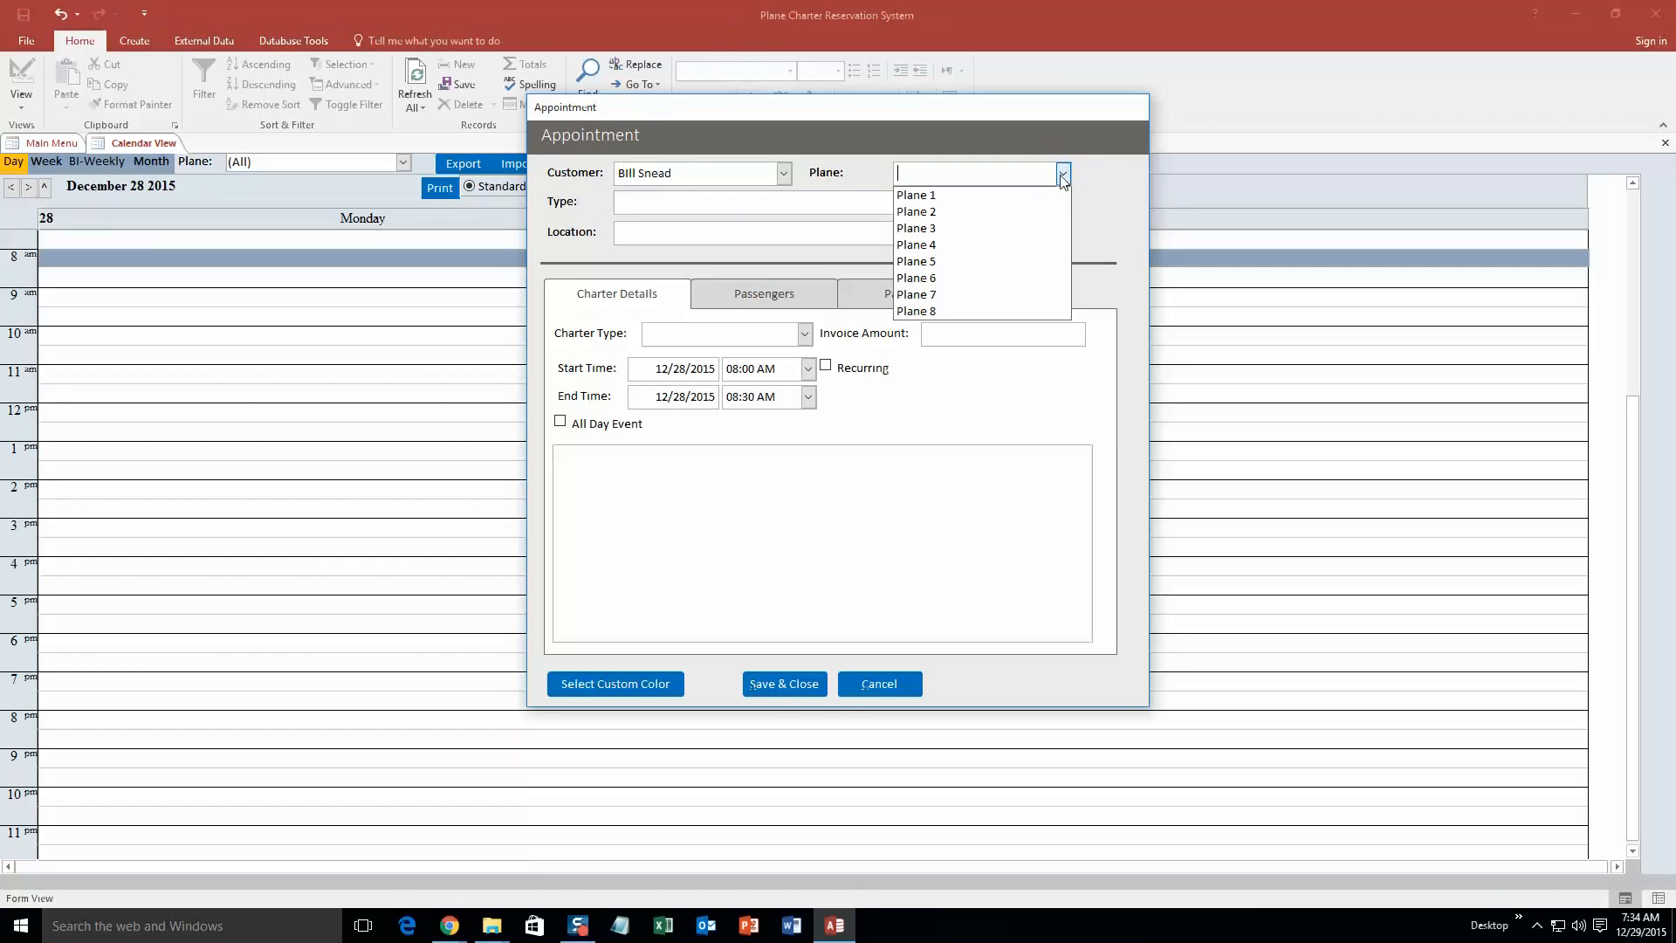
- Assign Plane 1, type Overnight and mark the appointment as an All Day Event
{"action": "left_click", "coordinate": [914, 194]}
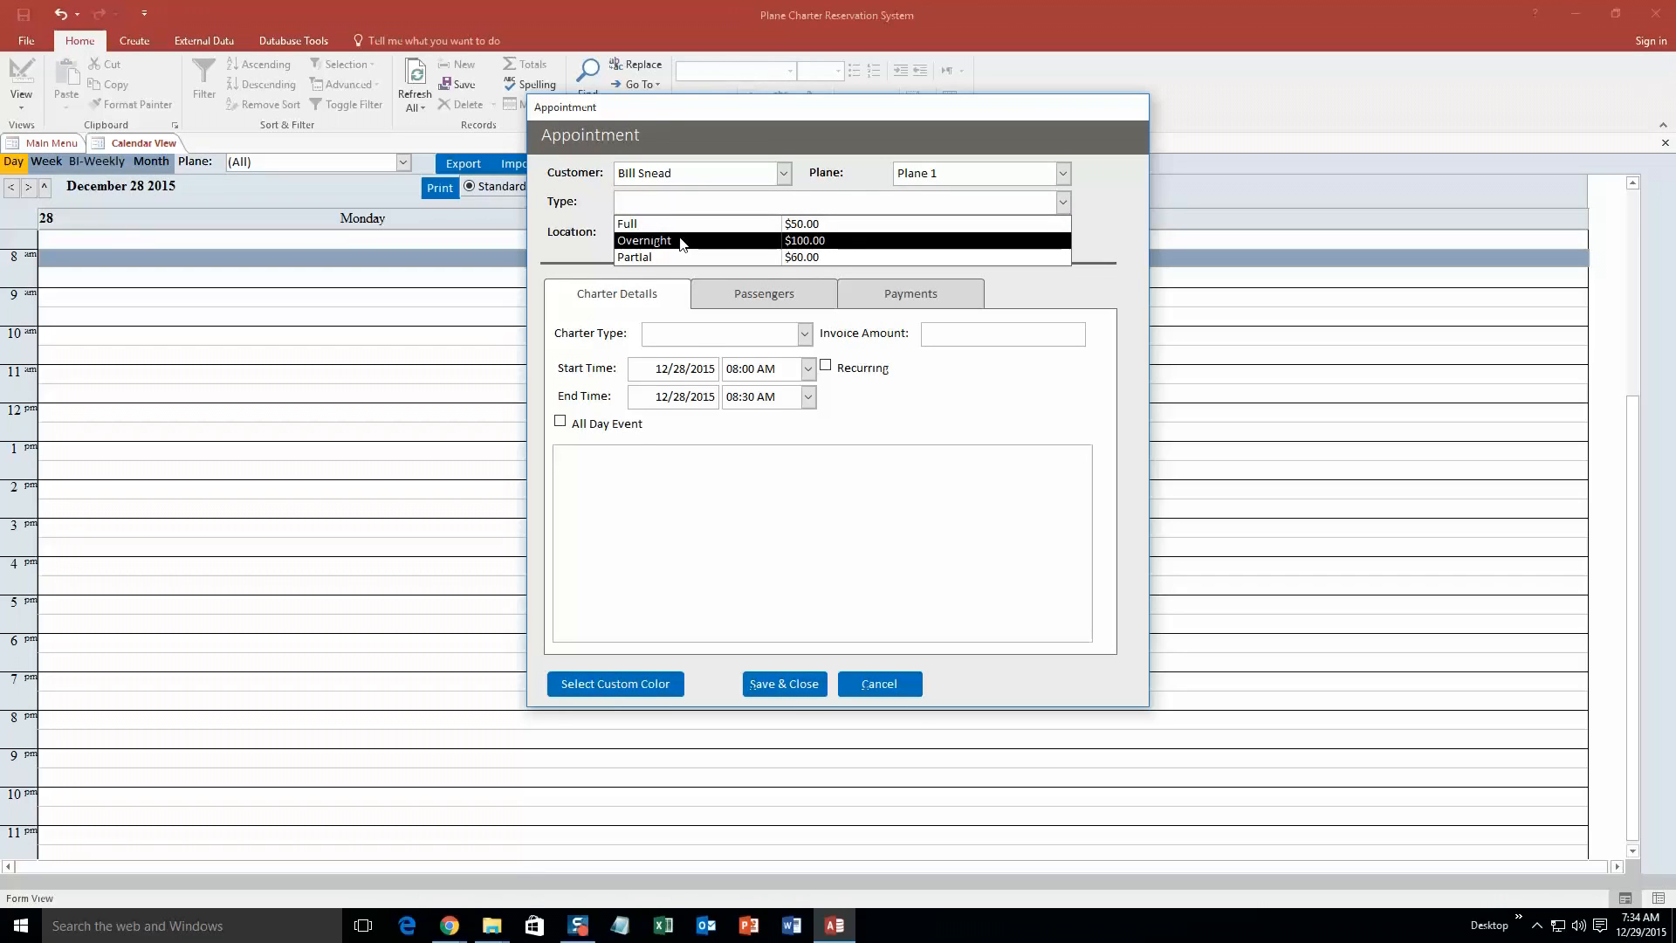
{"action": "left_click", "coordinate": [644, 239]}
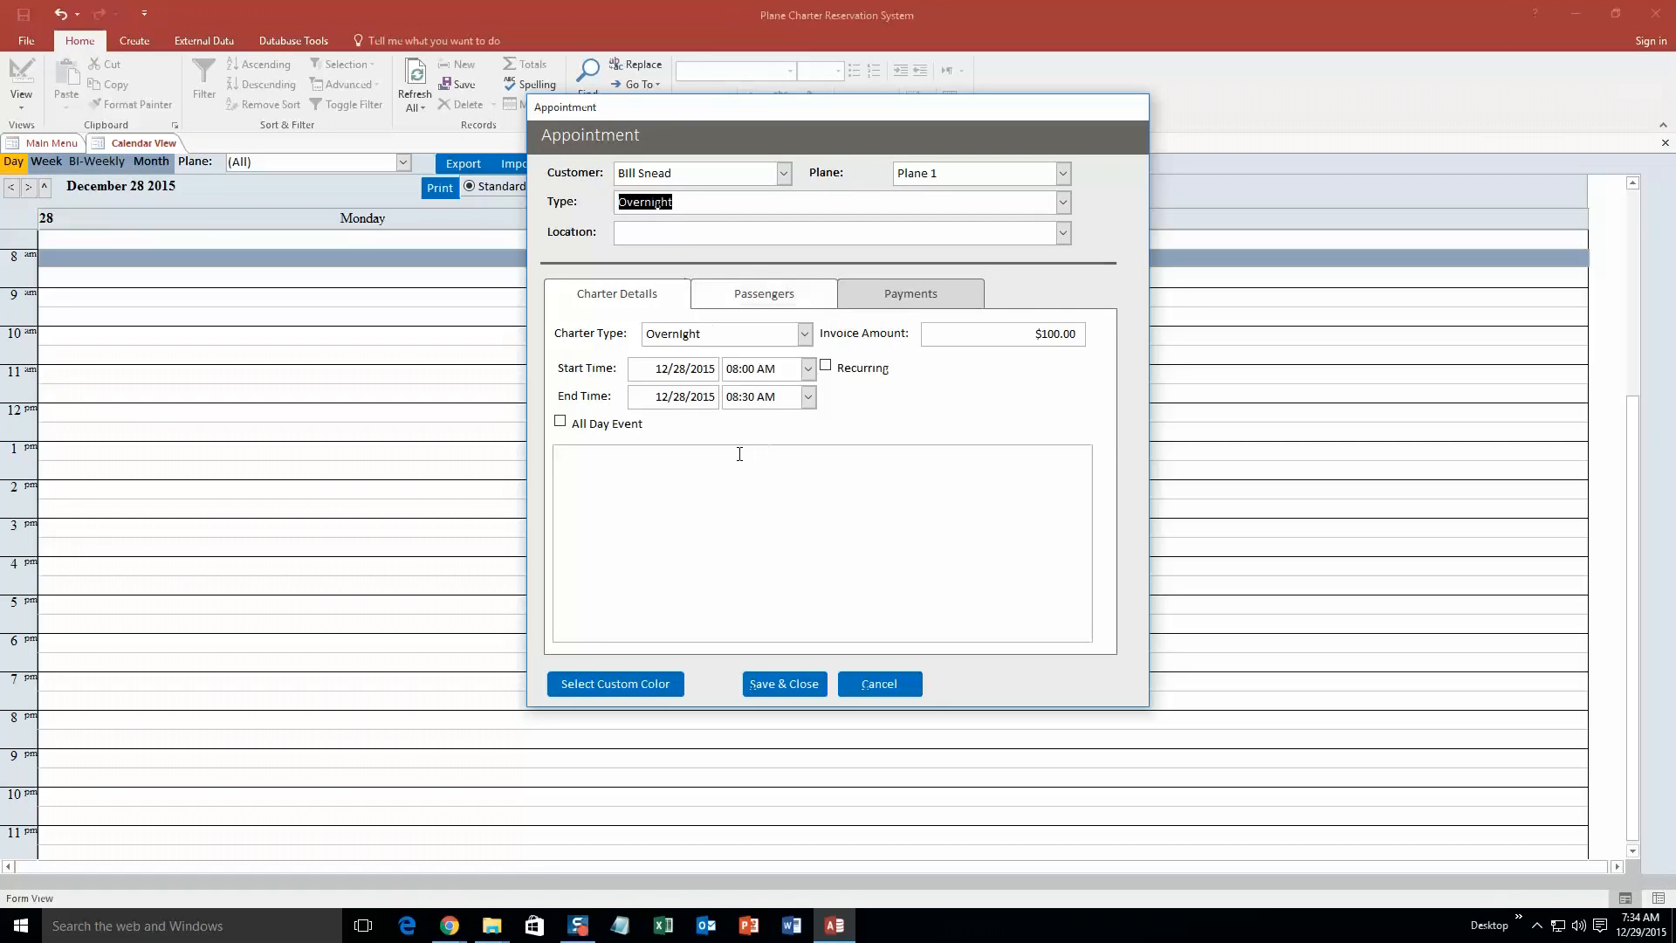
{"action": "mouse_move", "coordinate": [569, 418]}
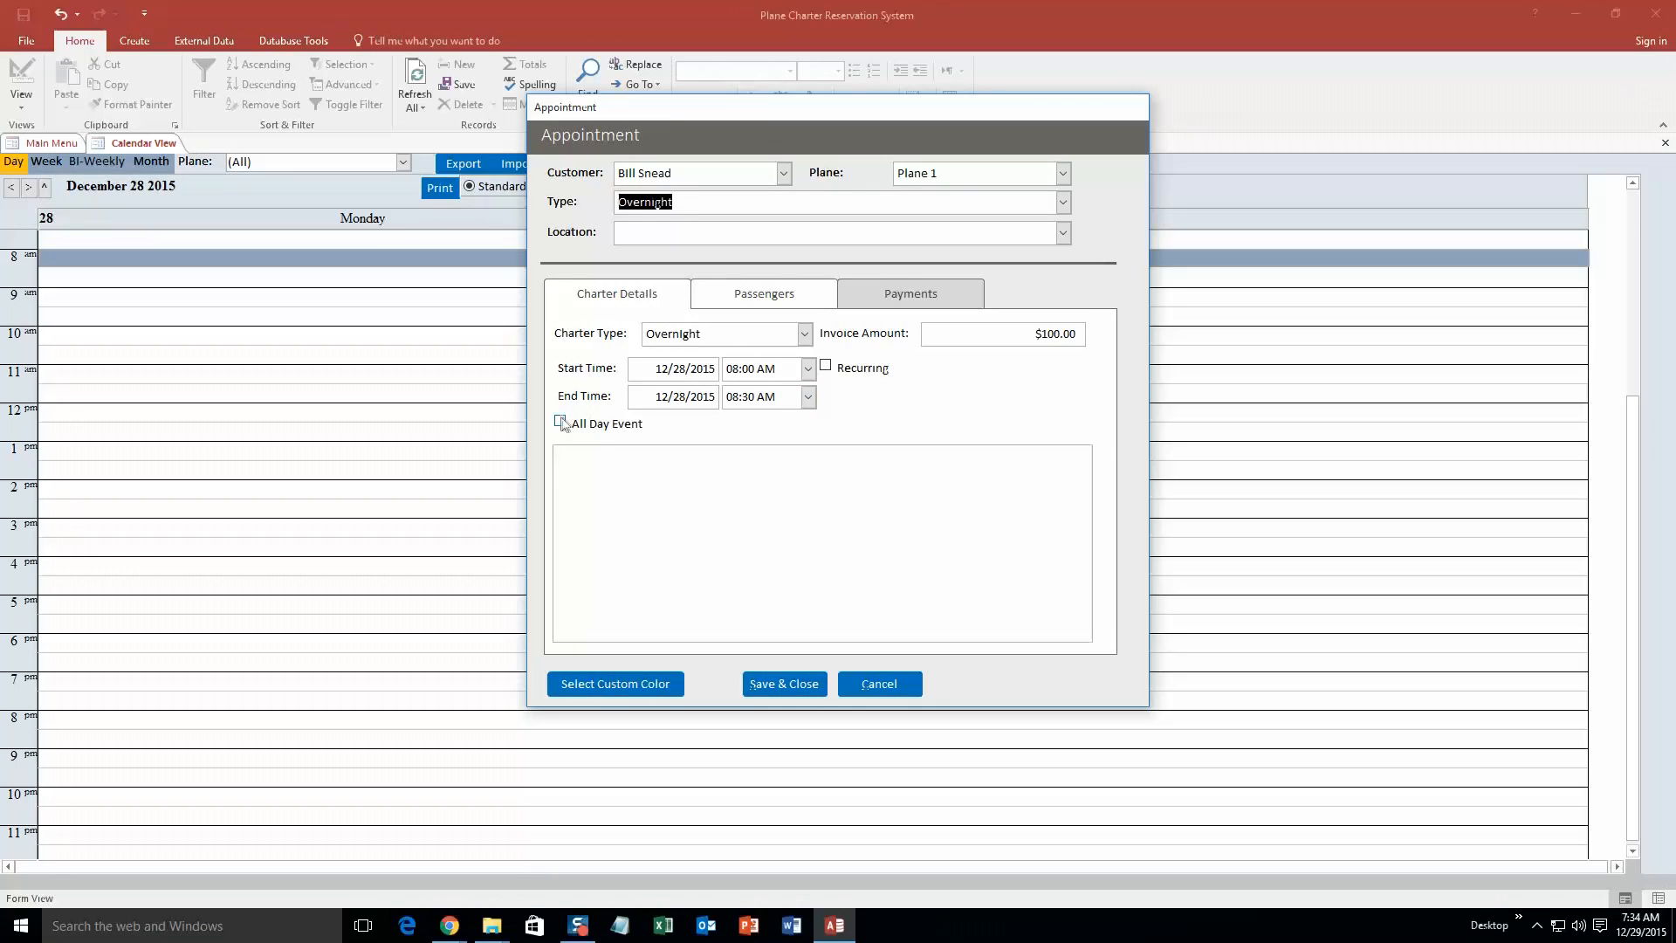
{"action": "left_click", "coordinate": [560, 423]}
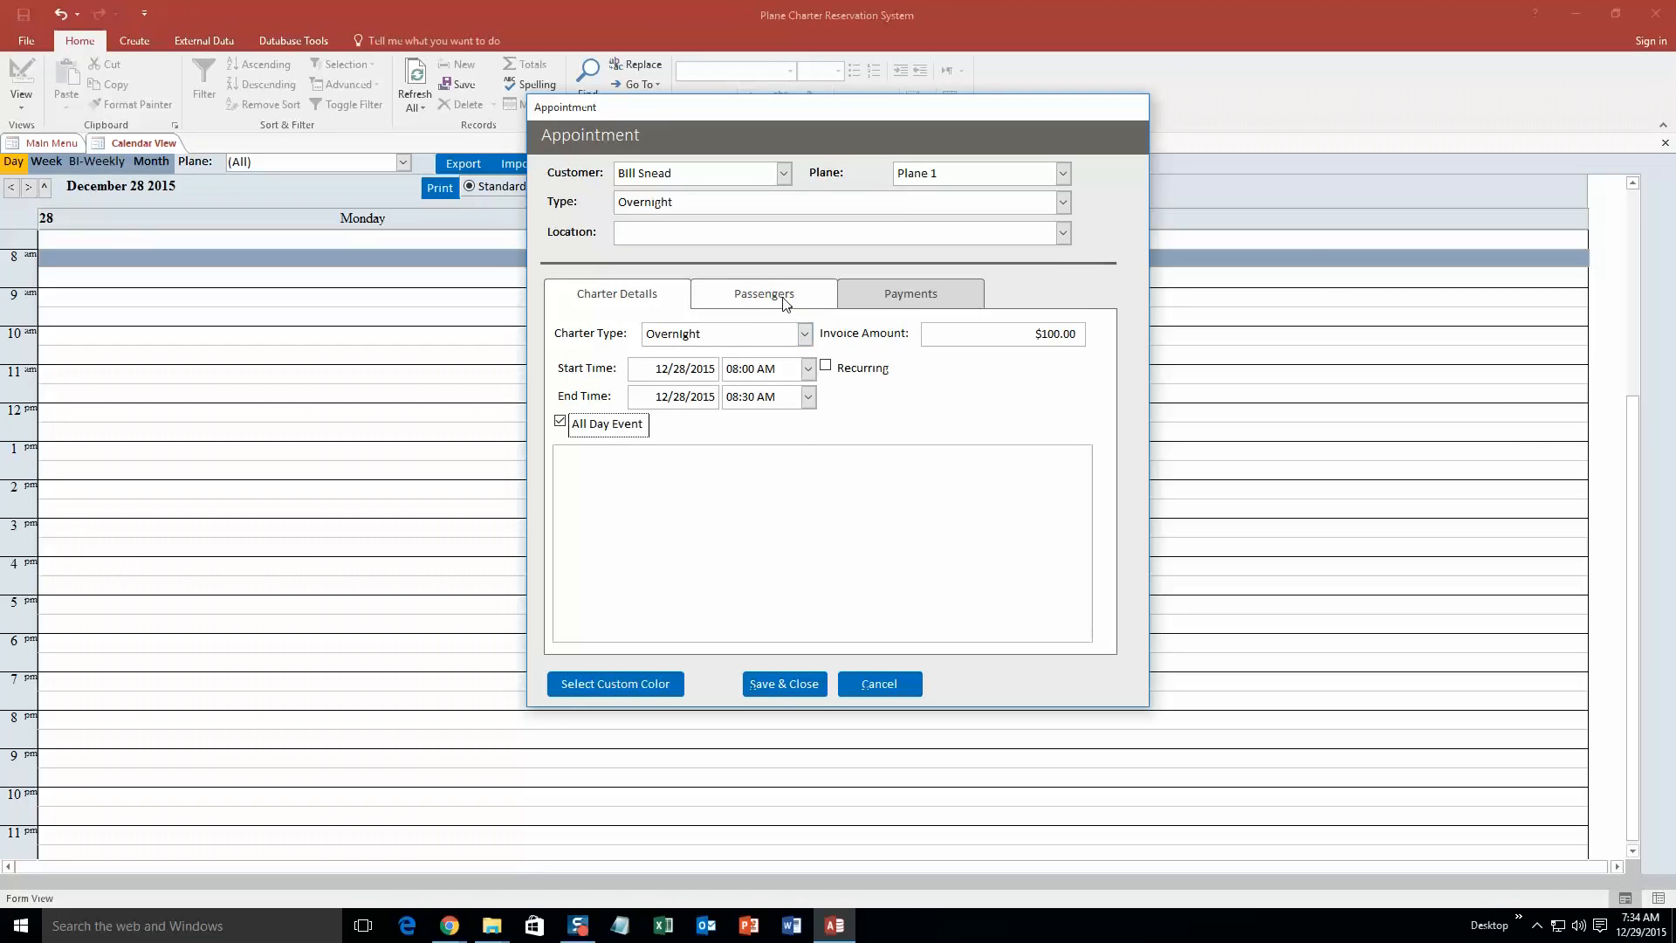
{"action": "mouse_move", "coordinate": [768, 311]}
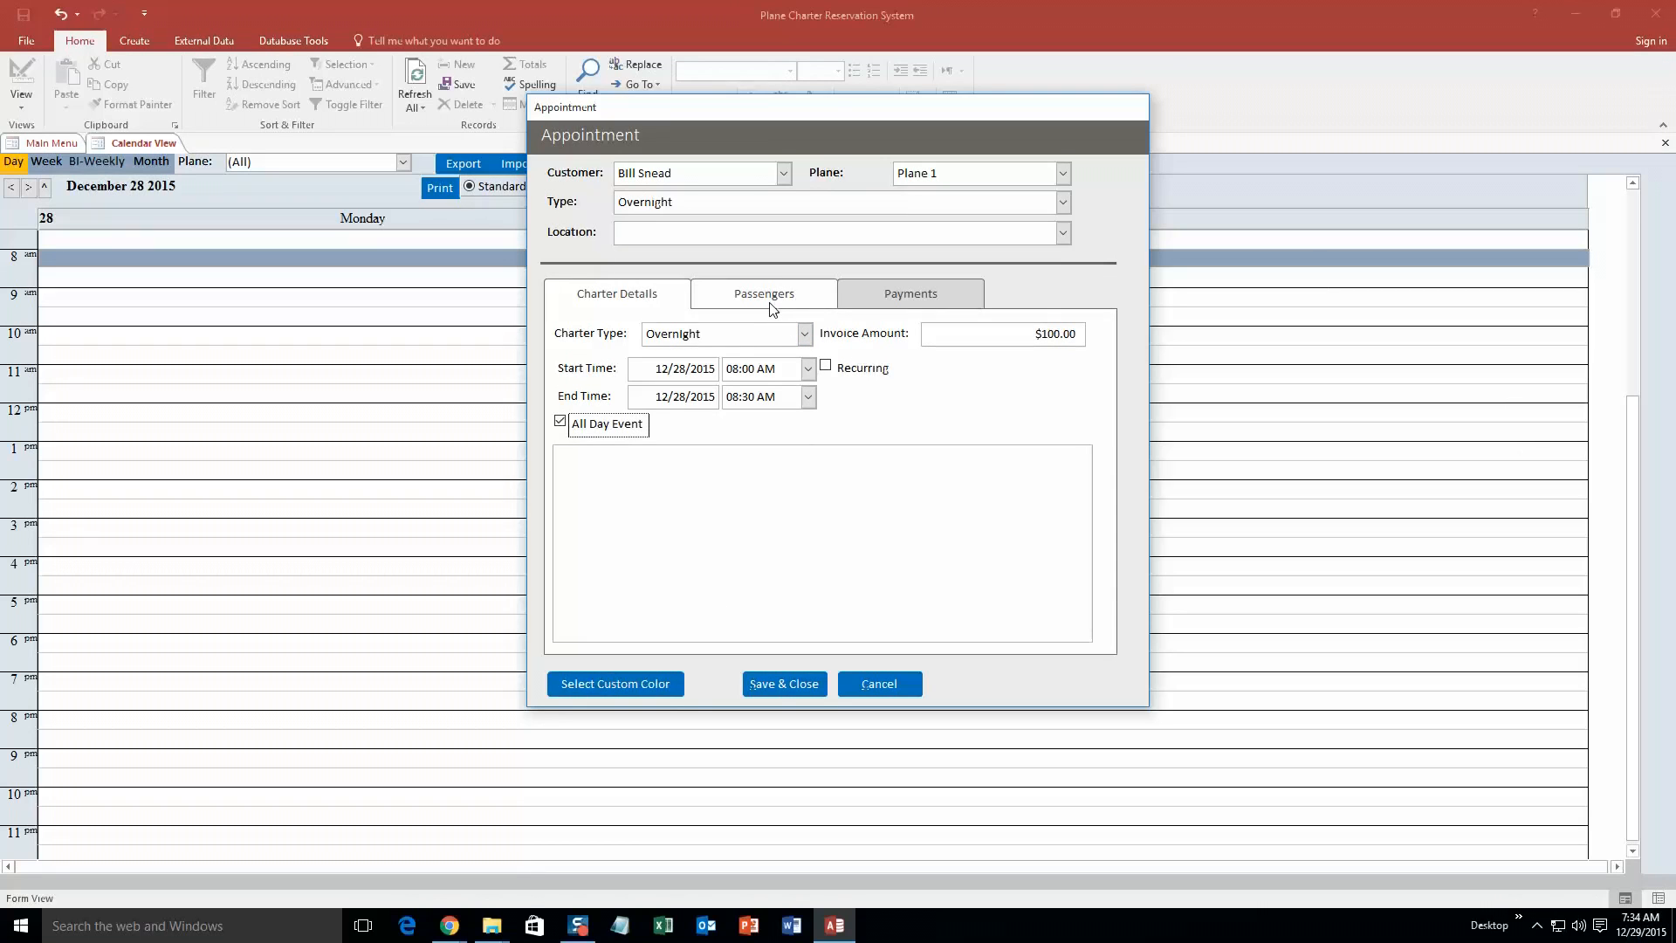
- Check the Passengers and Payments tabs and set the location to Location 1
{"action": "left_click", "coordinate": [763, 293]}
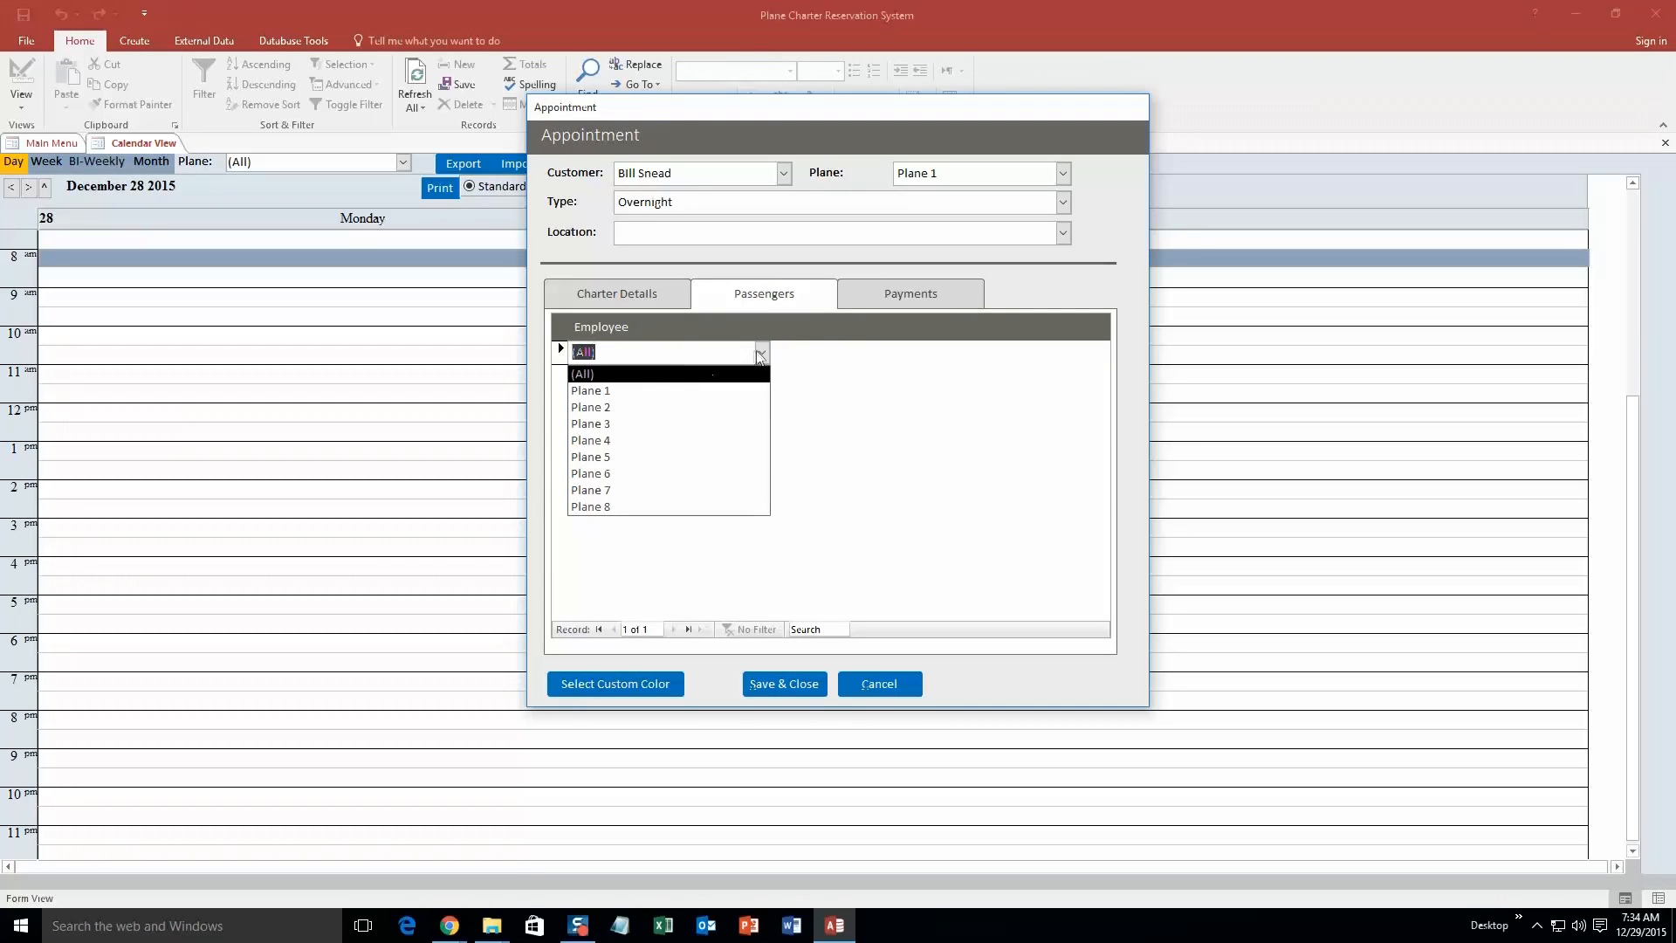
{"action": "left_click", "coordinate": [910, 293]}
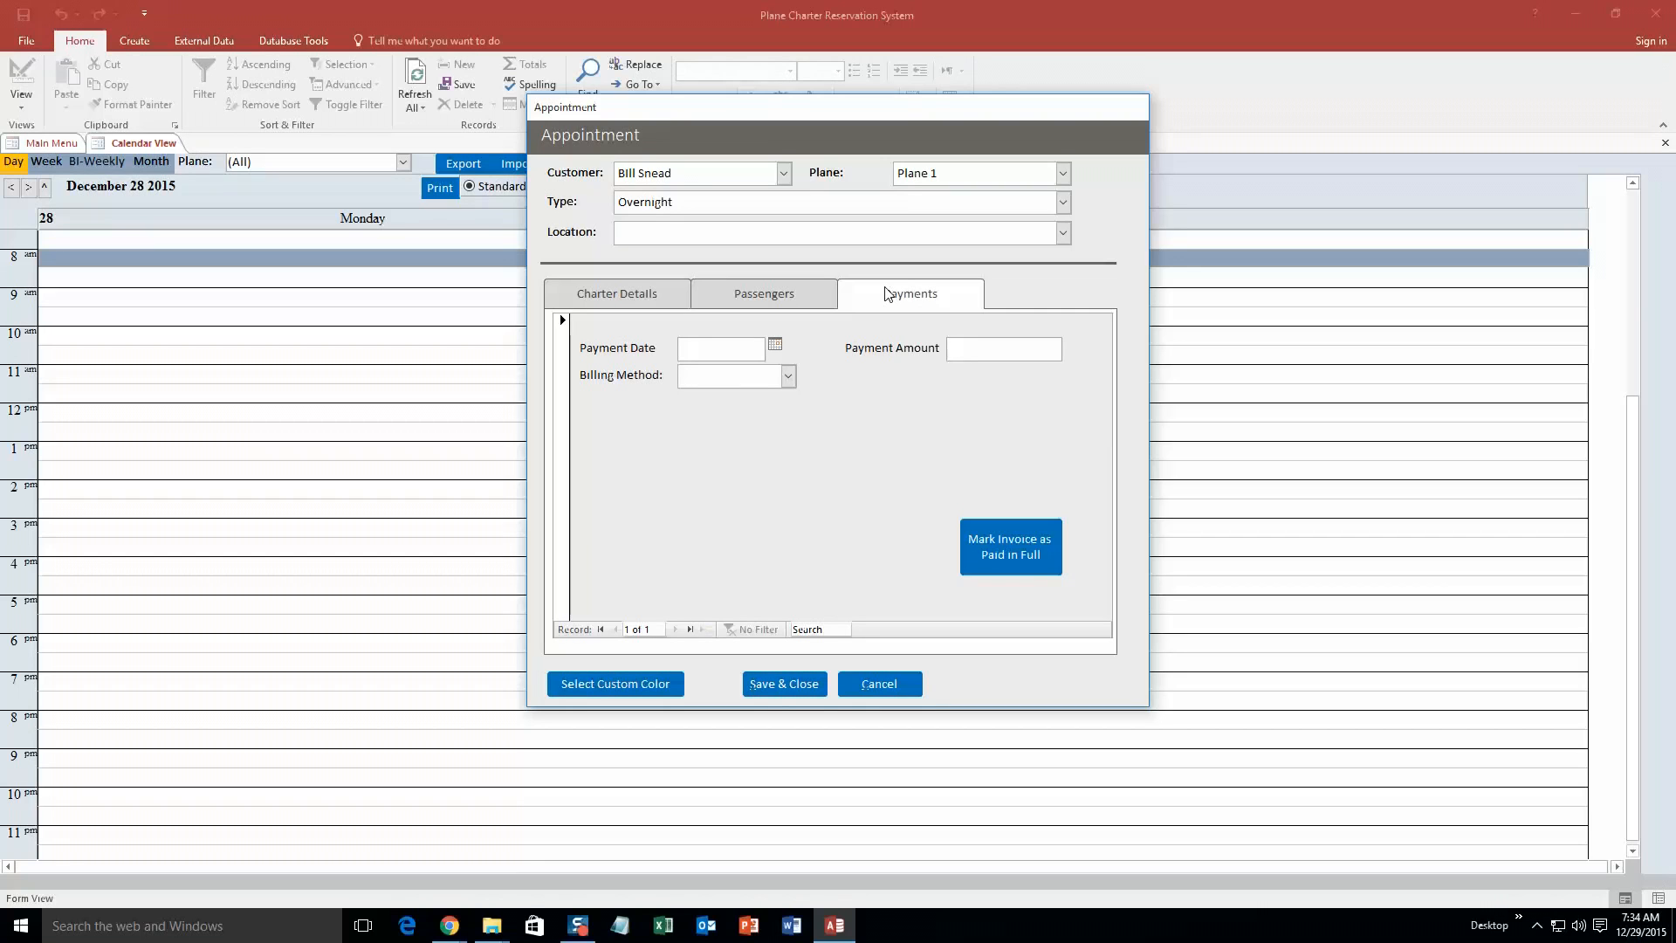
{"action": "left_click", "coordinate": [1060, 233]}
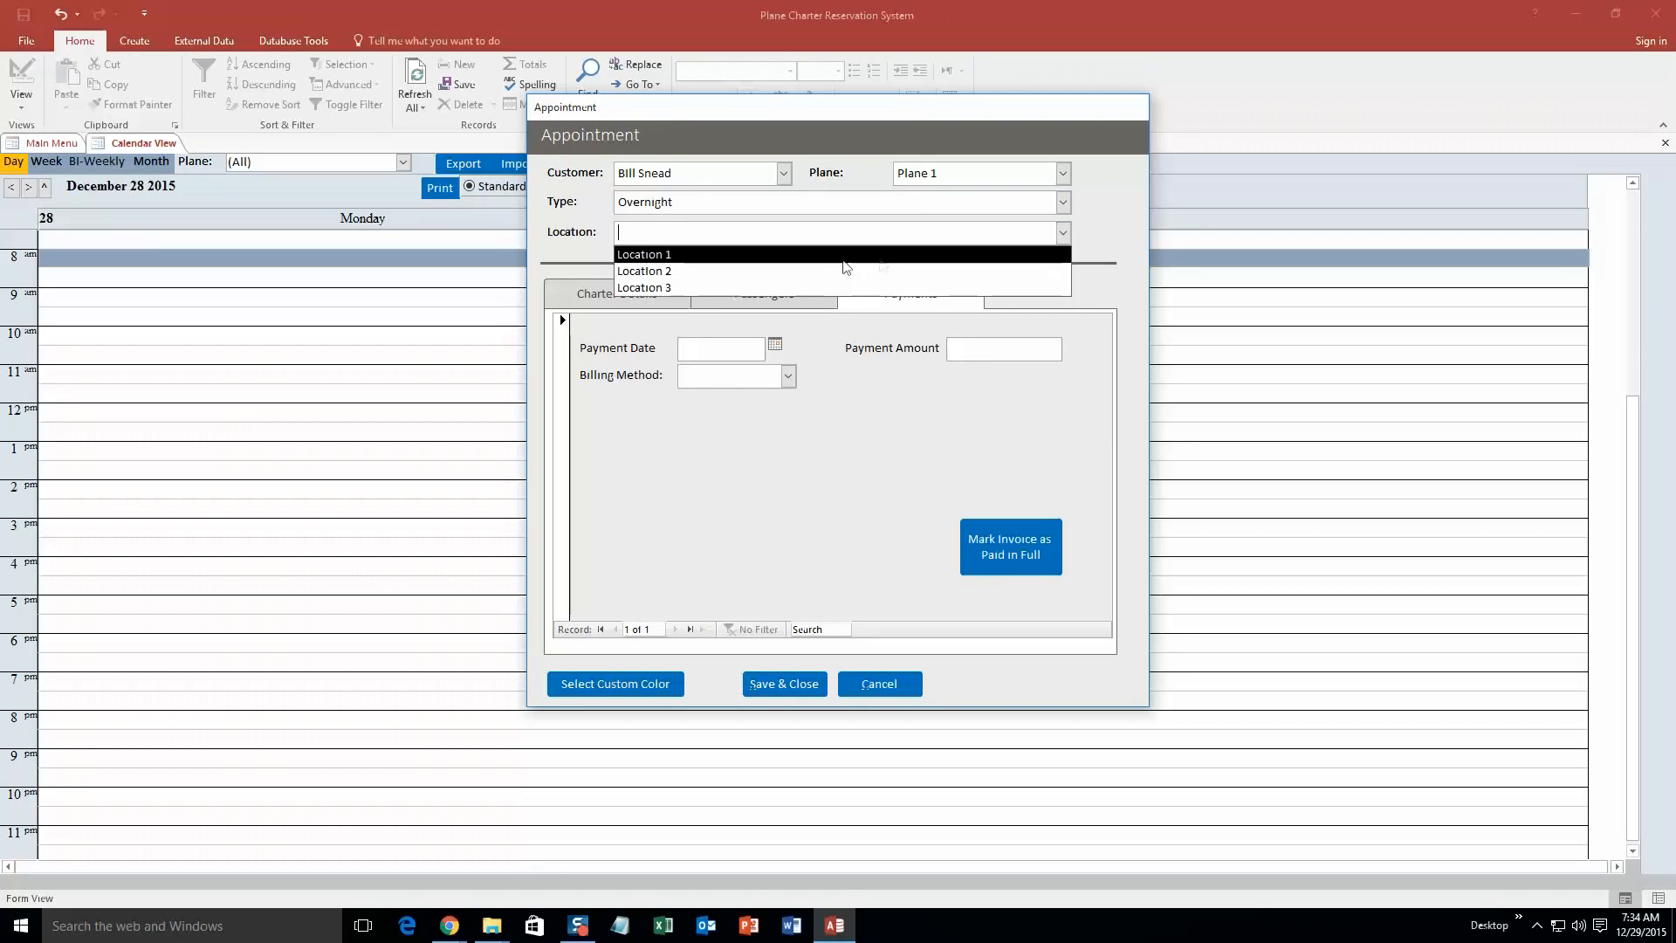
{"action": "left_click", "coordinate": [644, 255]}
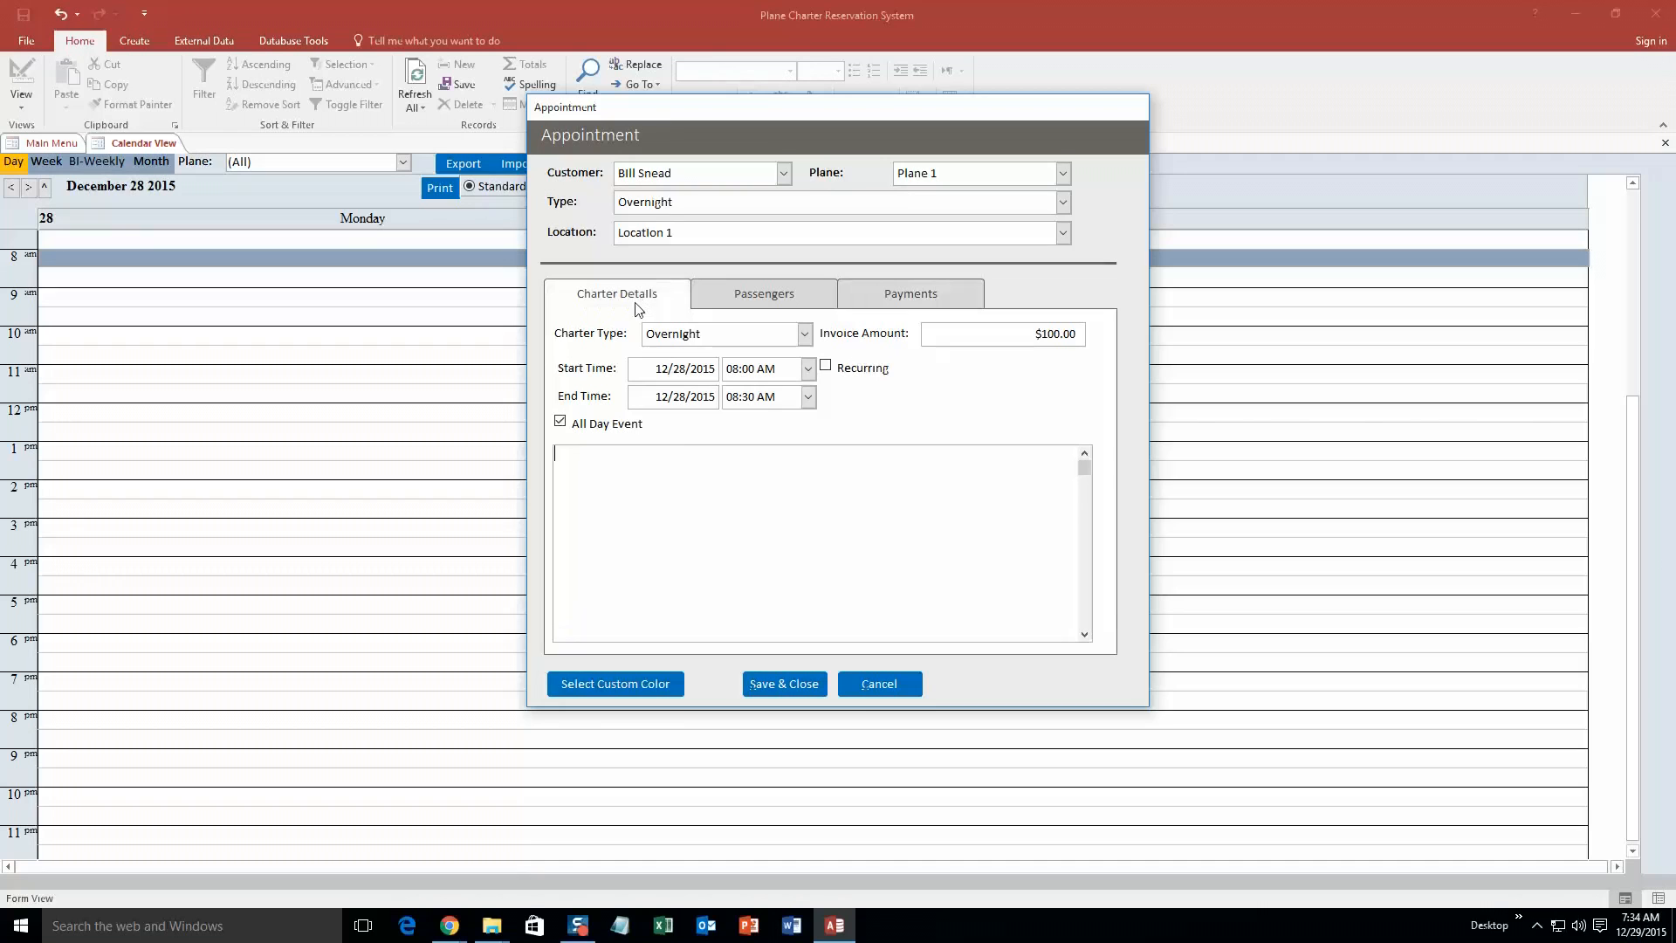
{"action": "left_click", "coordinate": [614, 683]}
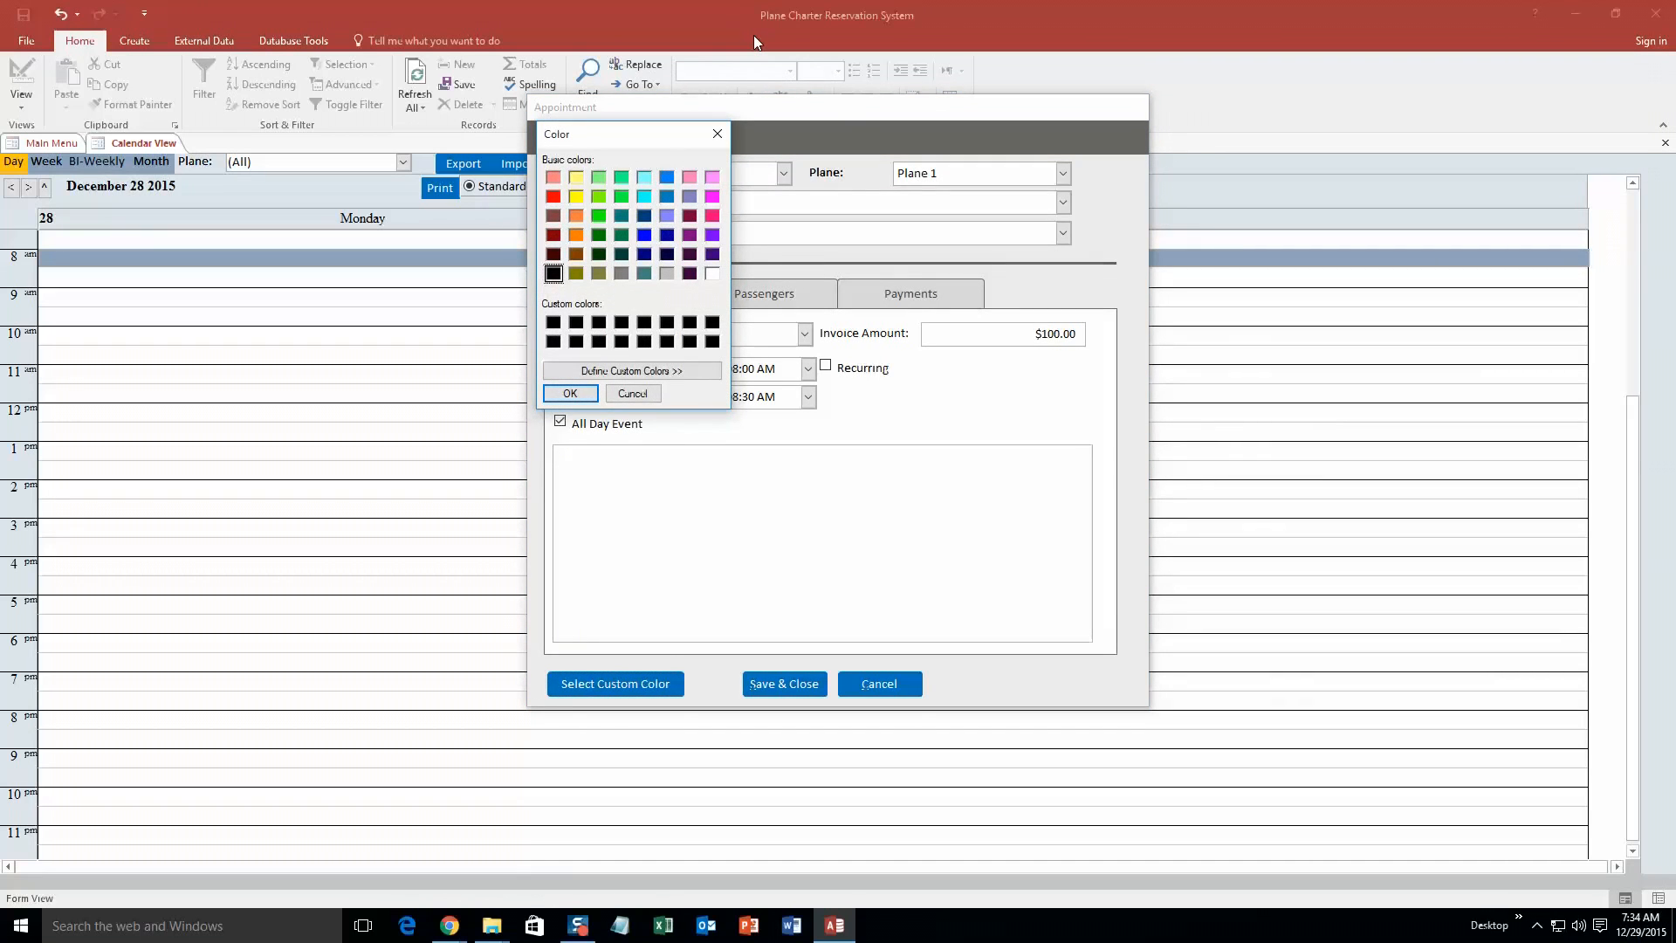
- Colour the appointment pink and save it onto the calendar
{"action": "left_click", "coordinate": [712, 215]}
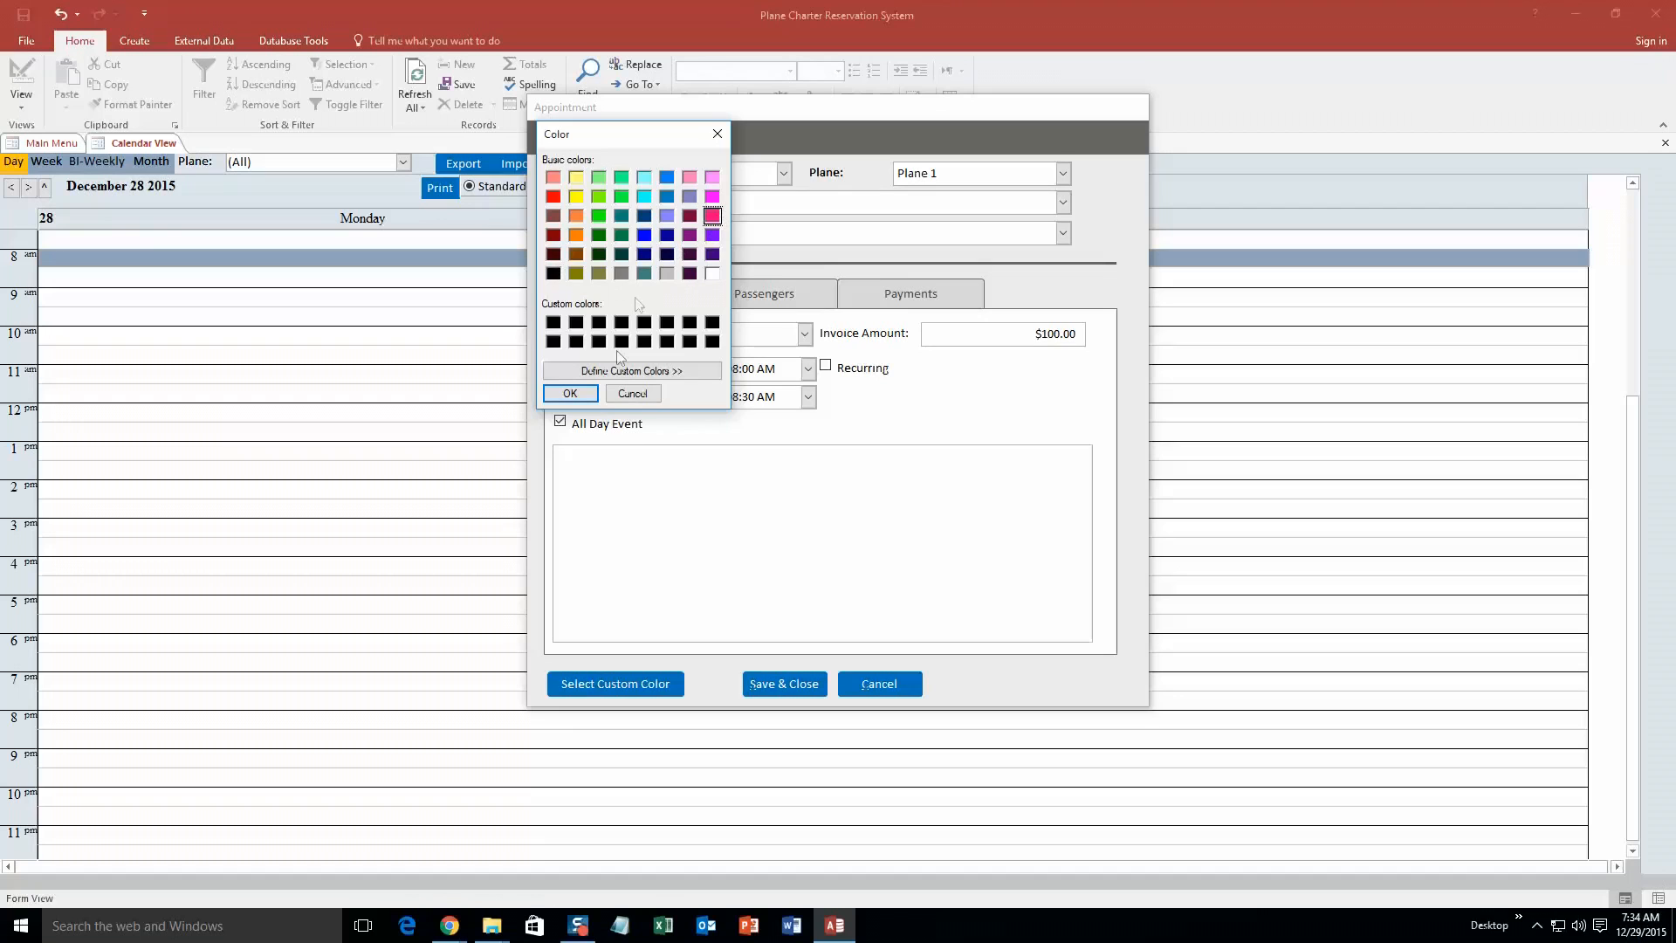
{"action": "left_click", "coordinate": [569, 393]}
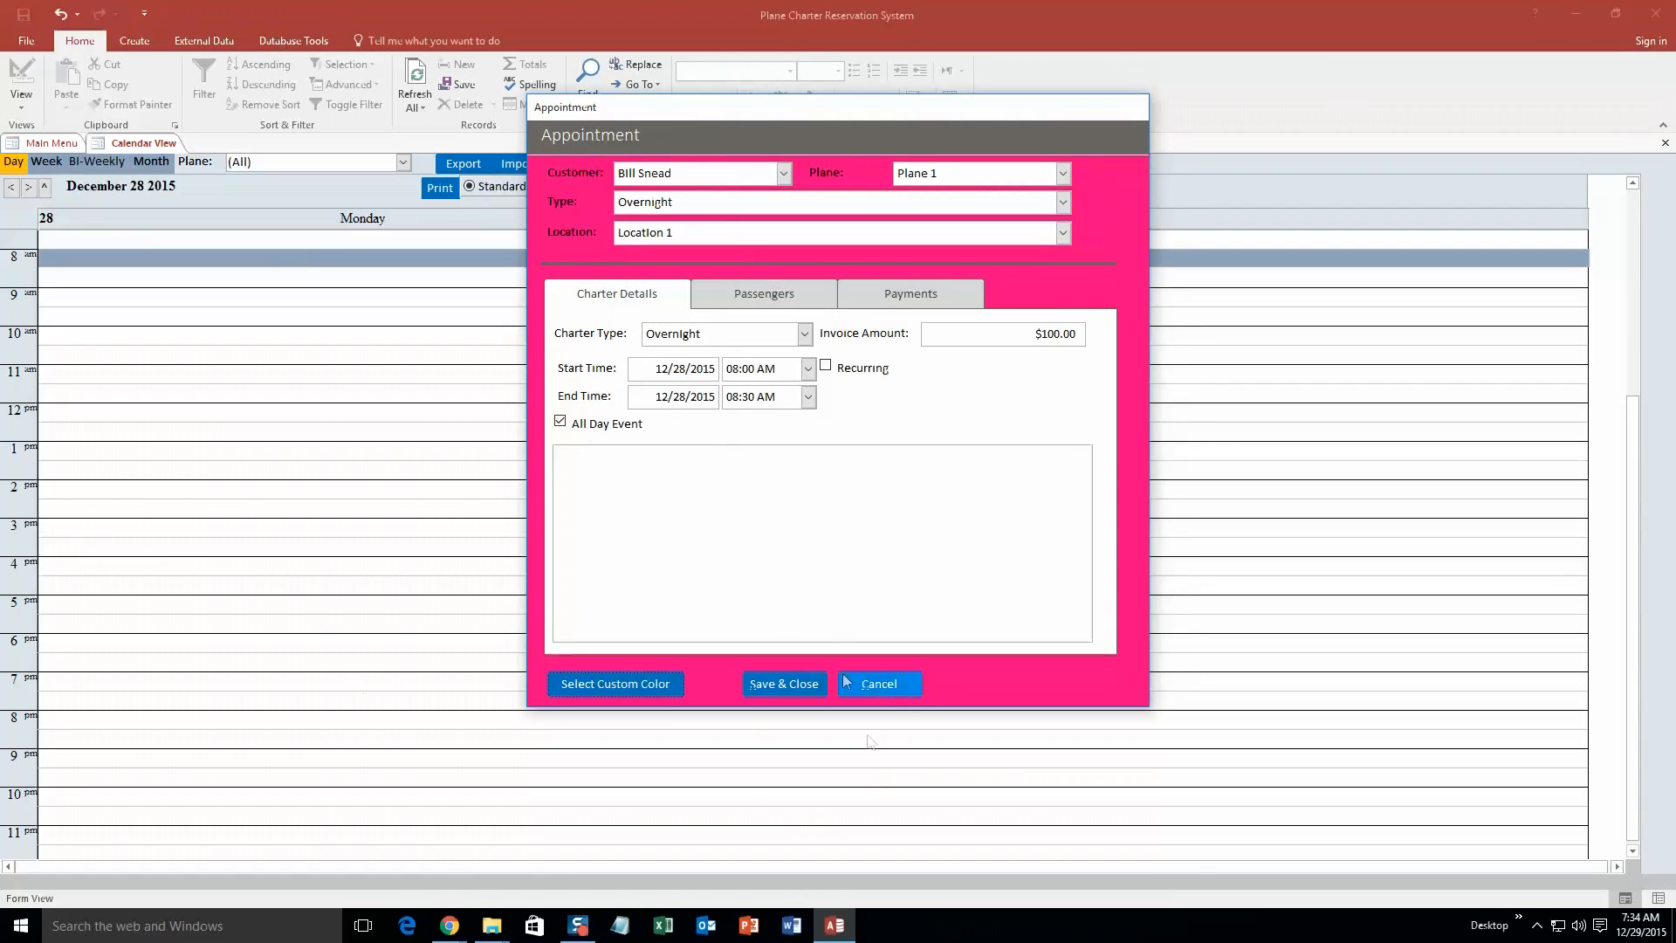
{"action": "left_click", "coordinate": [784, 683]}
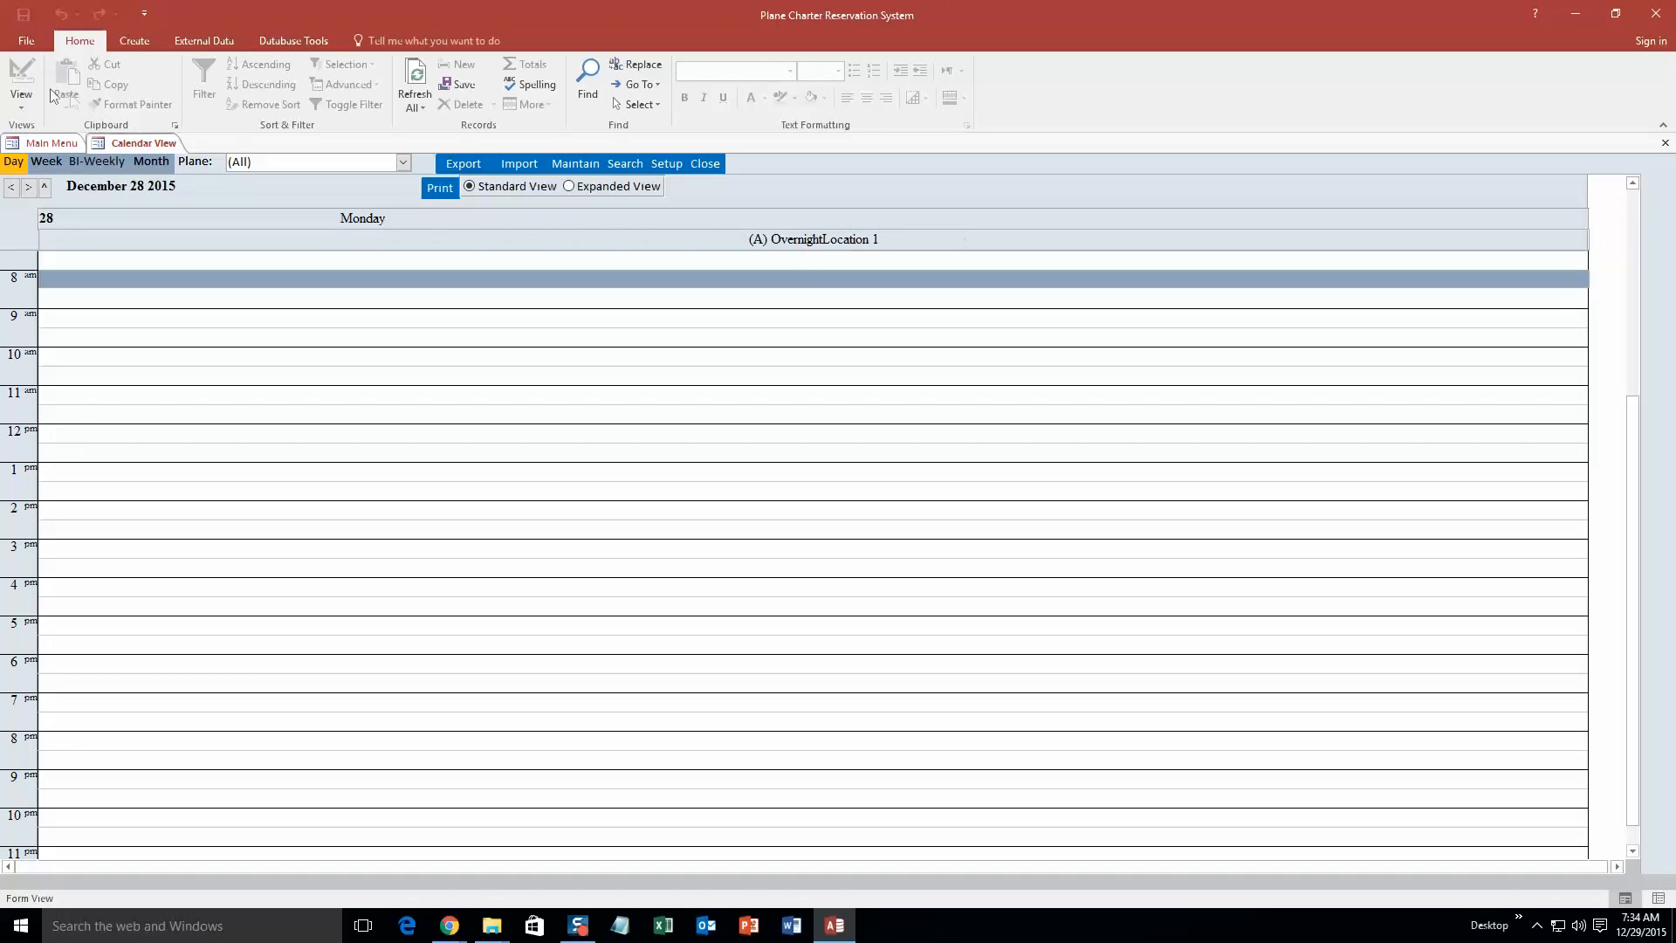
- Filter the schedule to Plane 1, reopen the saved overnight appointment and cancel out unchanged
{"action": "left_click", "coordinate": [150, 161]}
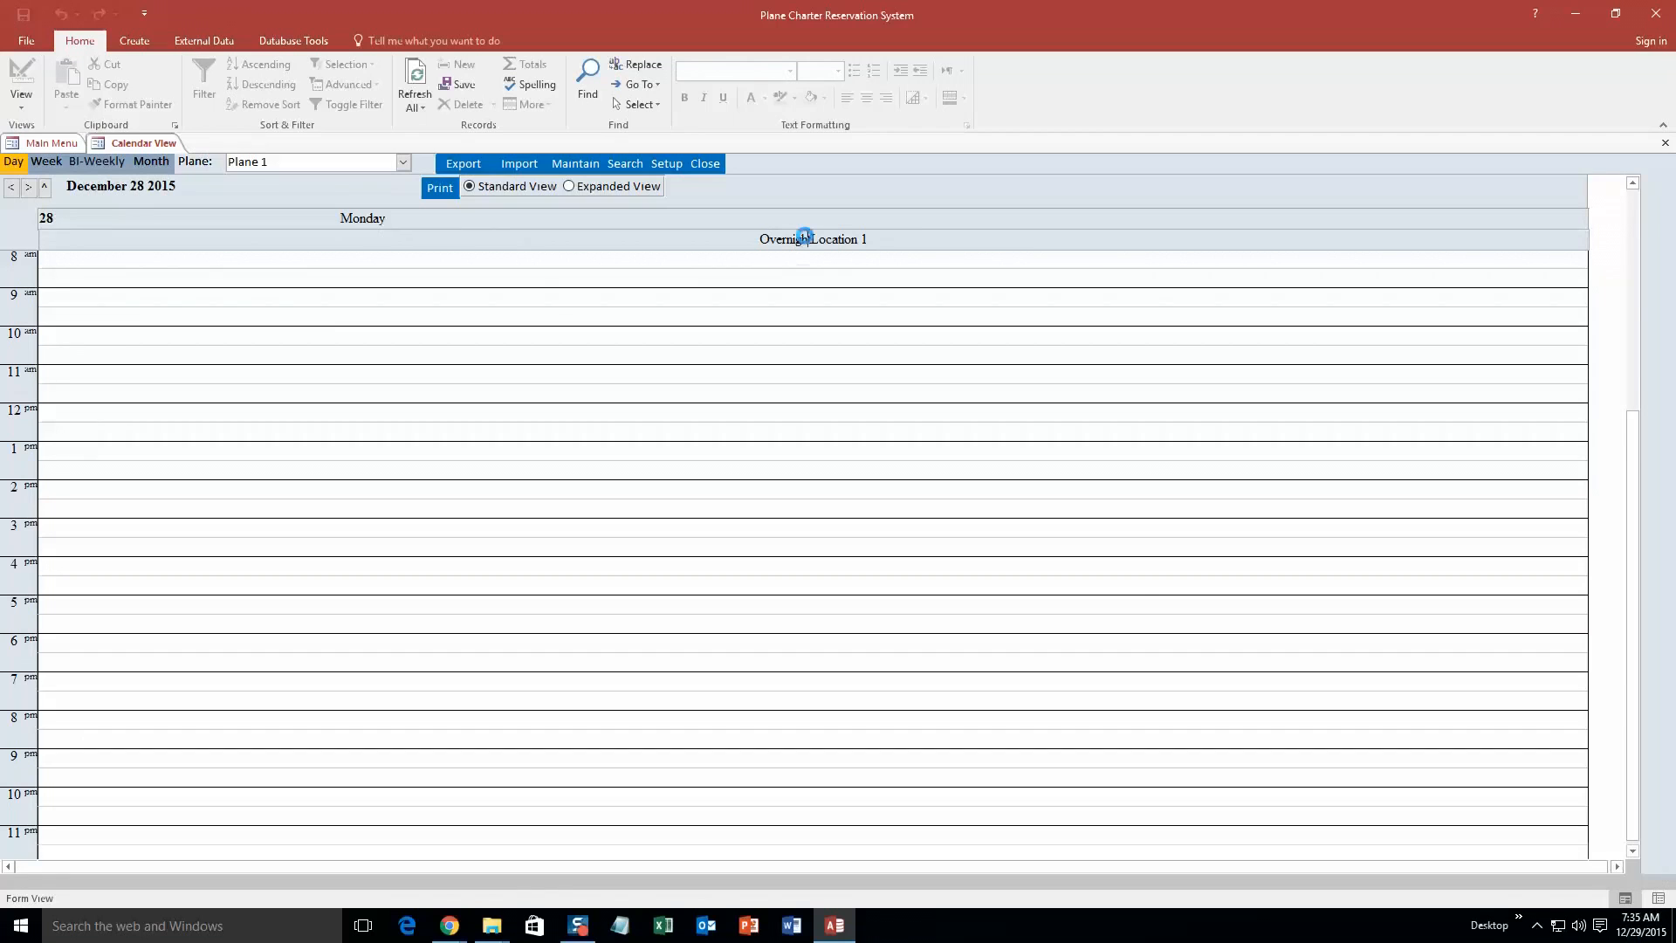
{"action": "double_click", "coordinate": [812, 239]}
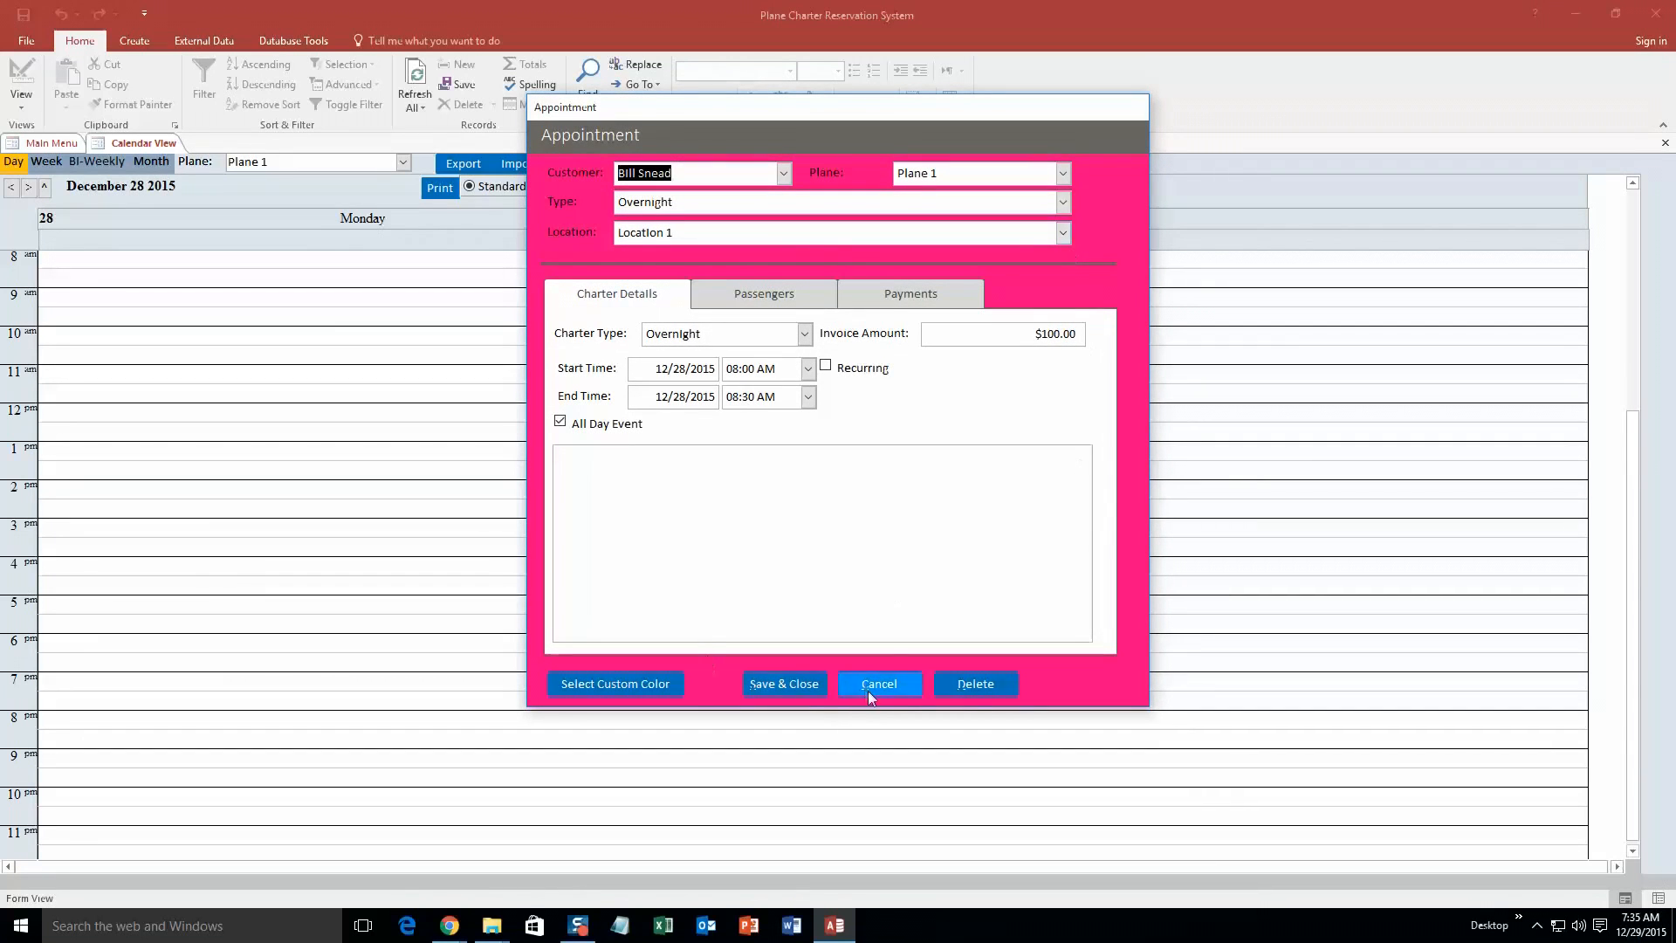
{"action": "left_click", "coordinate": [878, 682]}
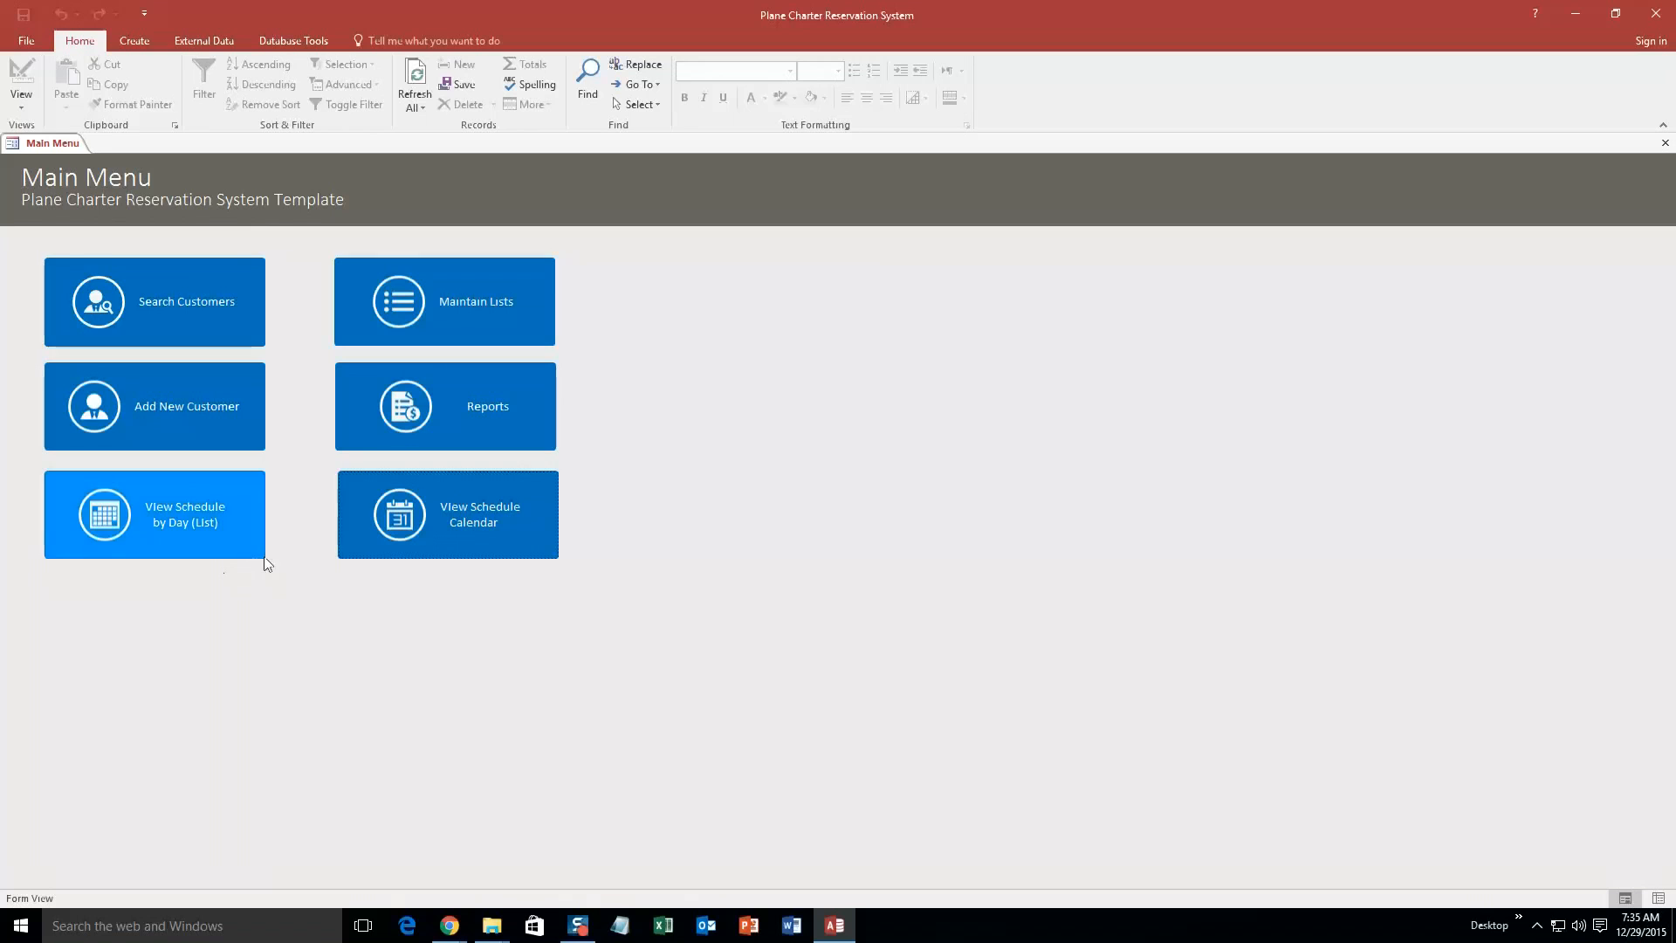
{"action": "left_click", "coordinate": [154, 513]}
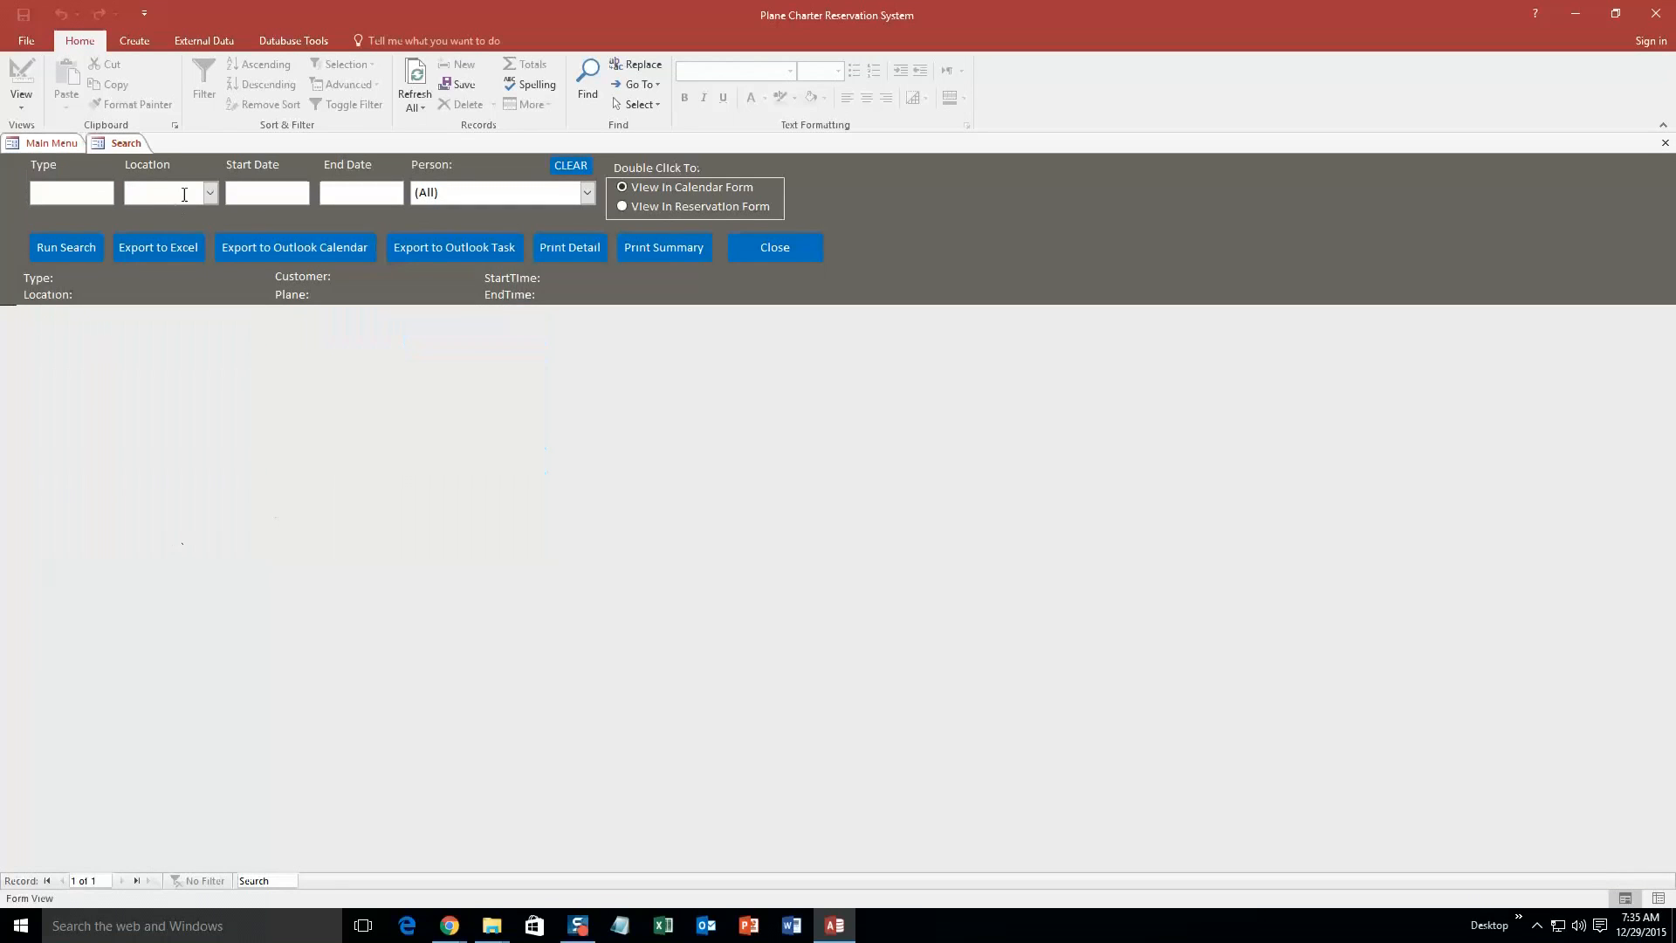
{"action": "left_click", "coordinate": [317, 192]}
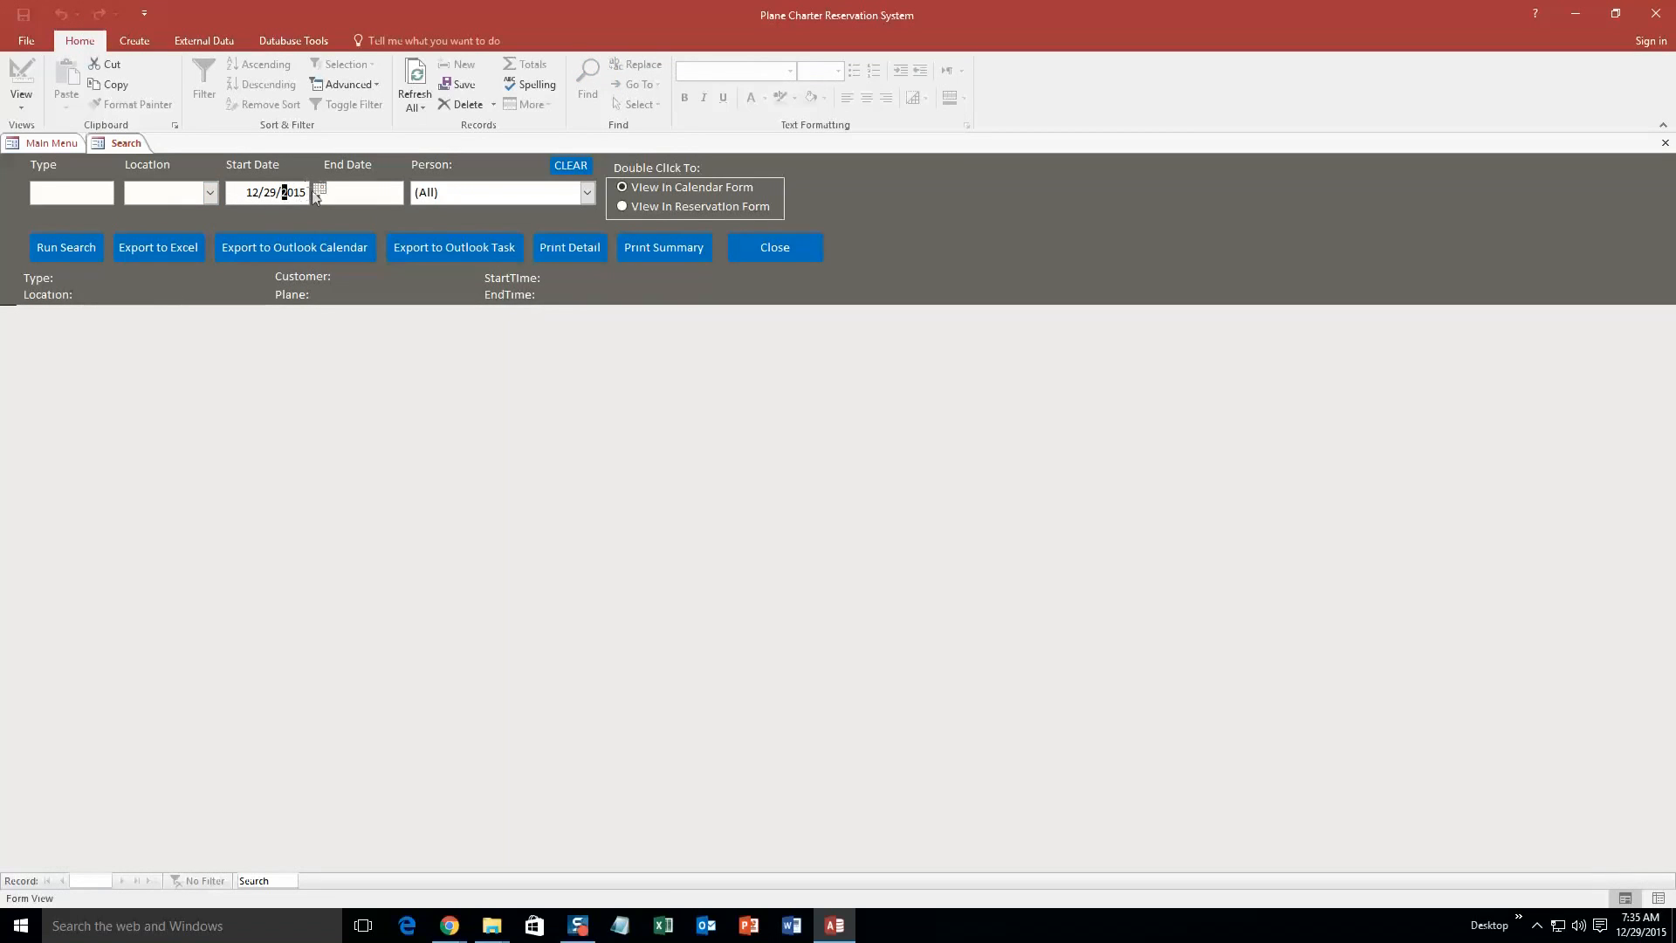
{"action": "left_click", "coordinate": [318, 192]}
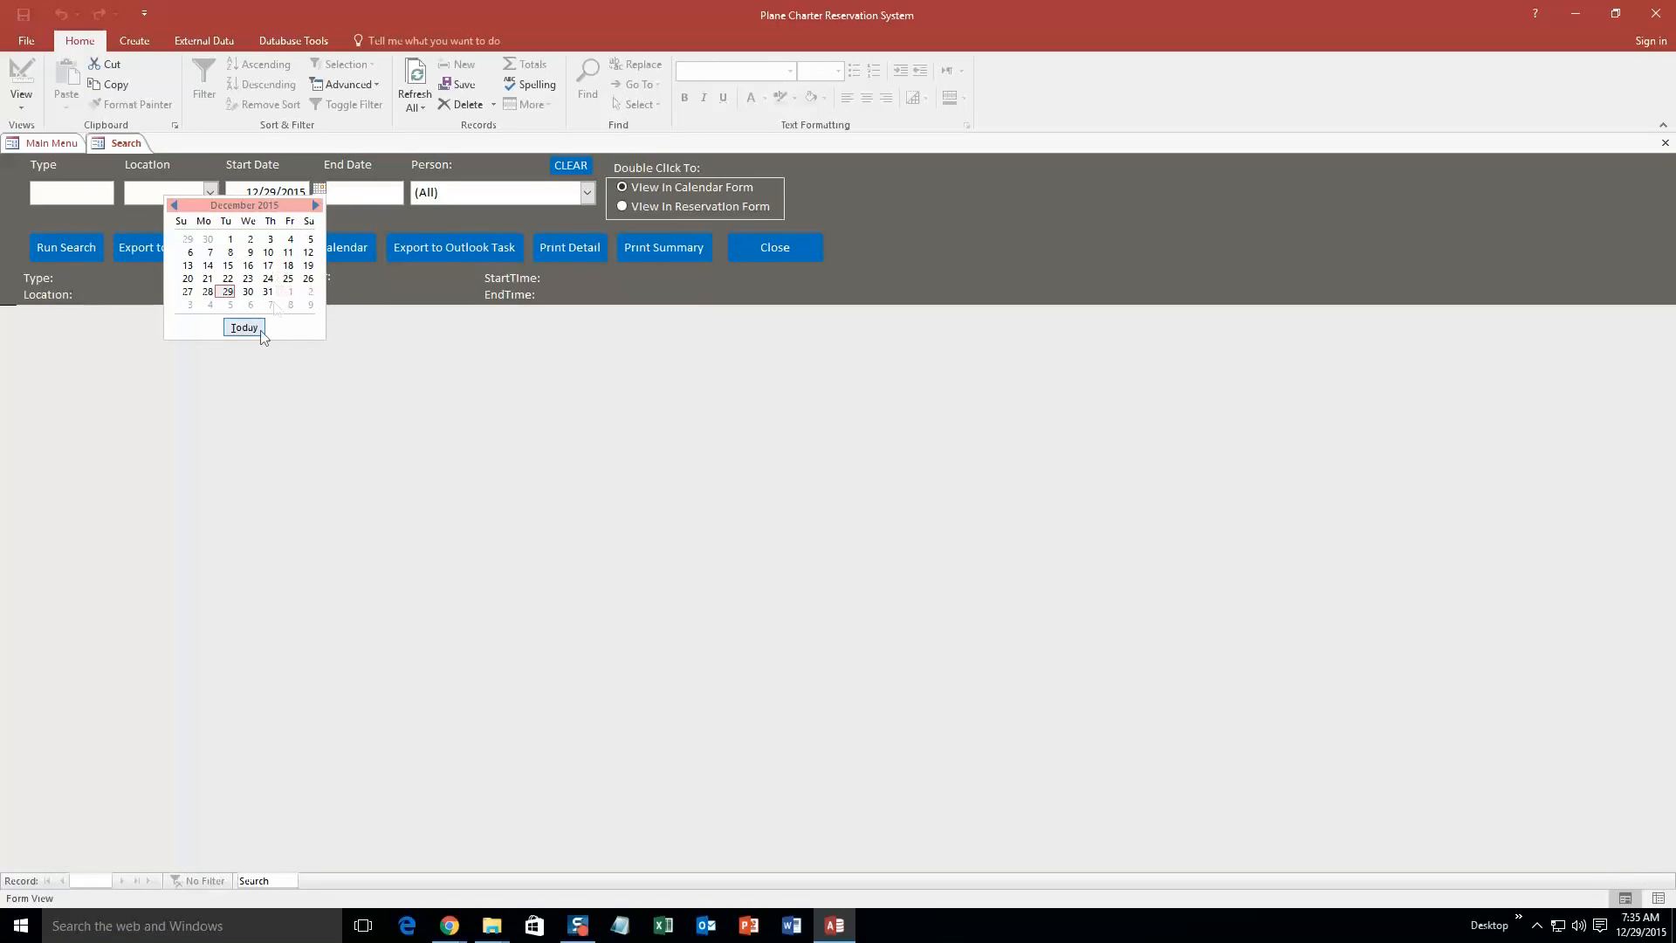
{"action": "left_click", "coordinate": [242, 326]}
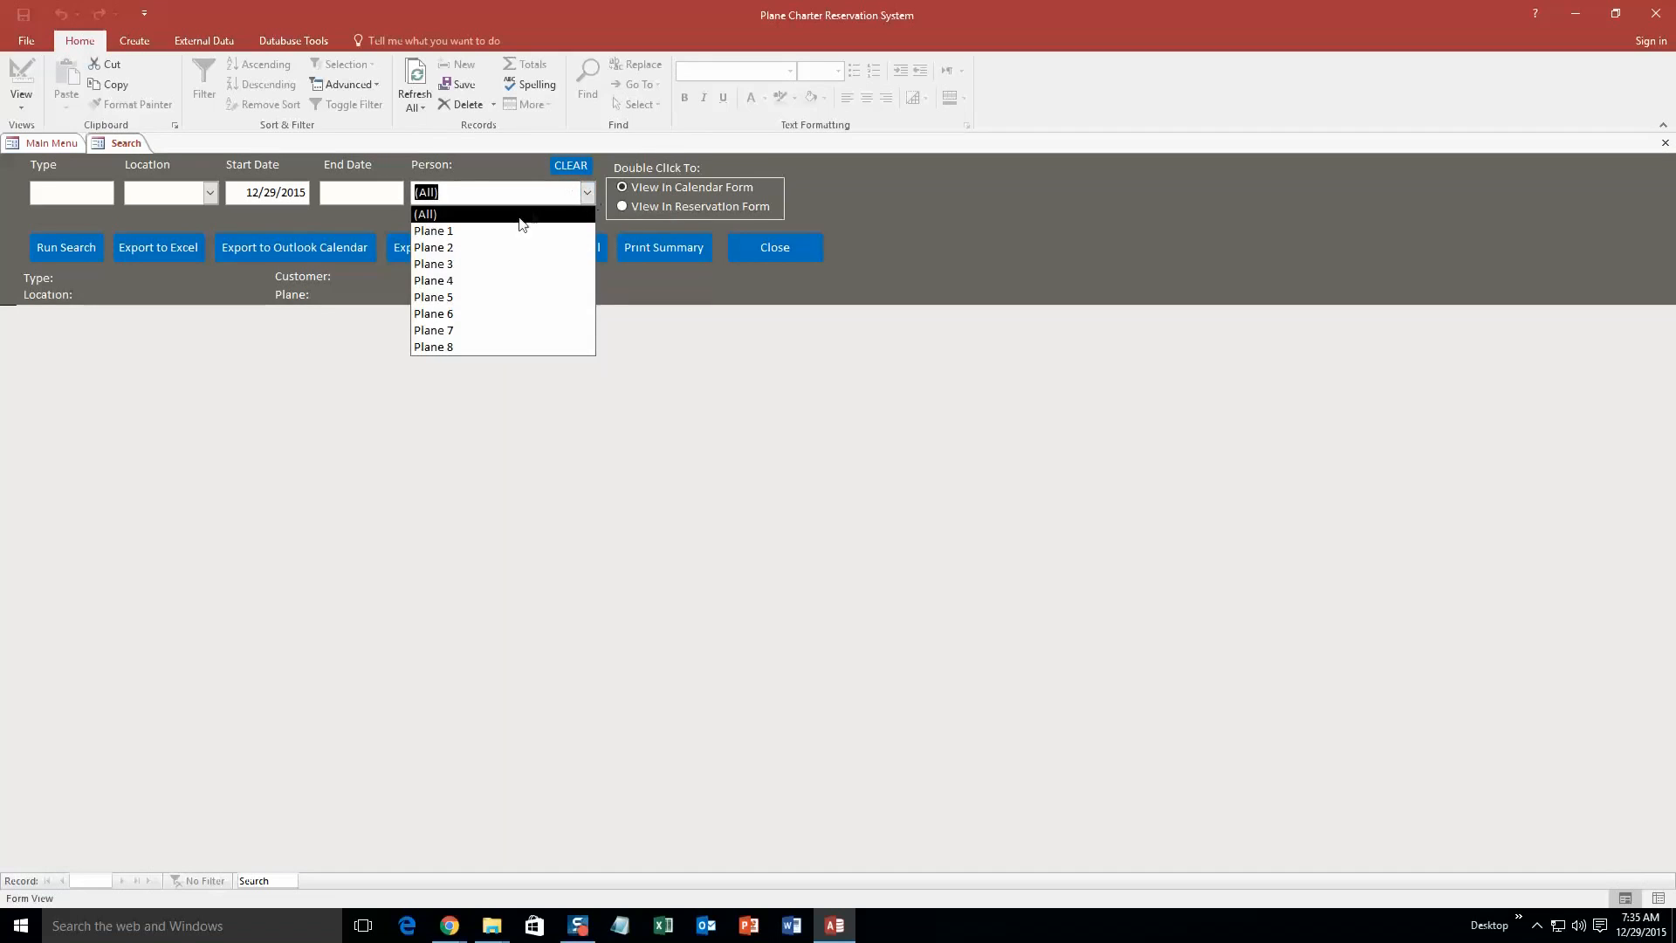
{"action": "left_click", "coordinate": [435, 230]}
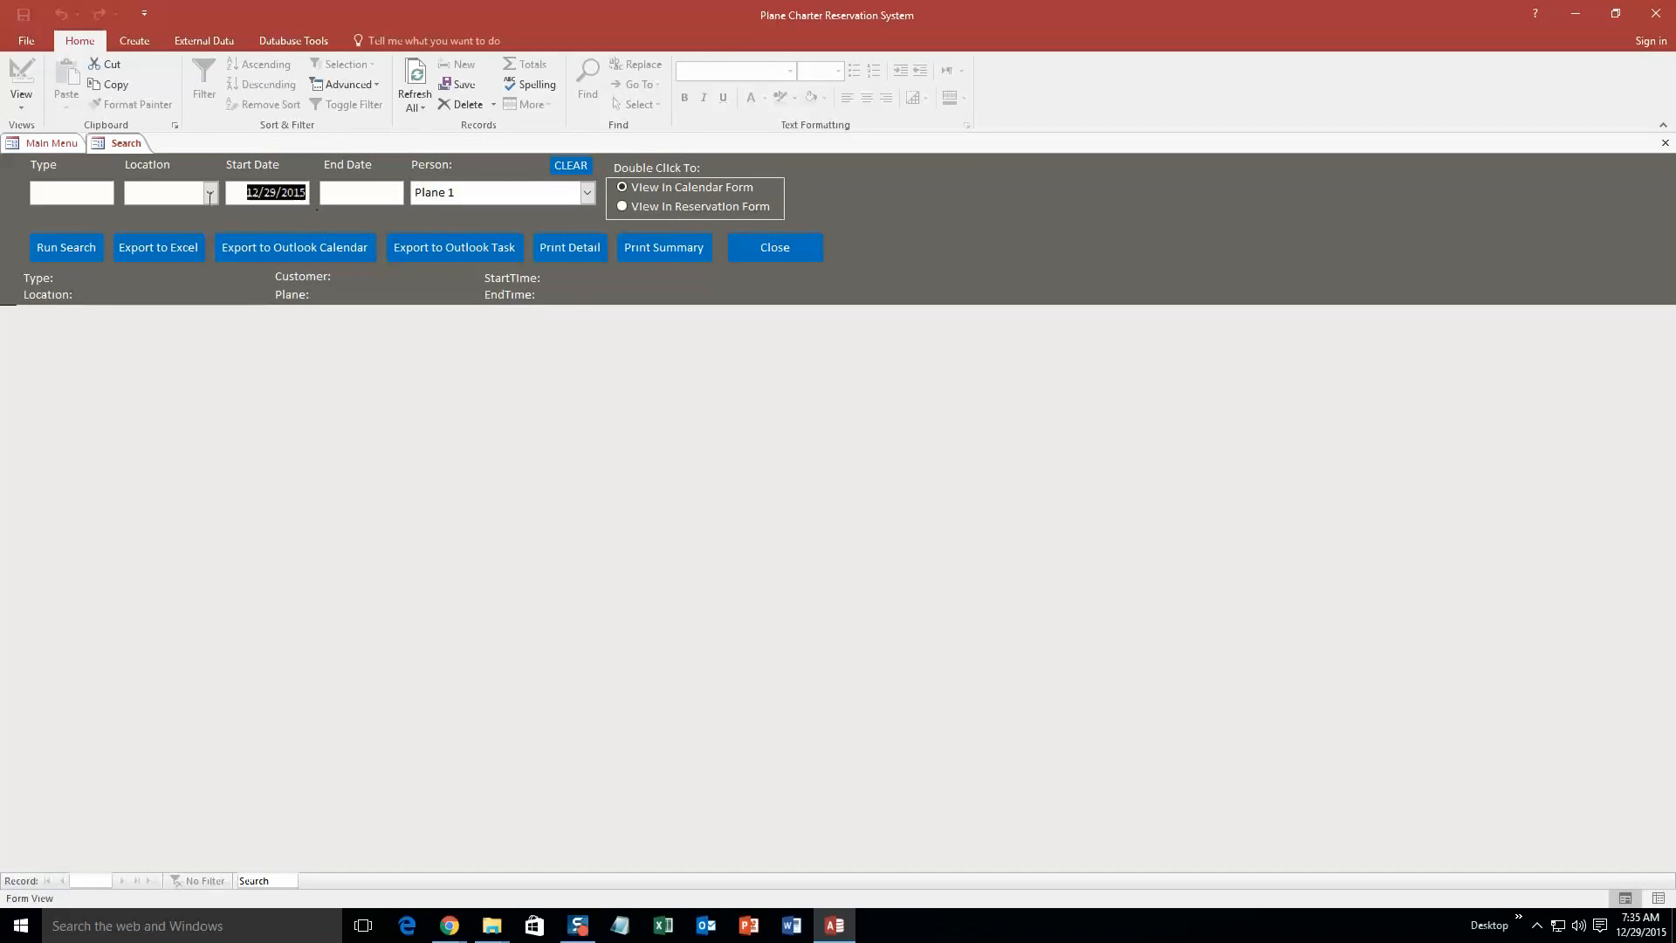
{"action": "left_click", "coordinate": [64, 246]}
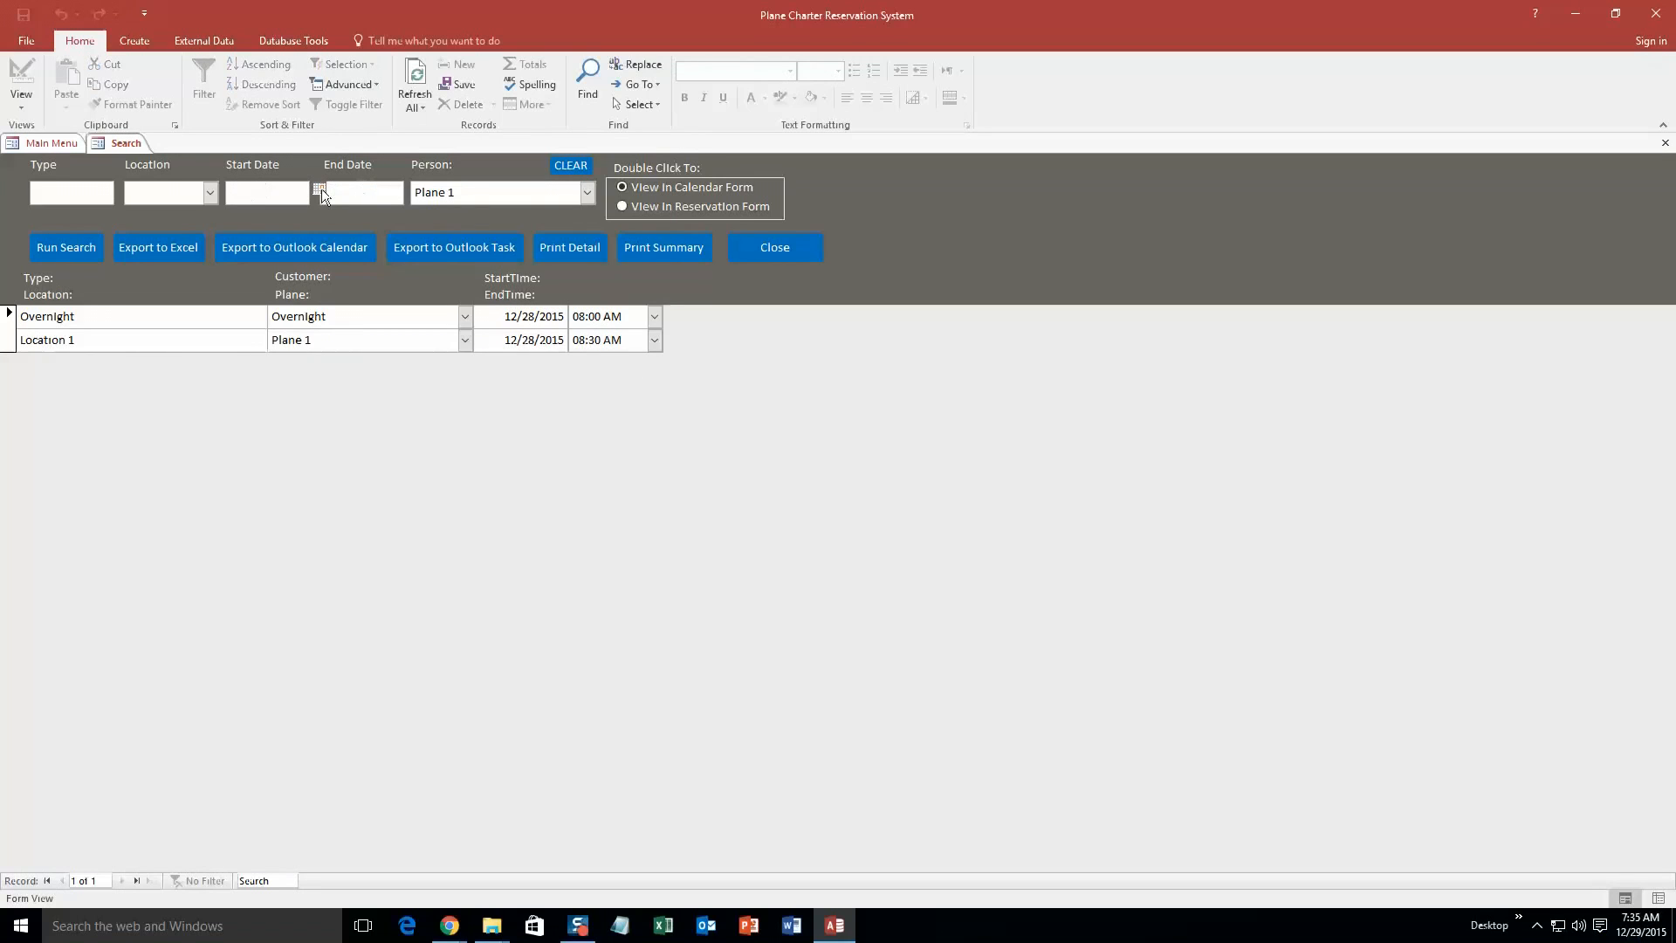
{"action": "type", "text": "12/28/2015"}
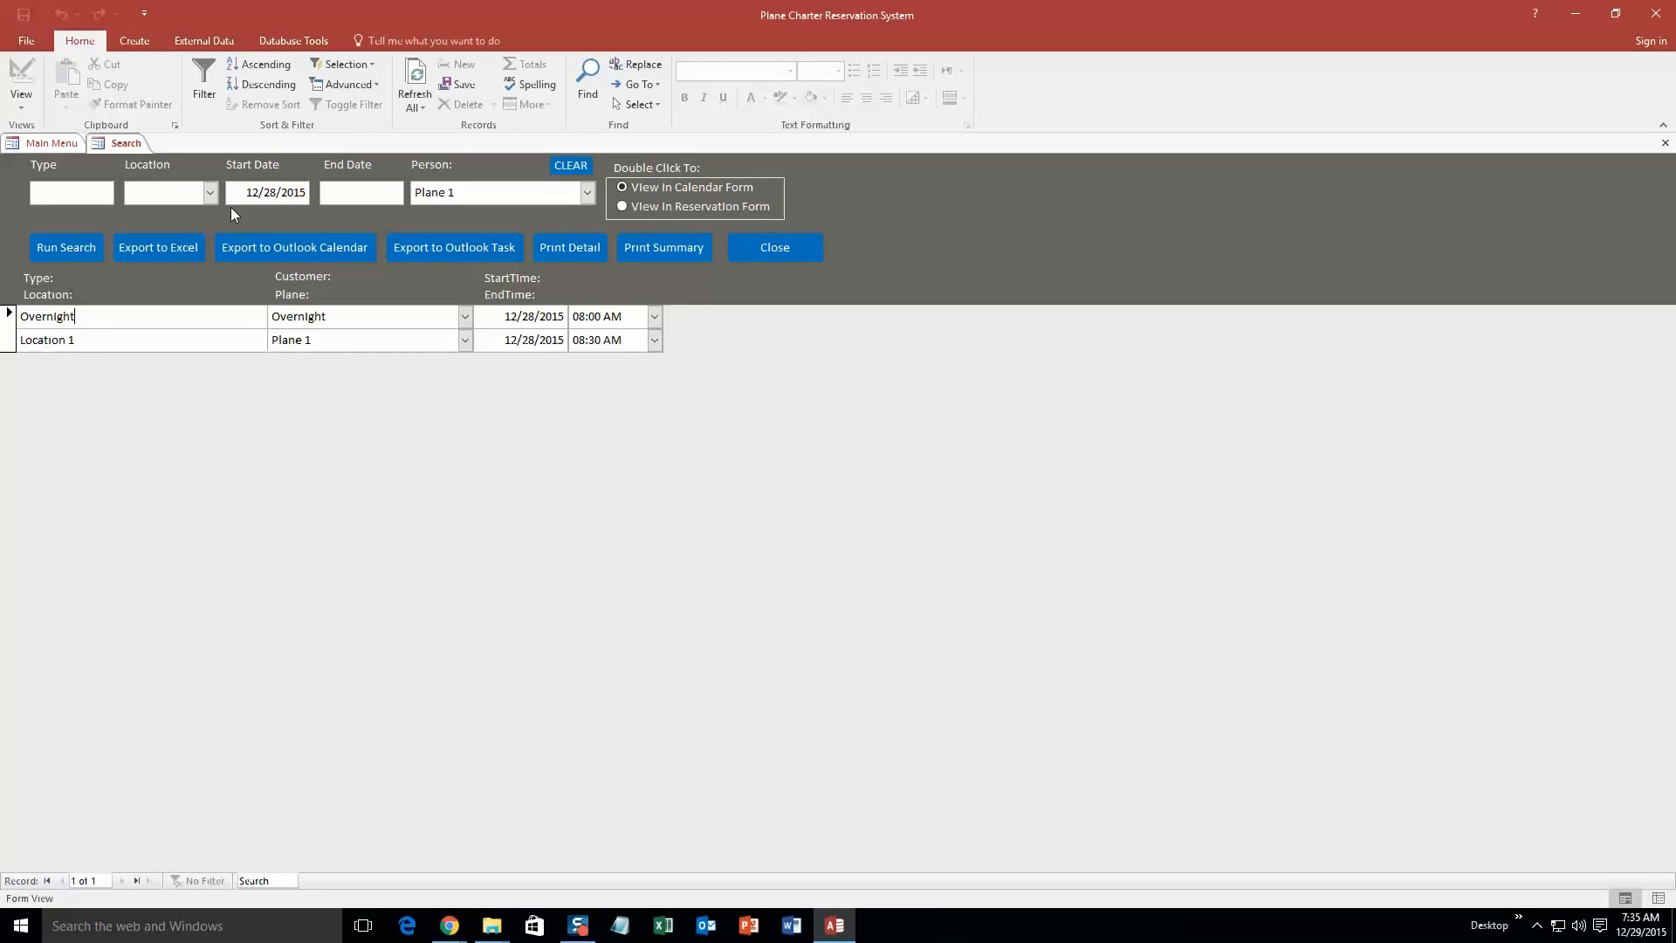
{"action": "left_click", "coordinate": [773, 246]}
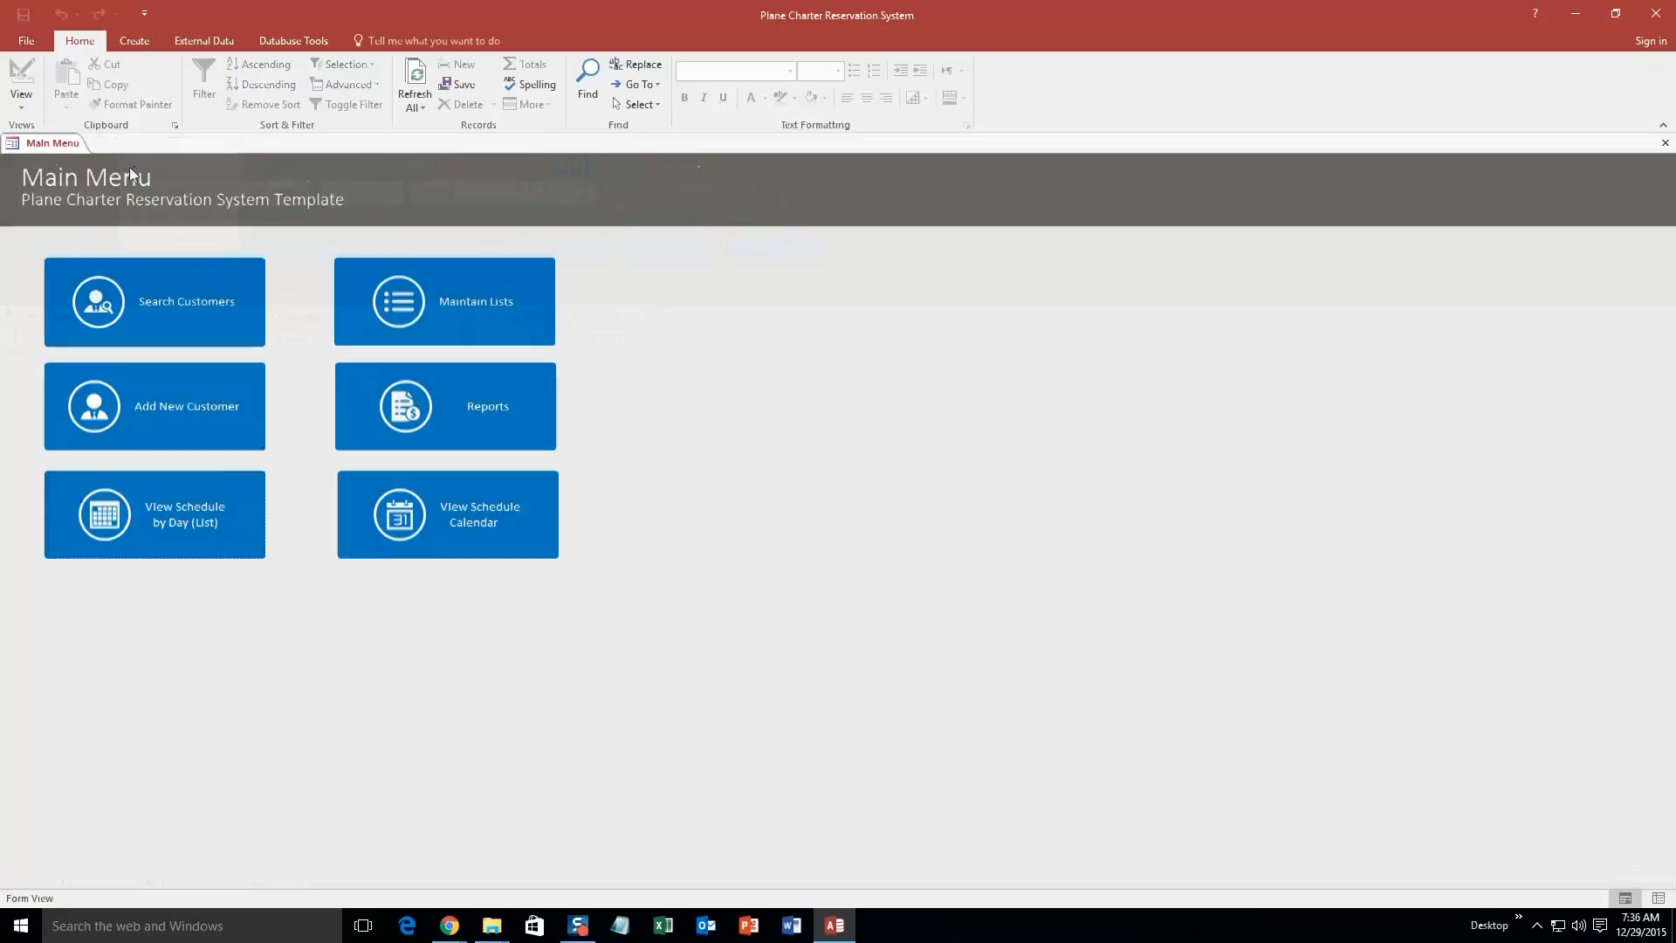